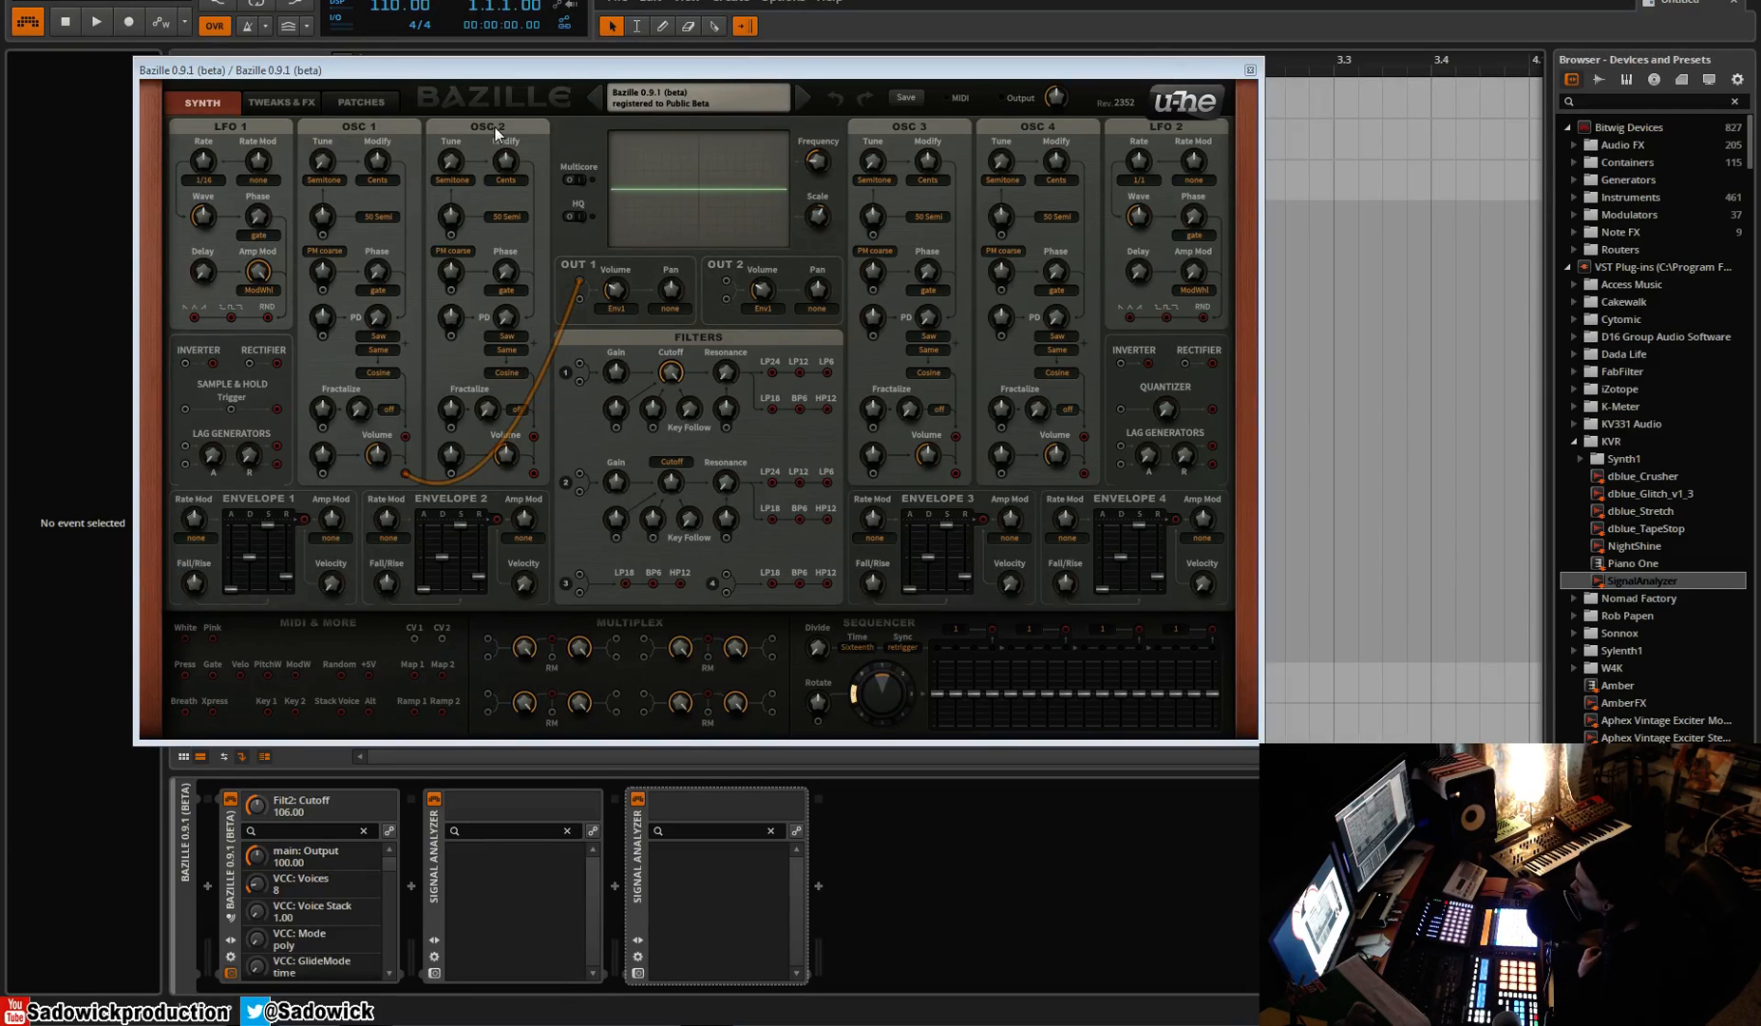
pyautogui.moveTo(775, 106)
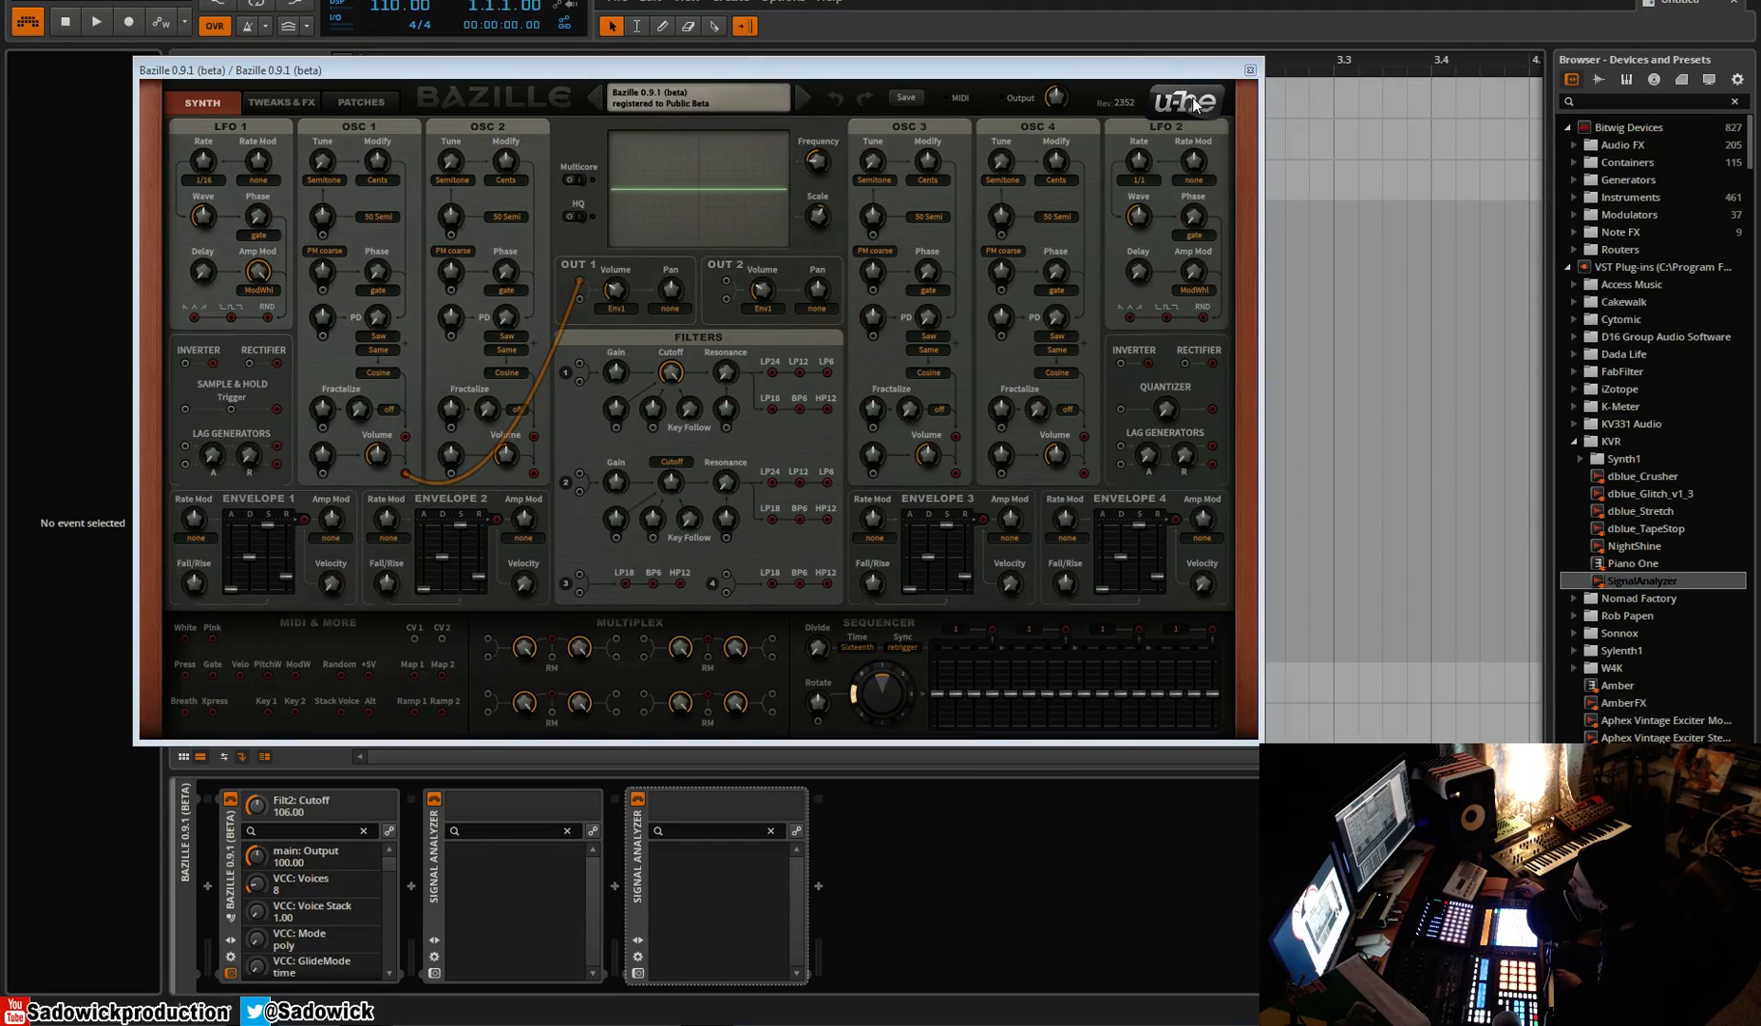
# Unplug the oscillator cable from the OUT 1 input.
pyautogui.click(1185, 98)
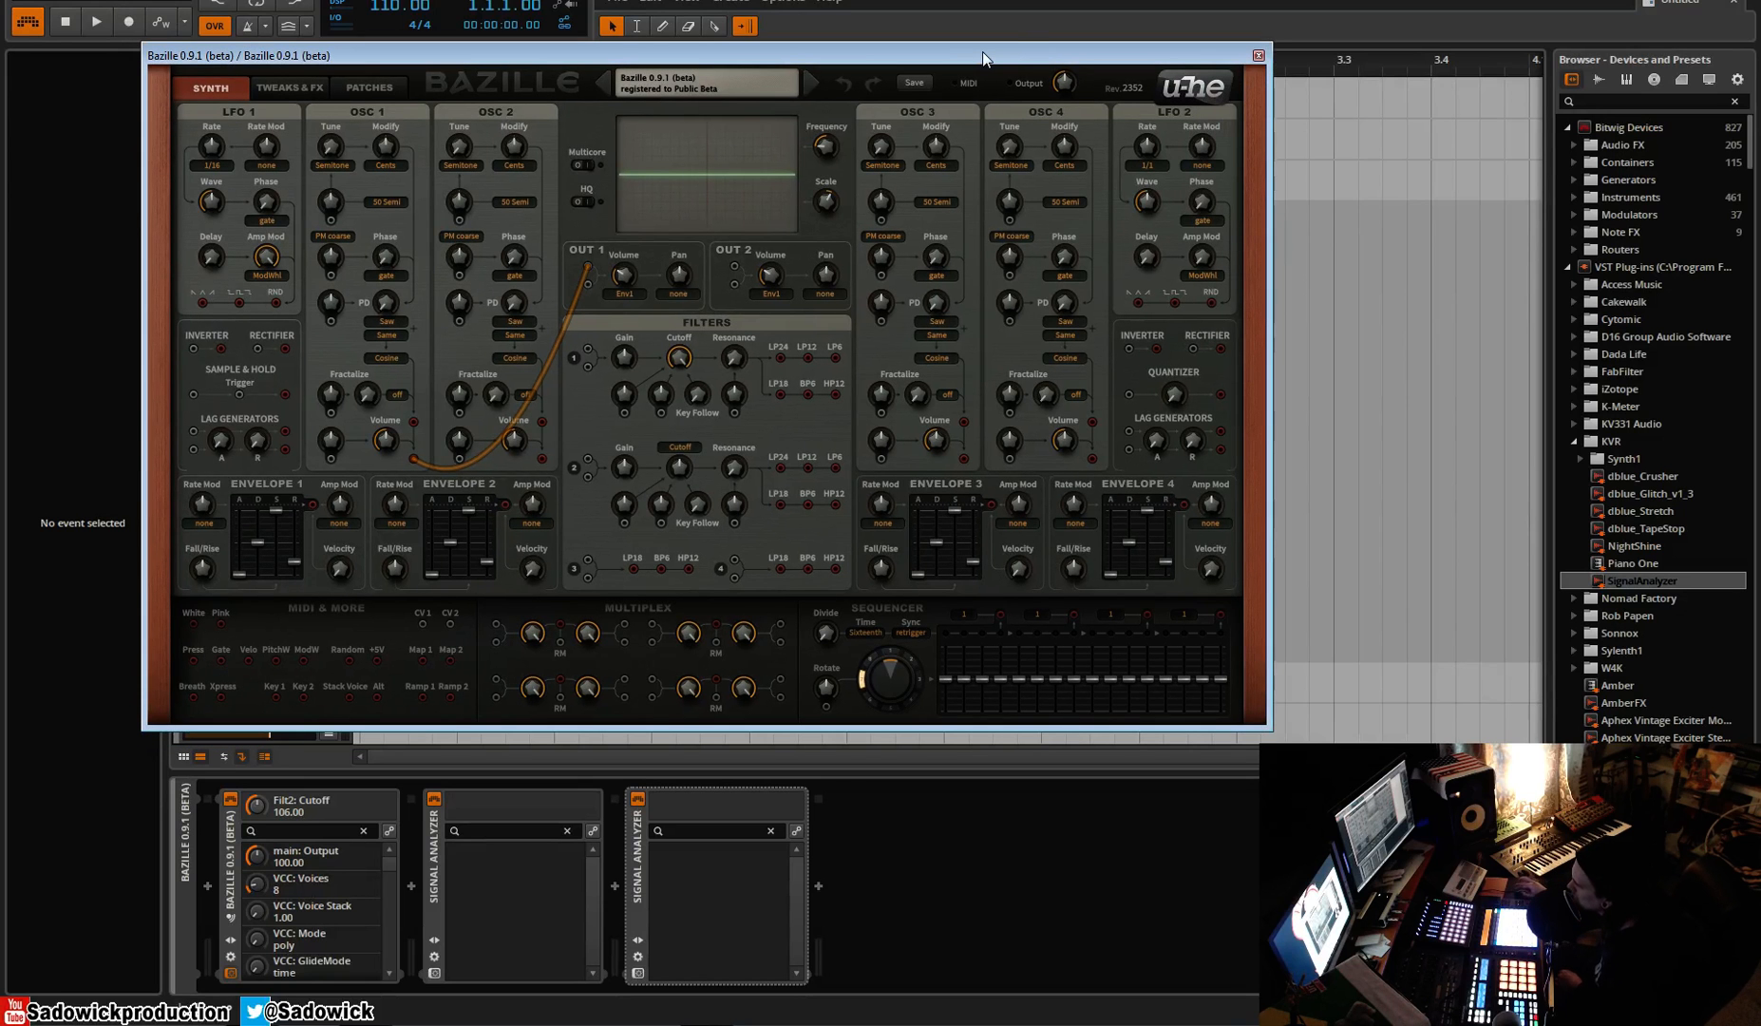
pyautogui.moveTo(1025, 36)
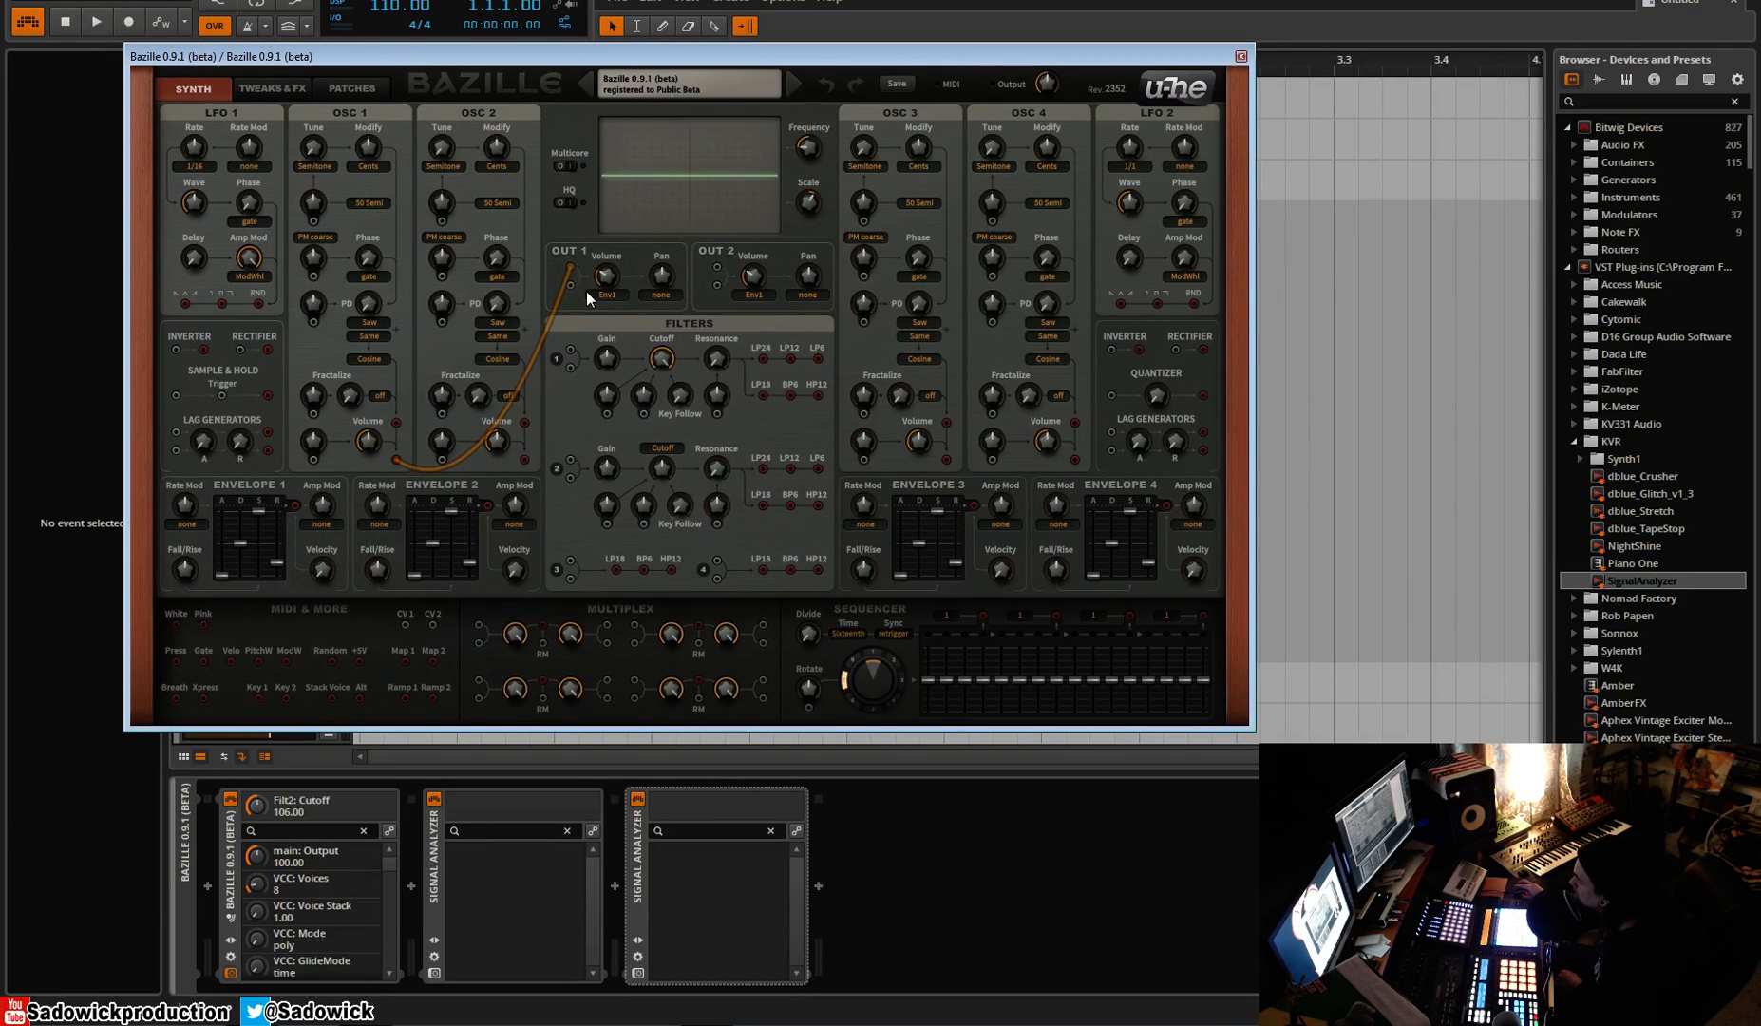
pyautogui.moveTo(497, 120)
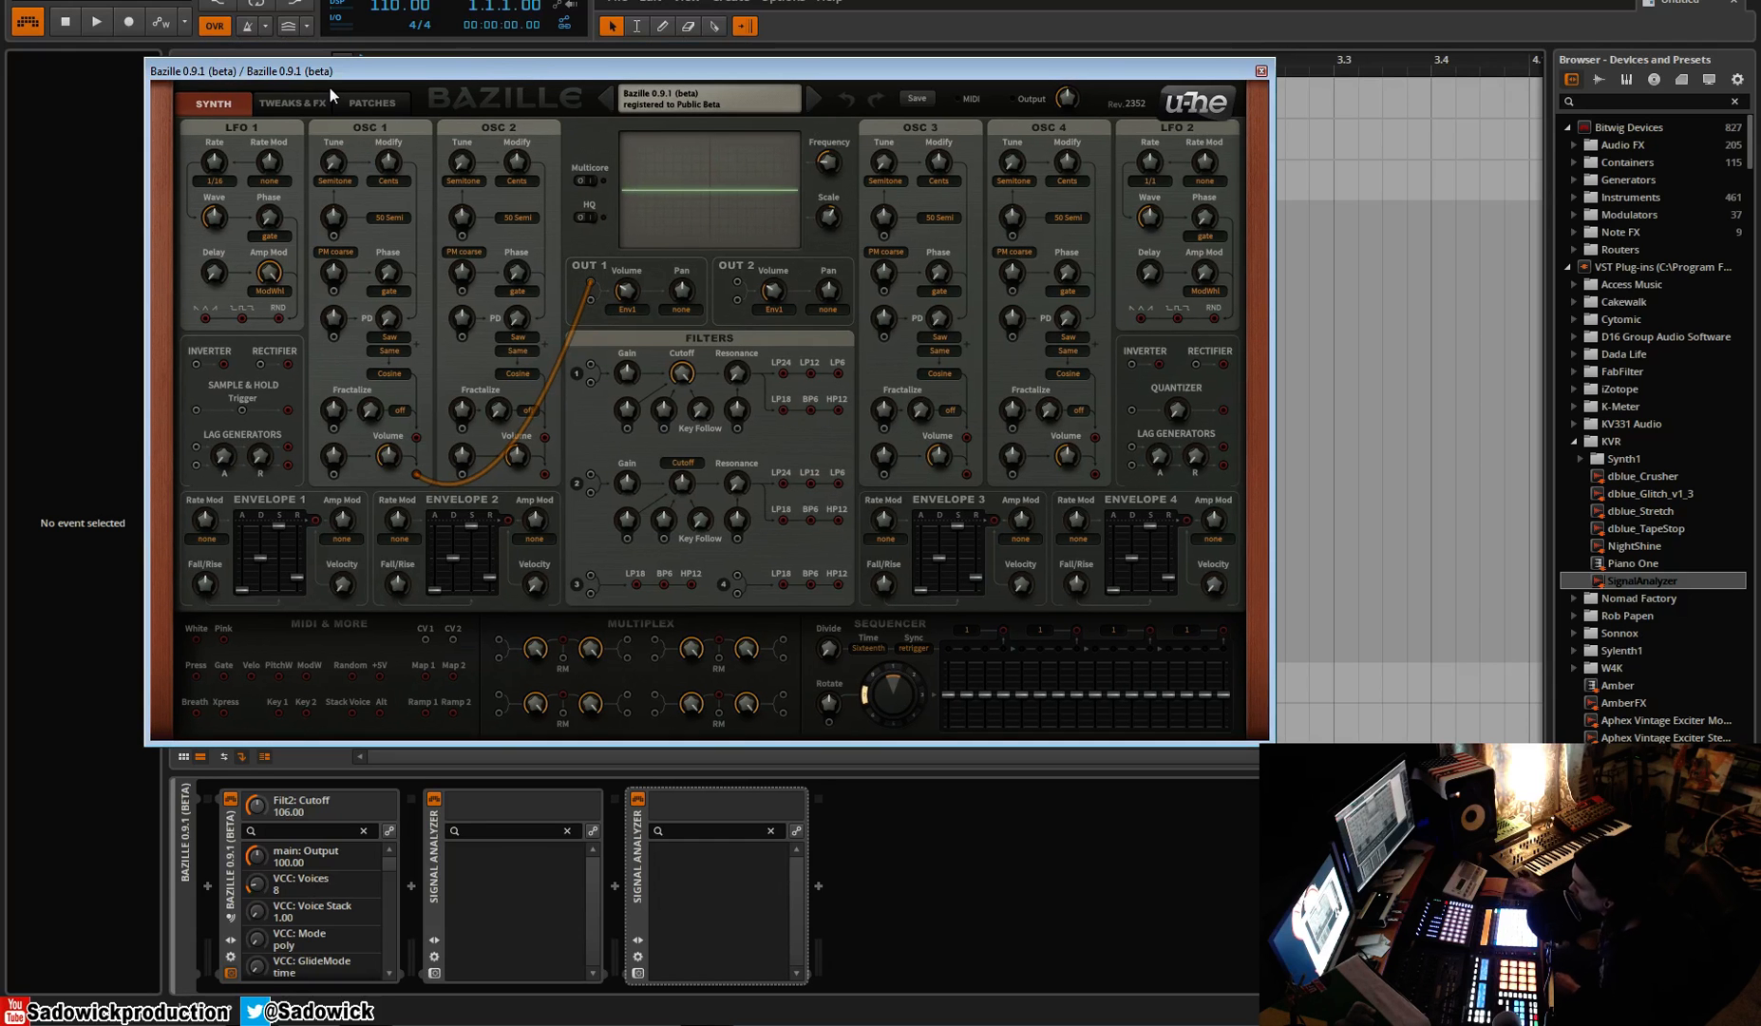
pyautogui.moveTo(518, 37)
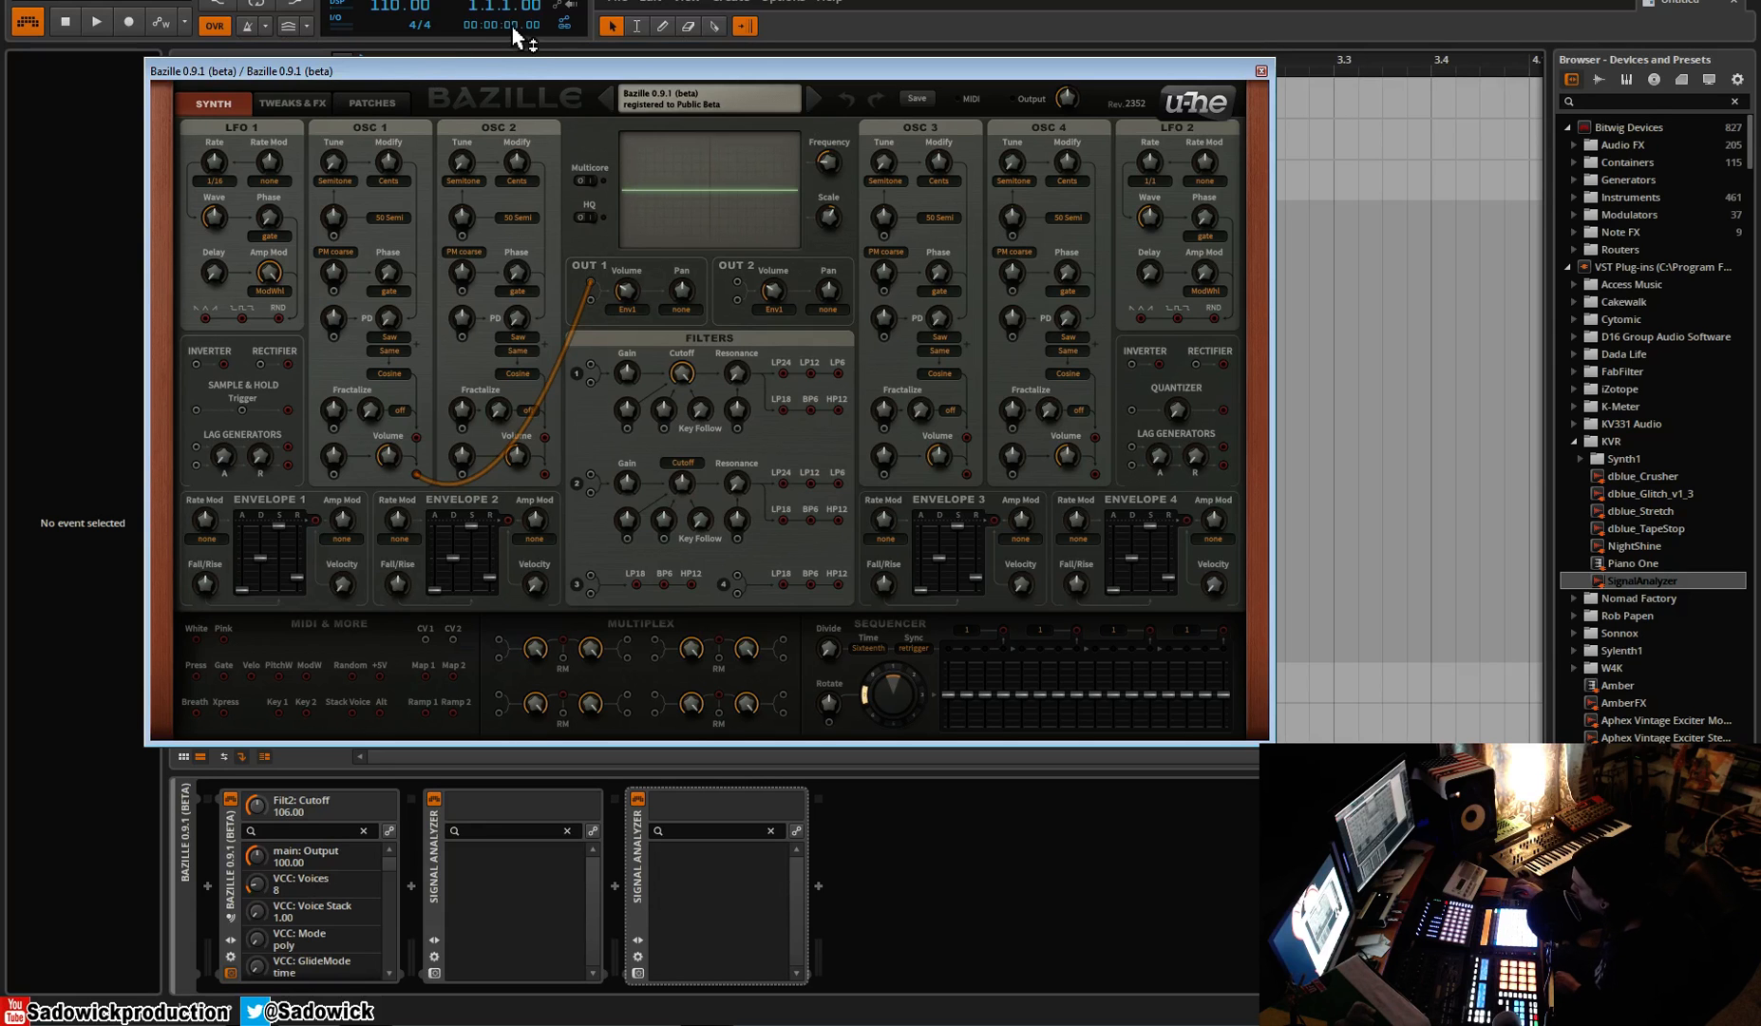
pyautogui.moveTo(770, 341)
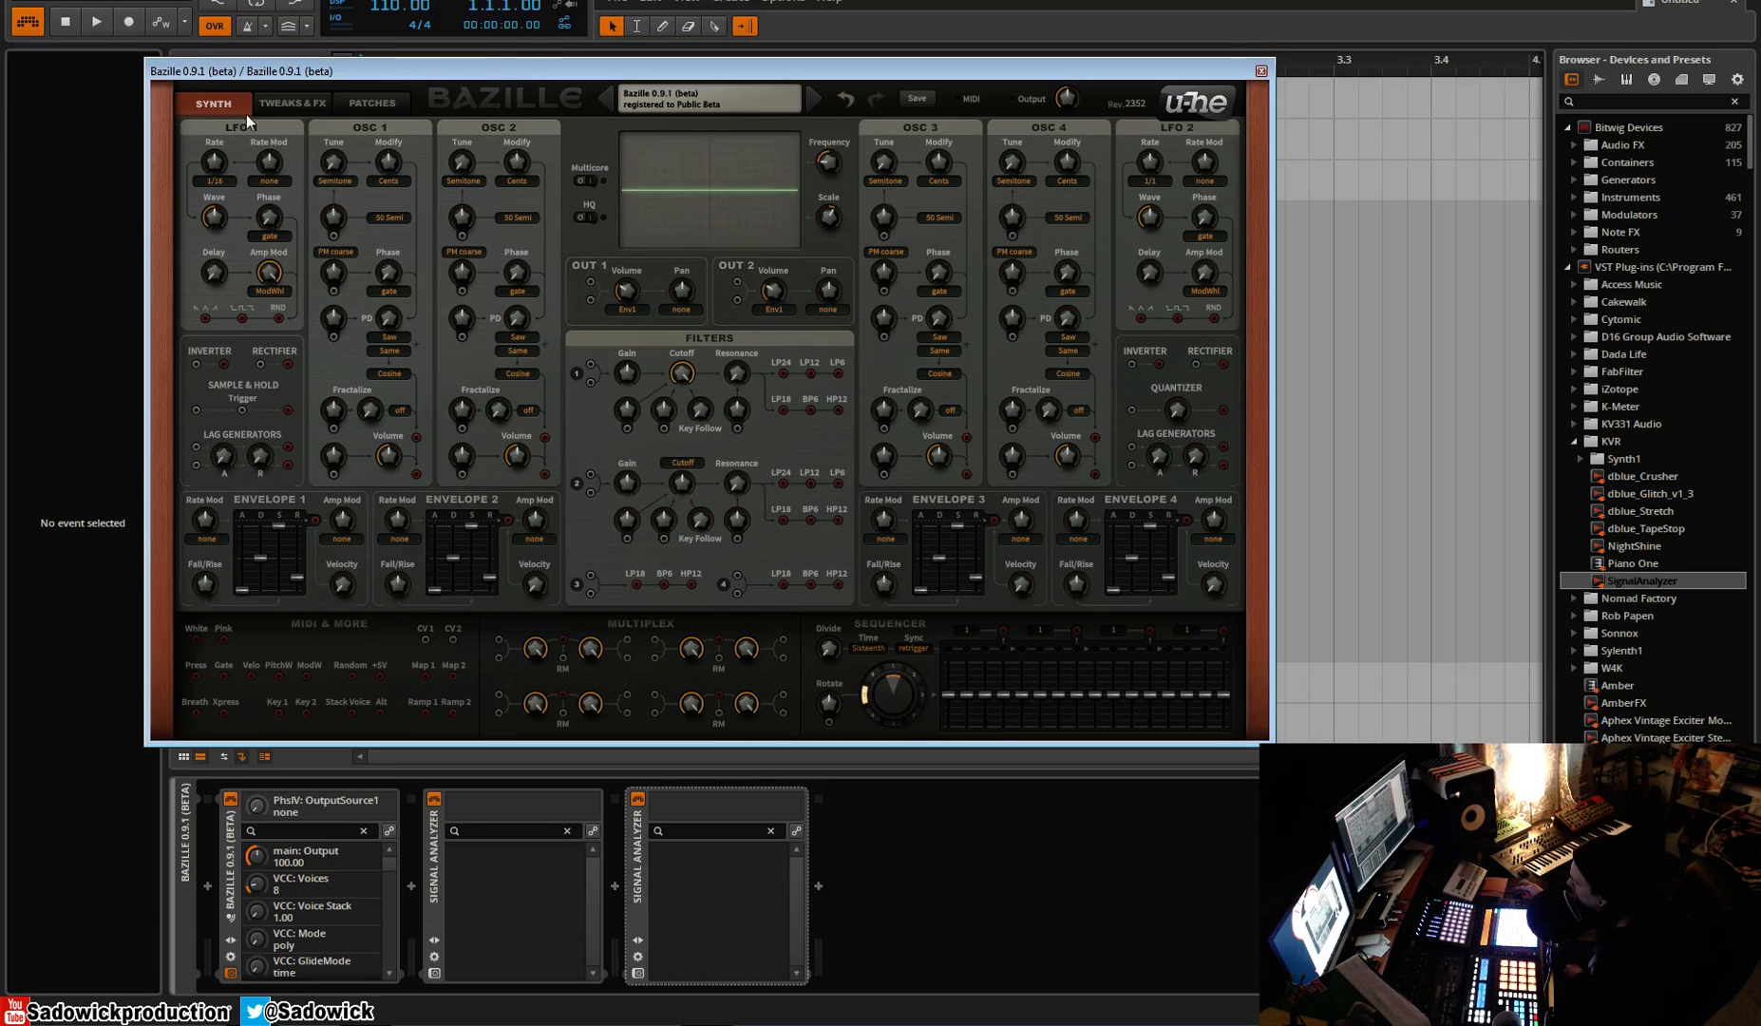
pyautogui.moveTo(288, 166)
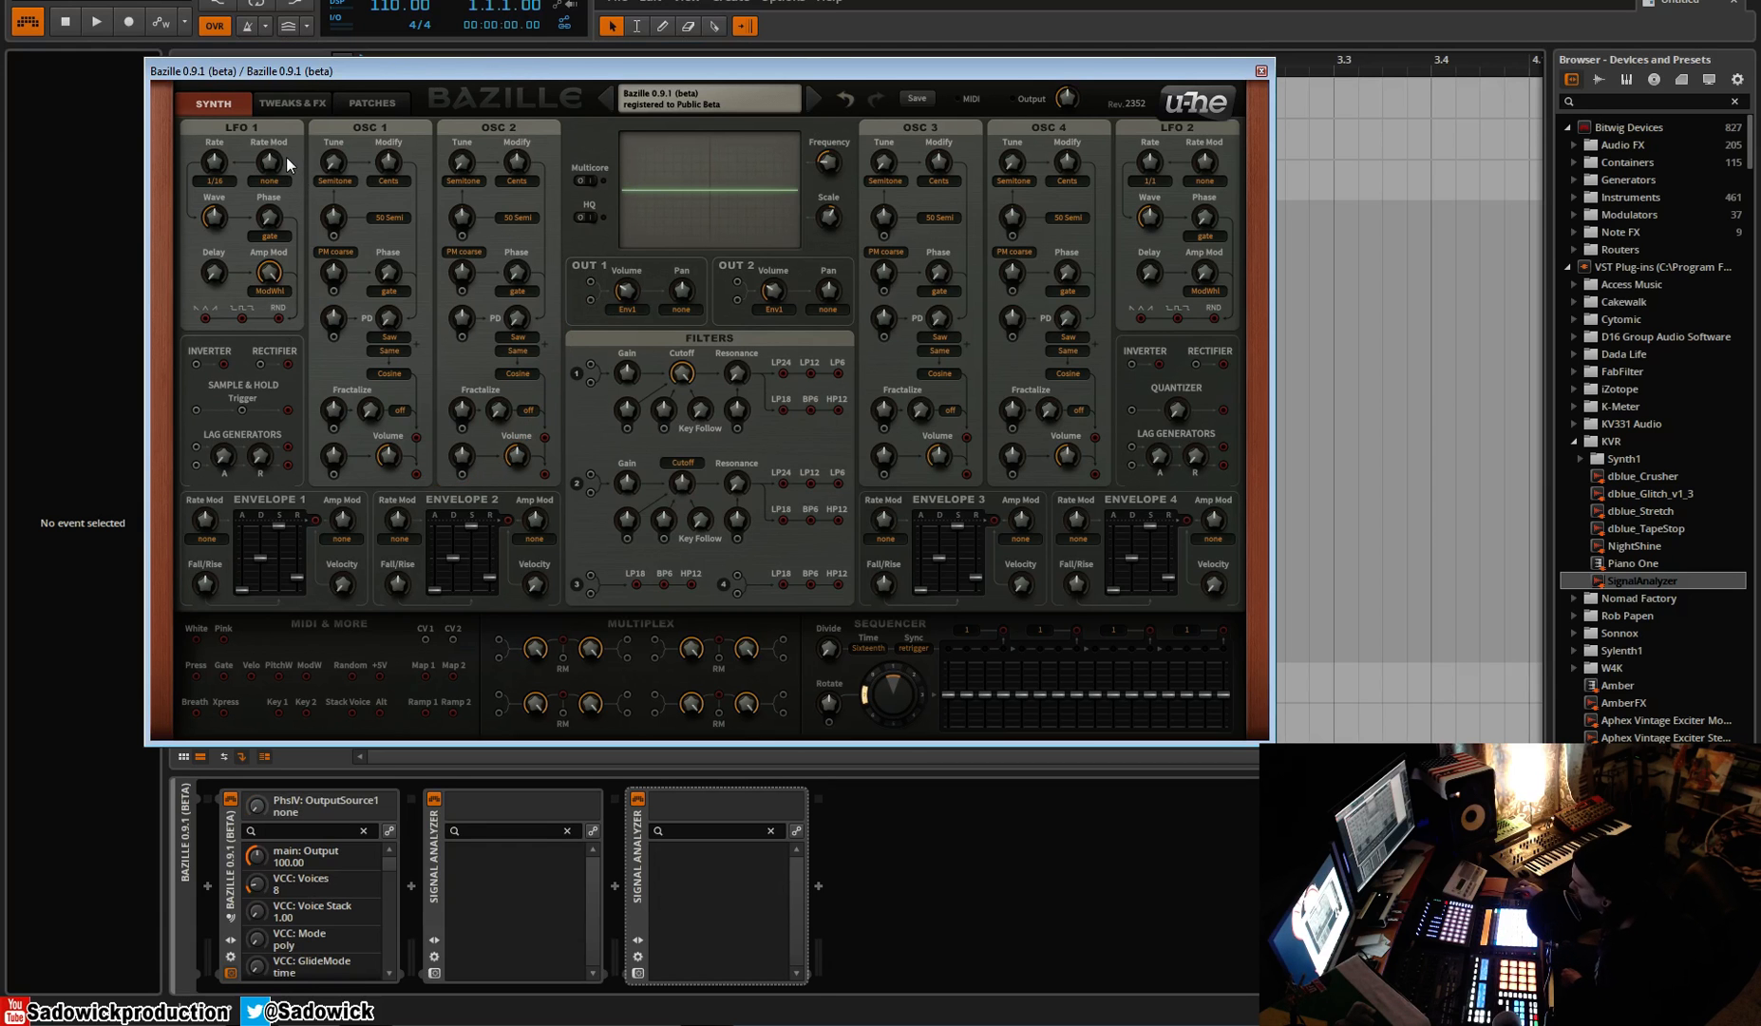
pyautogui.moveTo(429, 400)
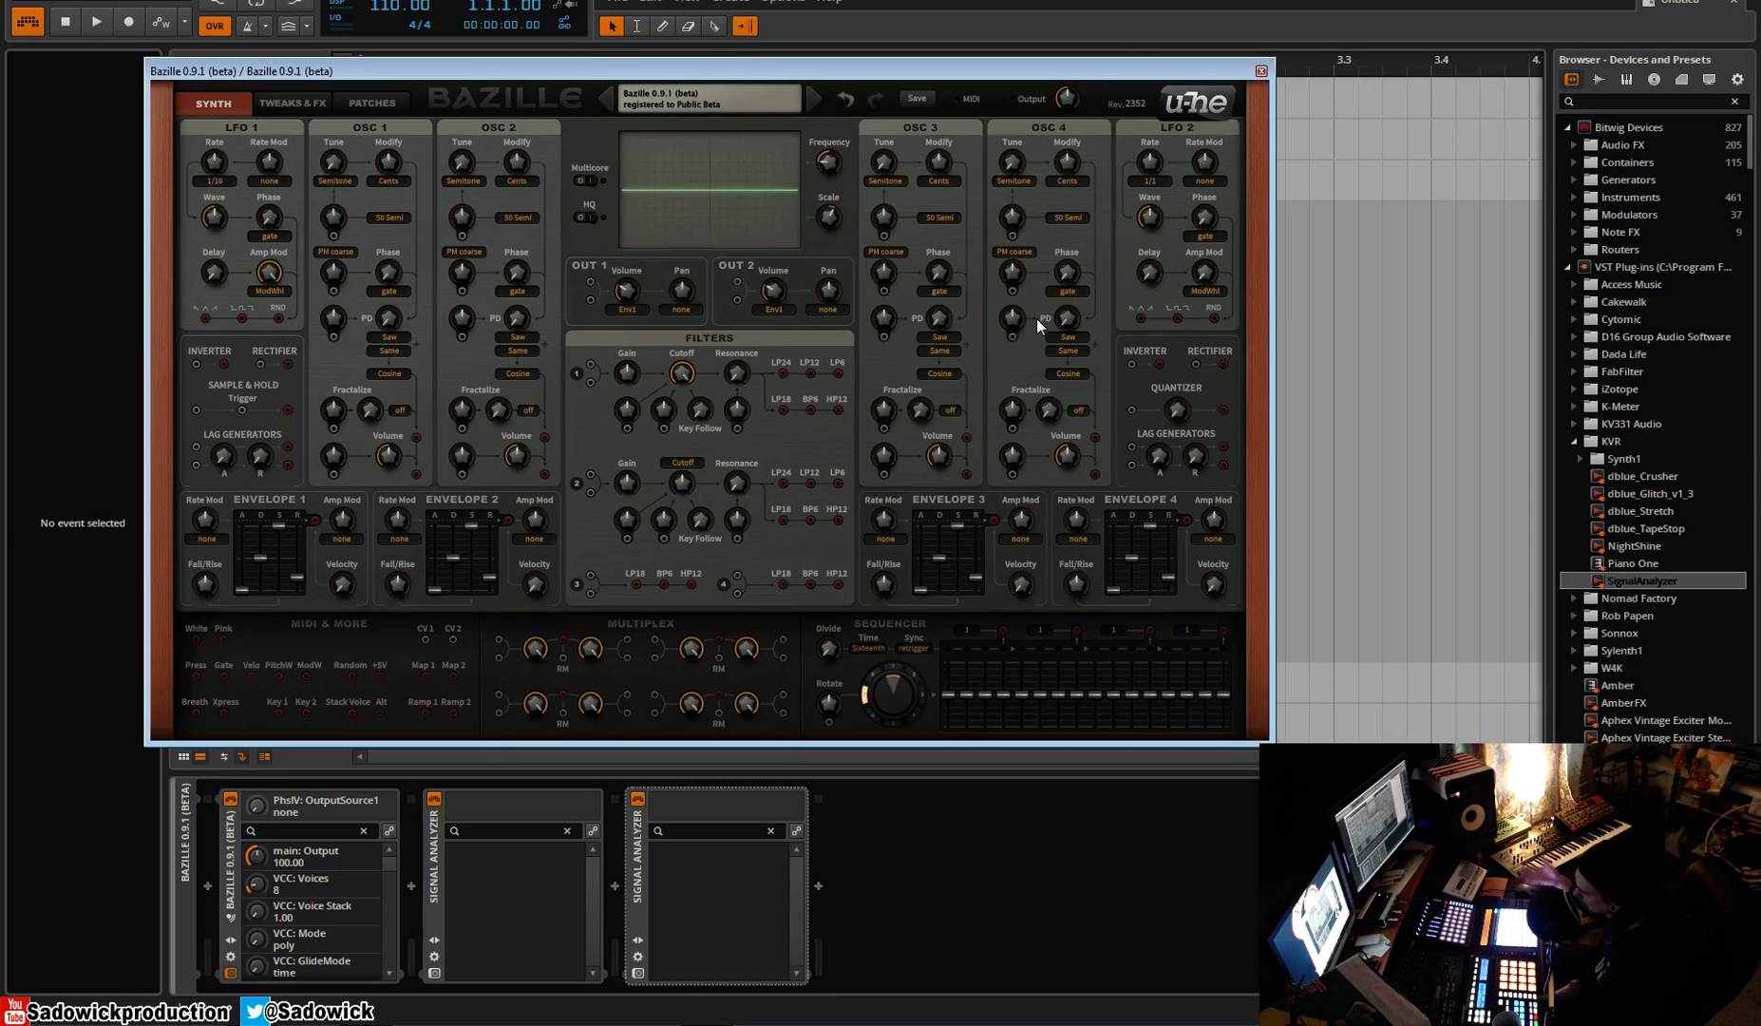
pyautogui.moveTo(972, 351)
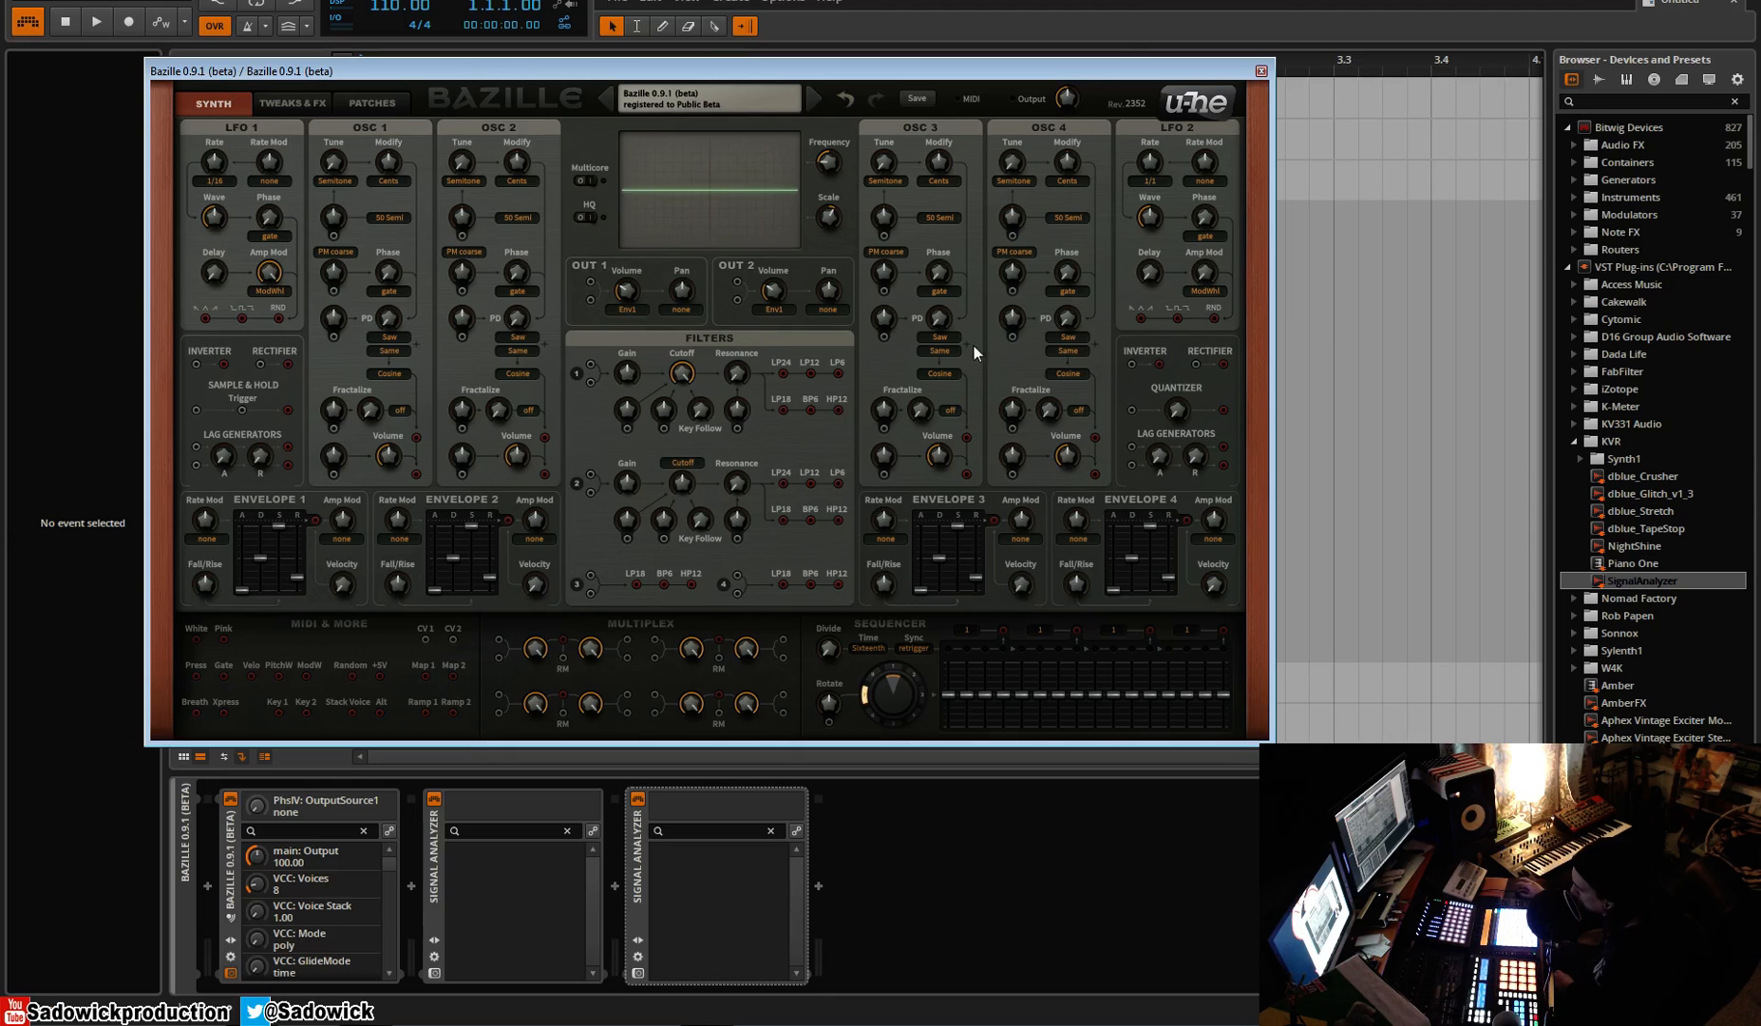
pyautogui.moveTo(234, 312)
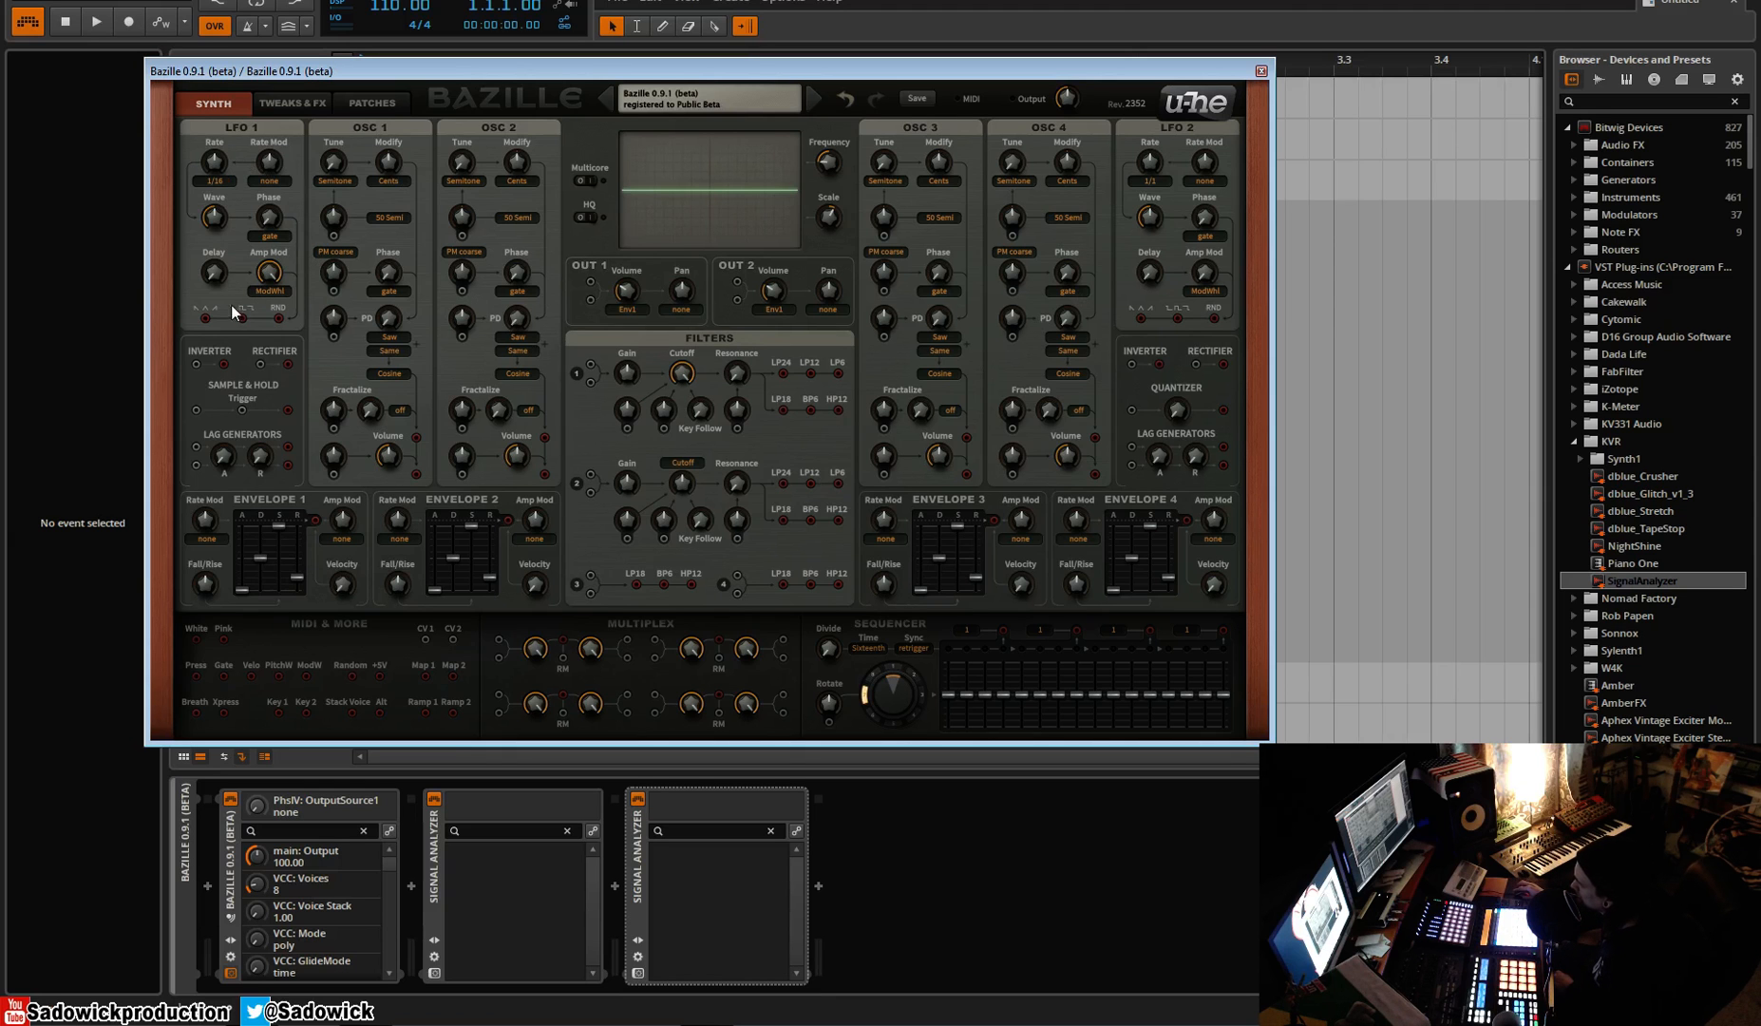
pyautogui.moveTo(421, 293)
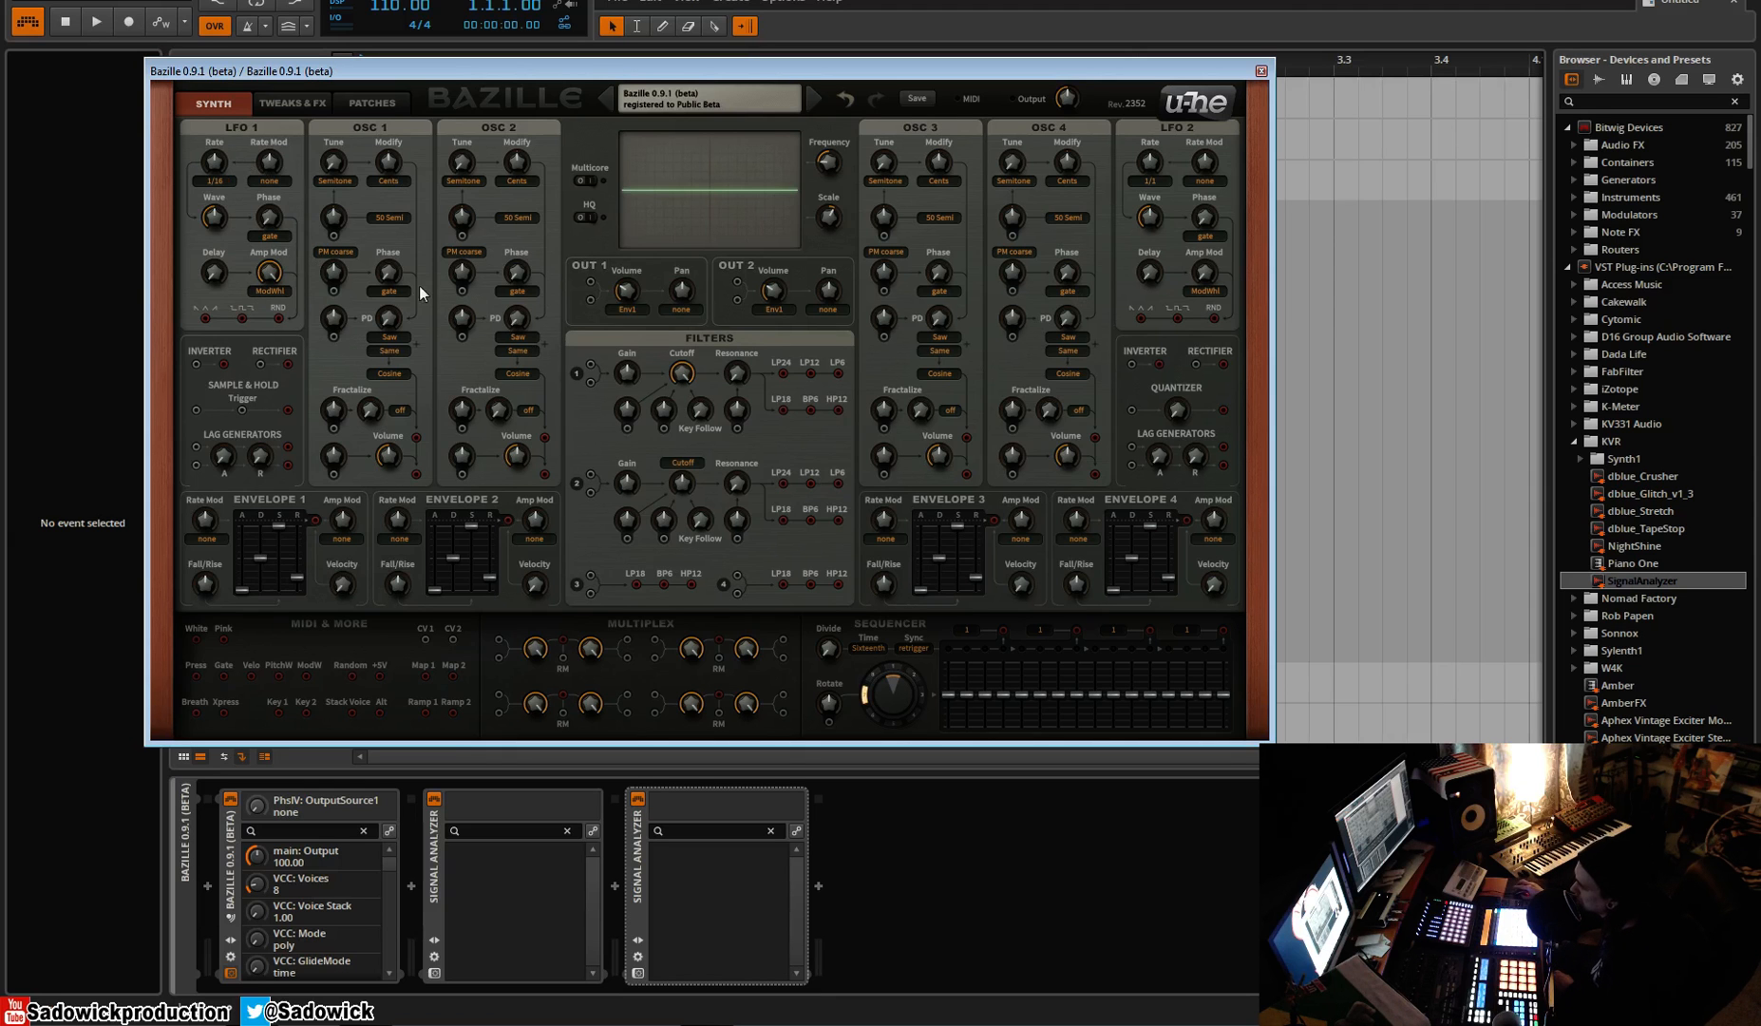
pyautogui.moveTo(625, 79)
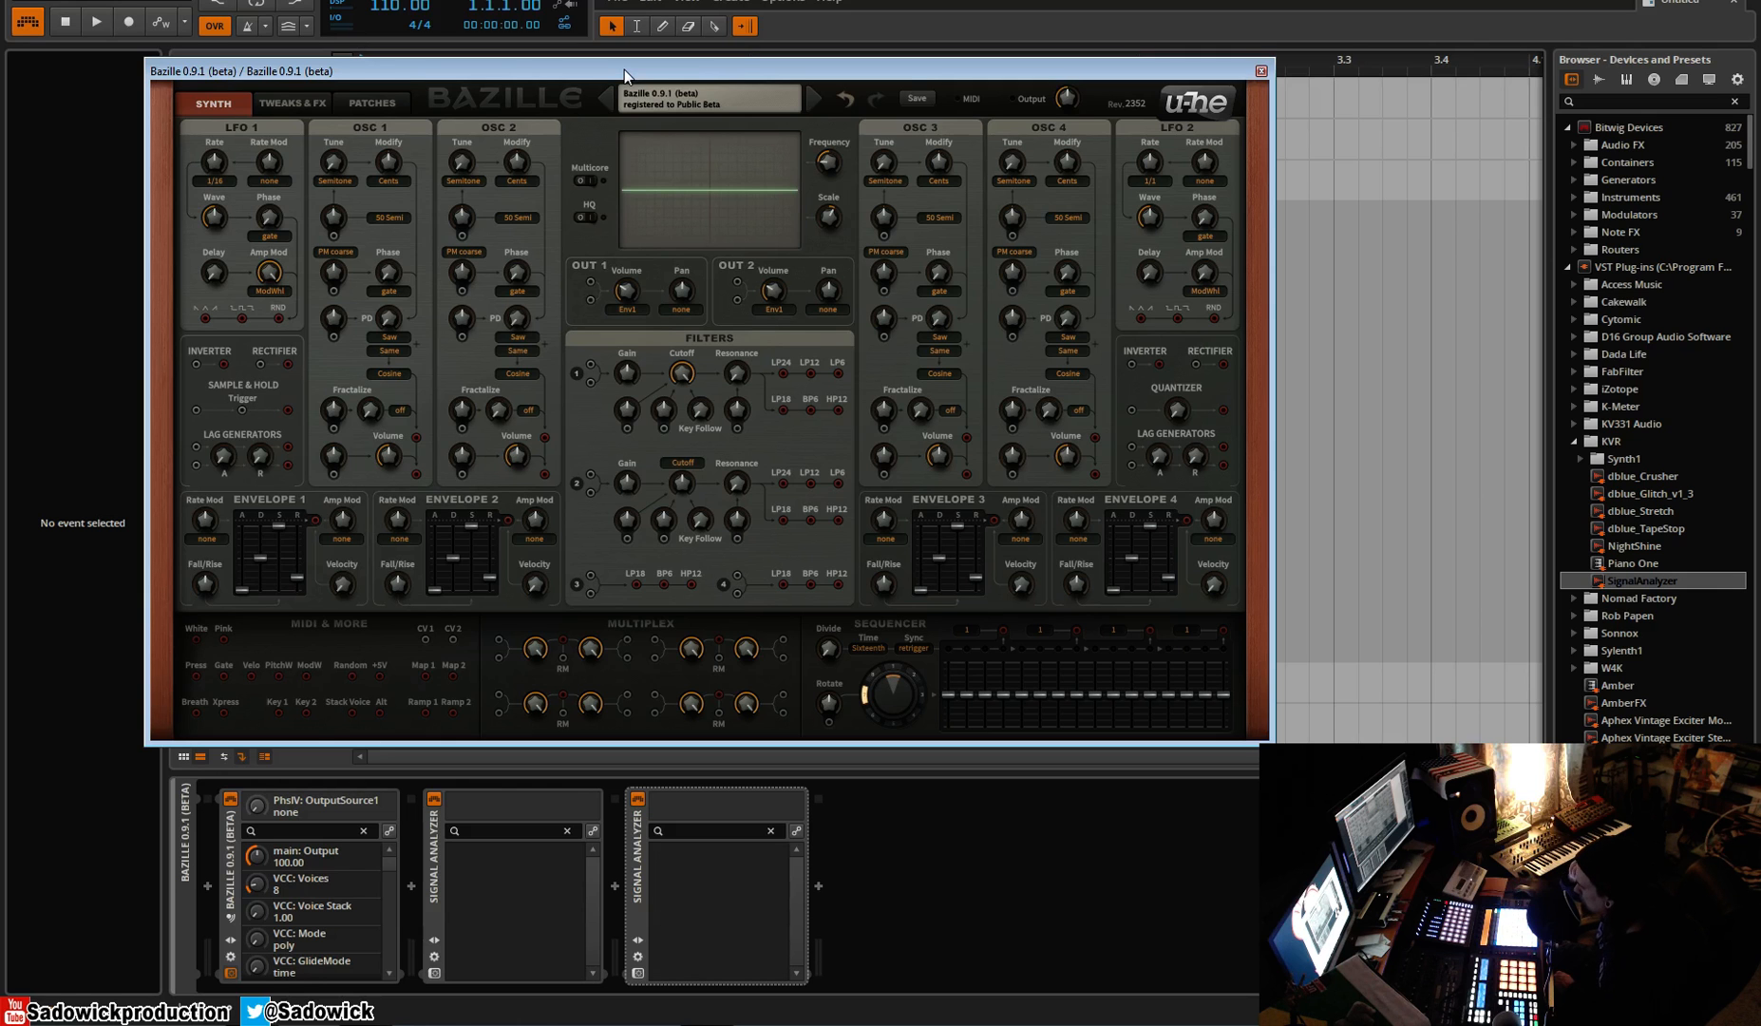
pyautogui.moveTo(541, 256)
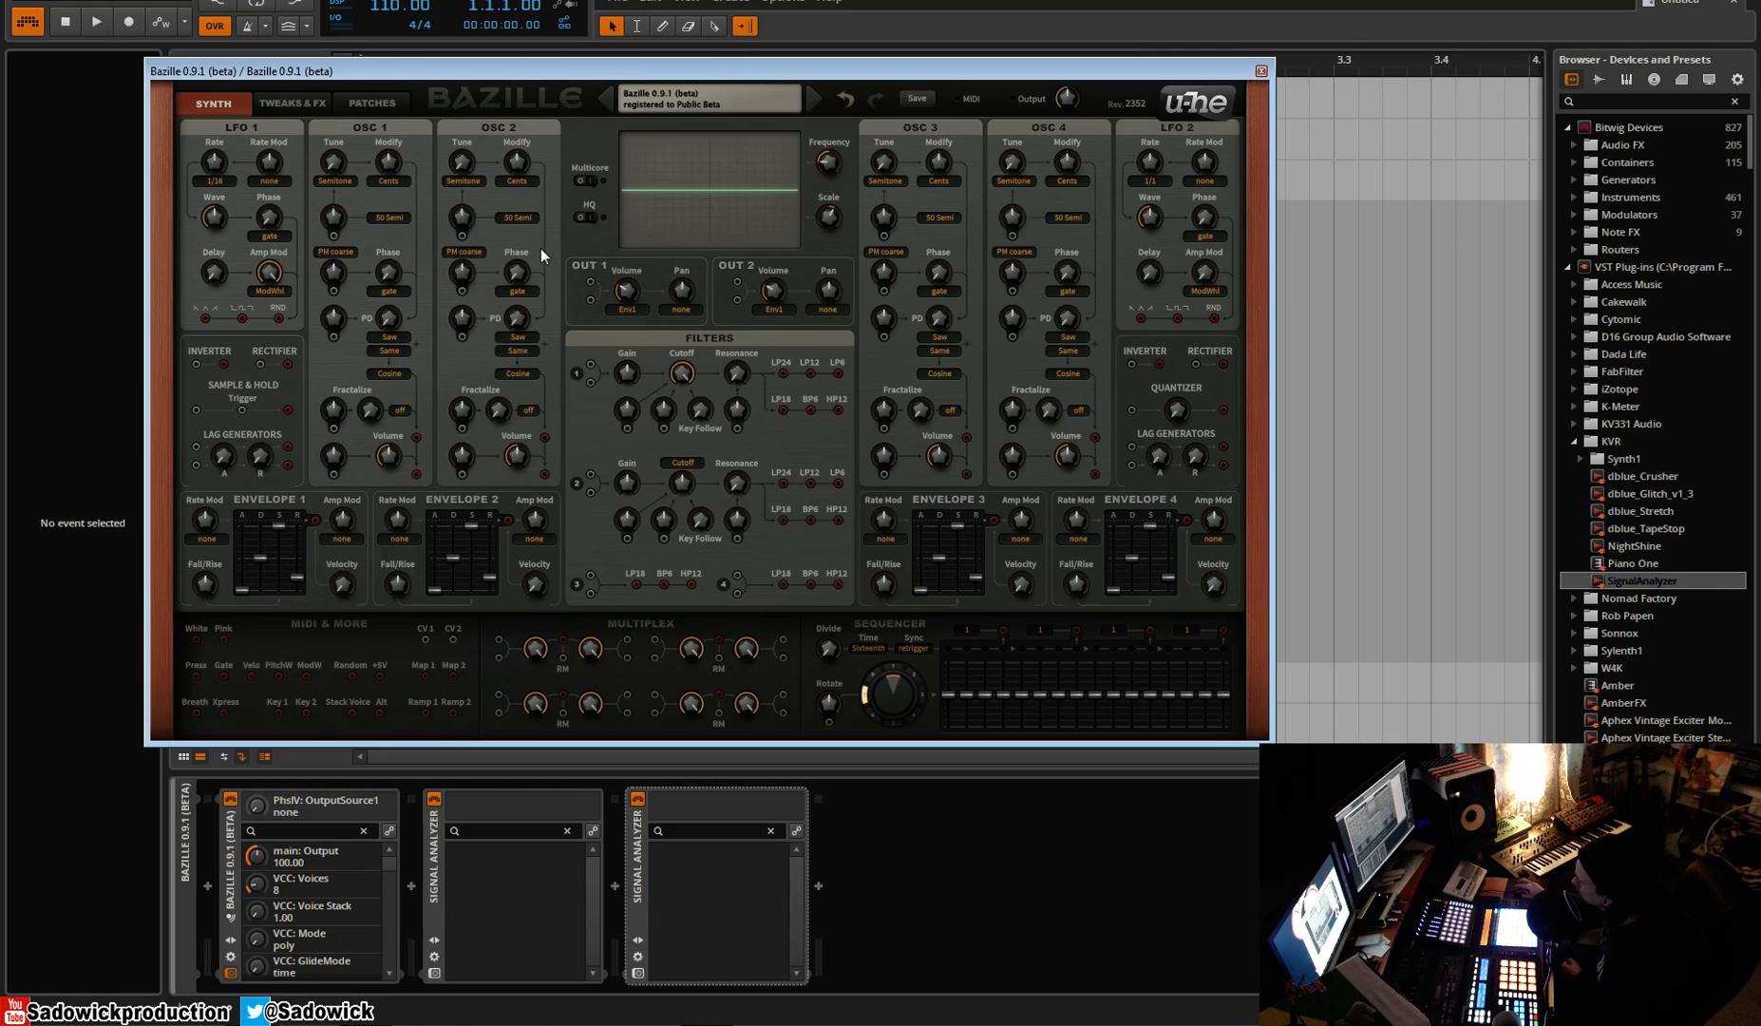
pyautogui.moveTo(614, 370)
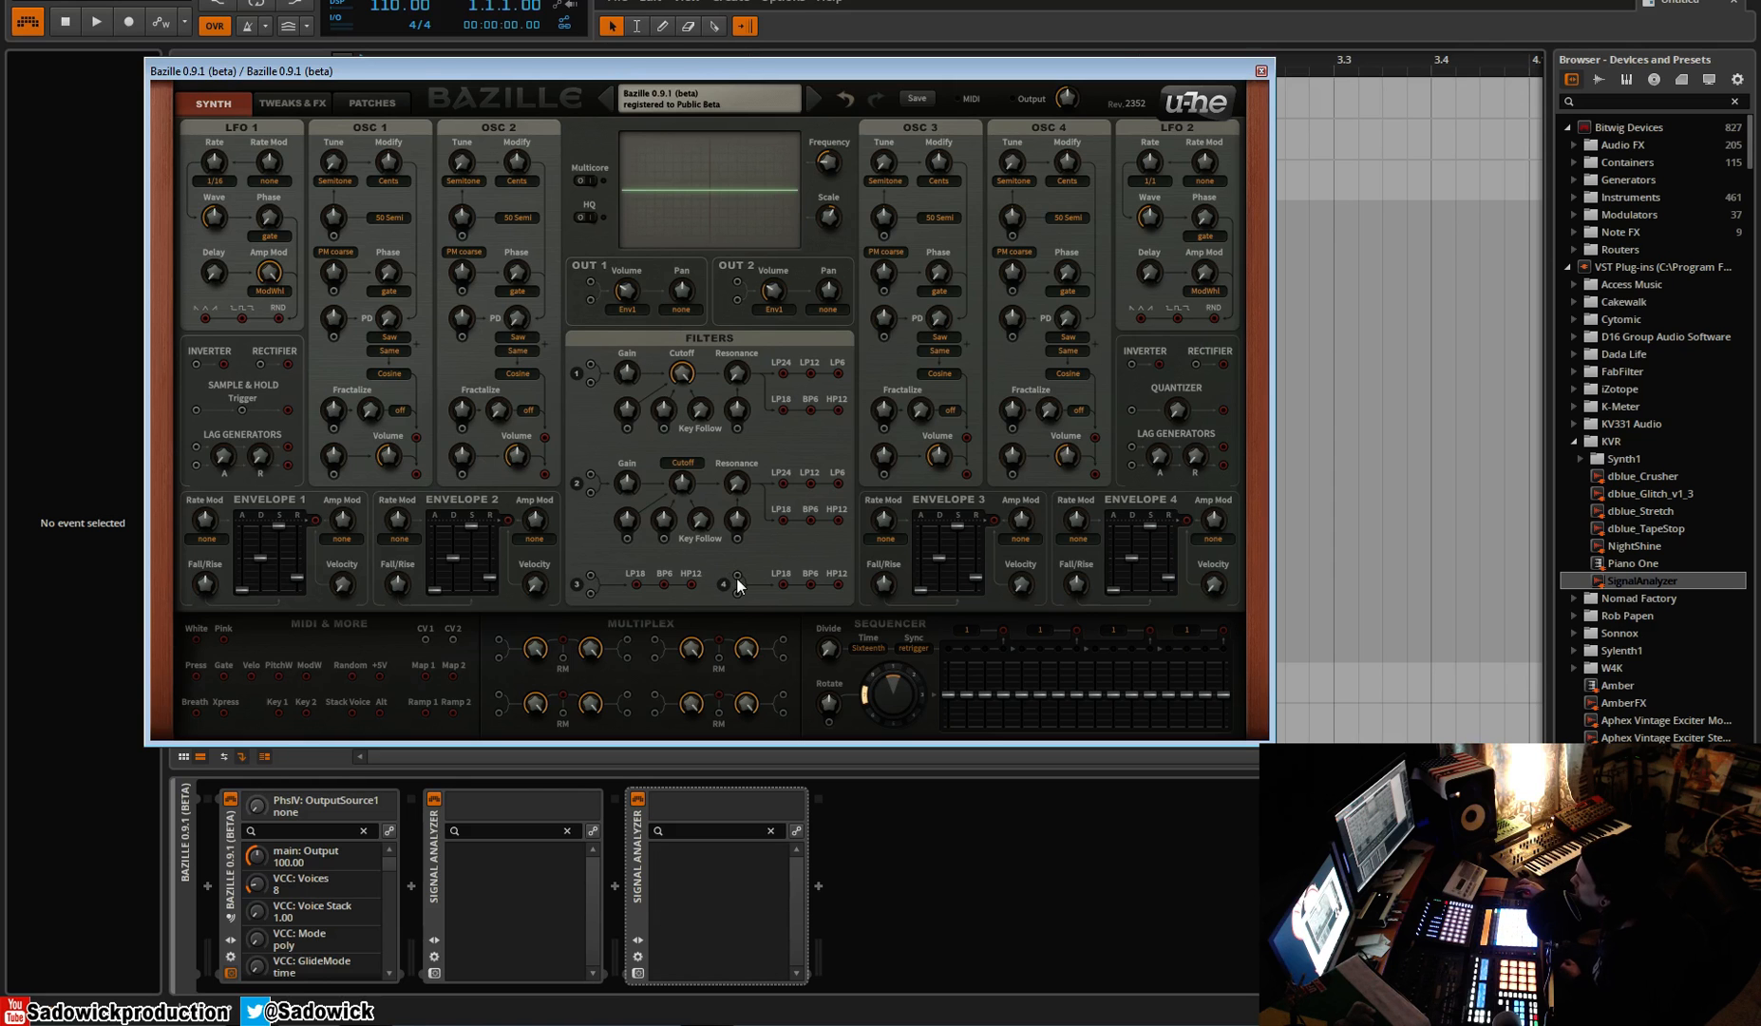
pyautogui.moveTo(678, 420)
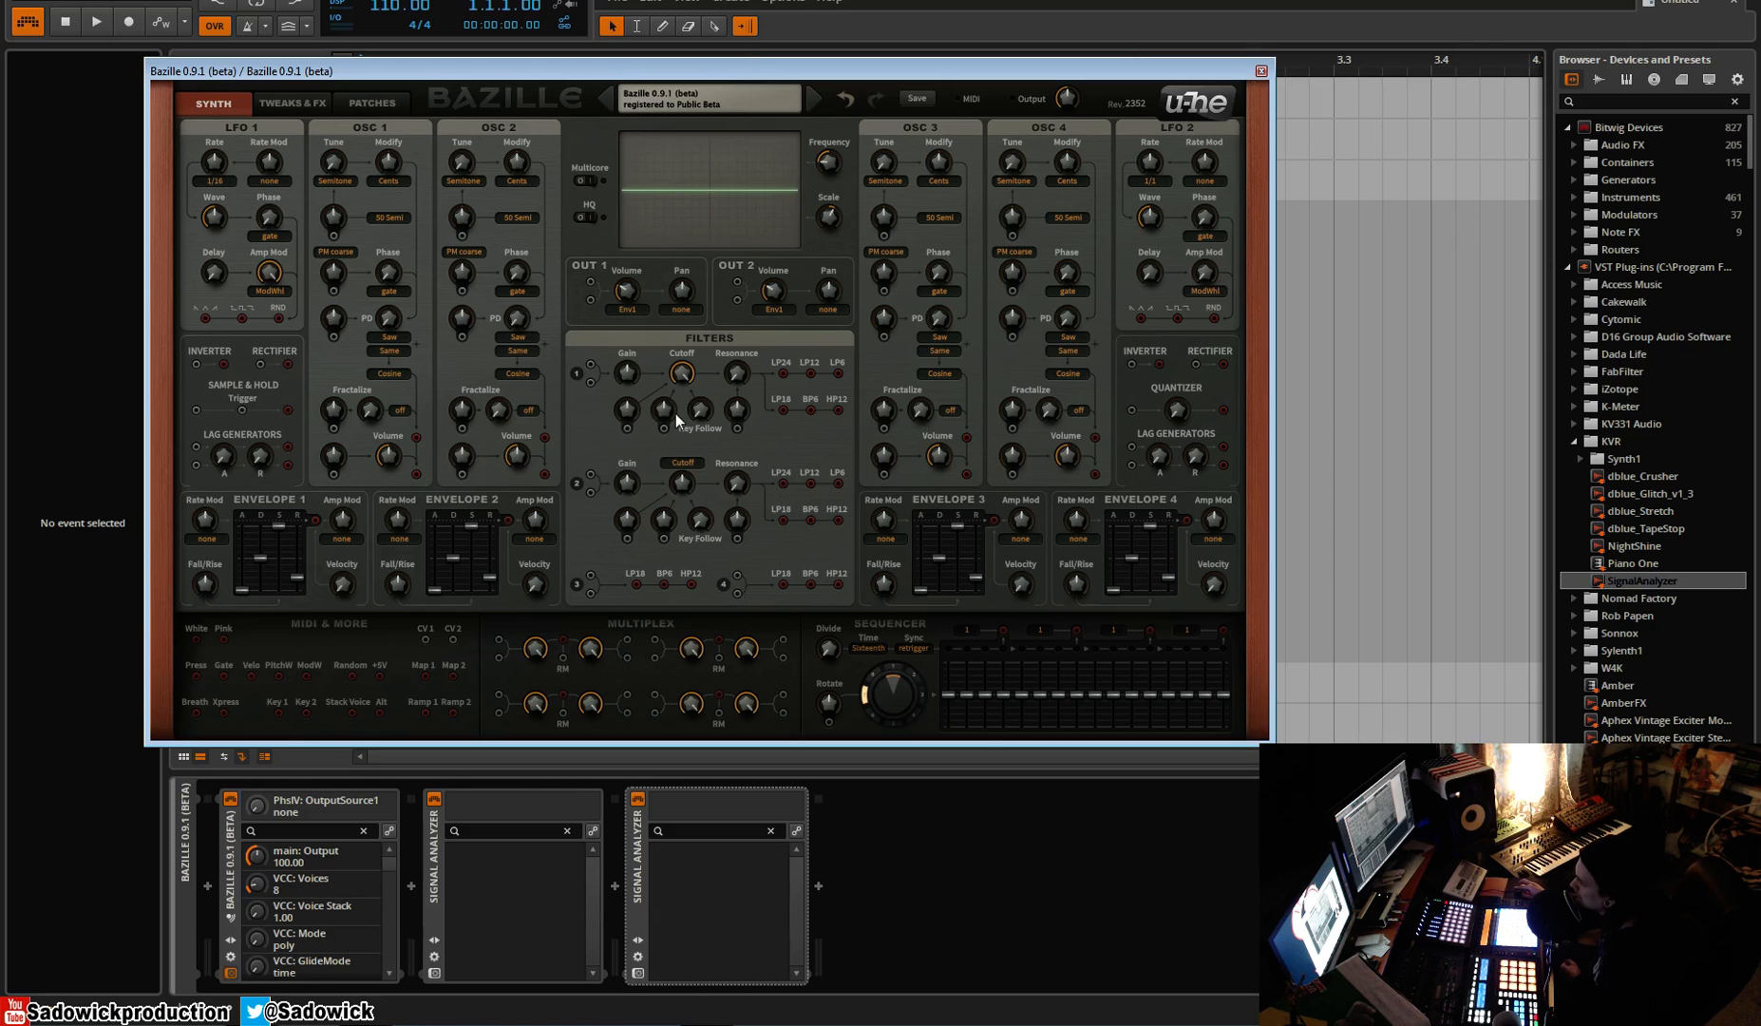
pyautogui.moveTo(671, 416)
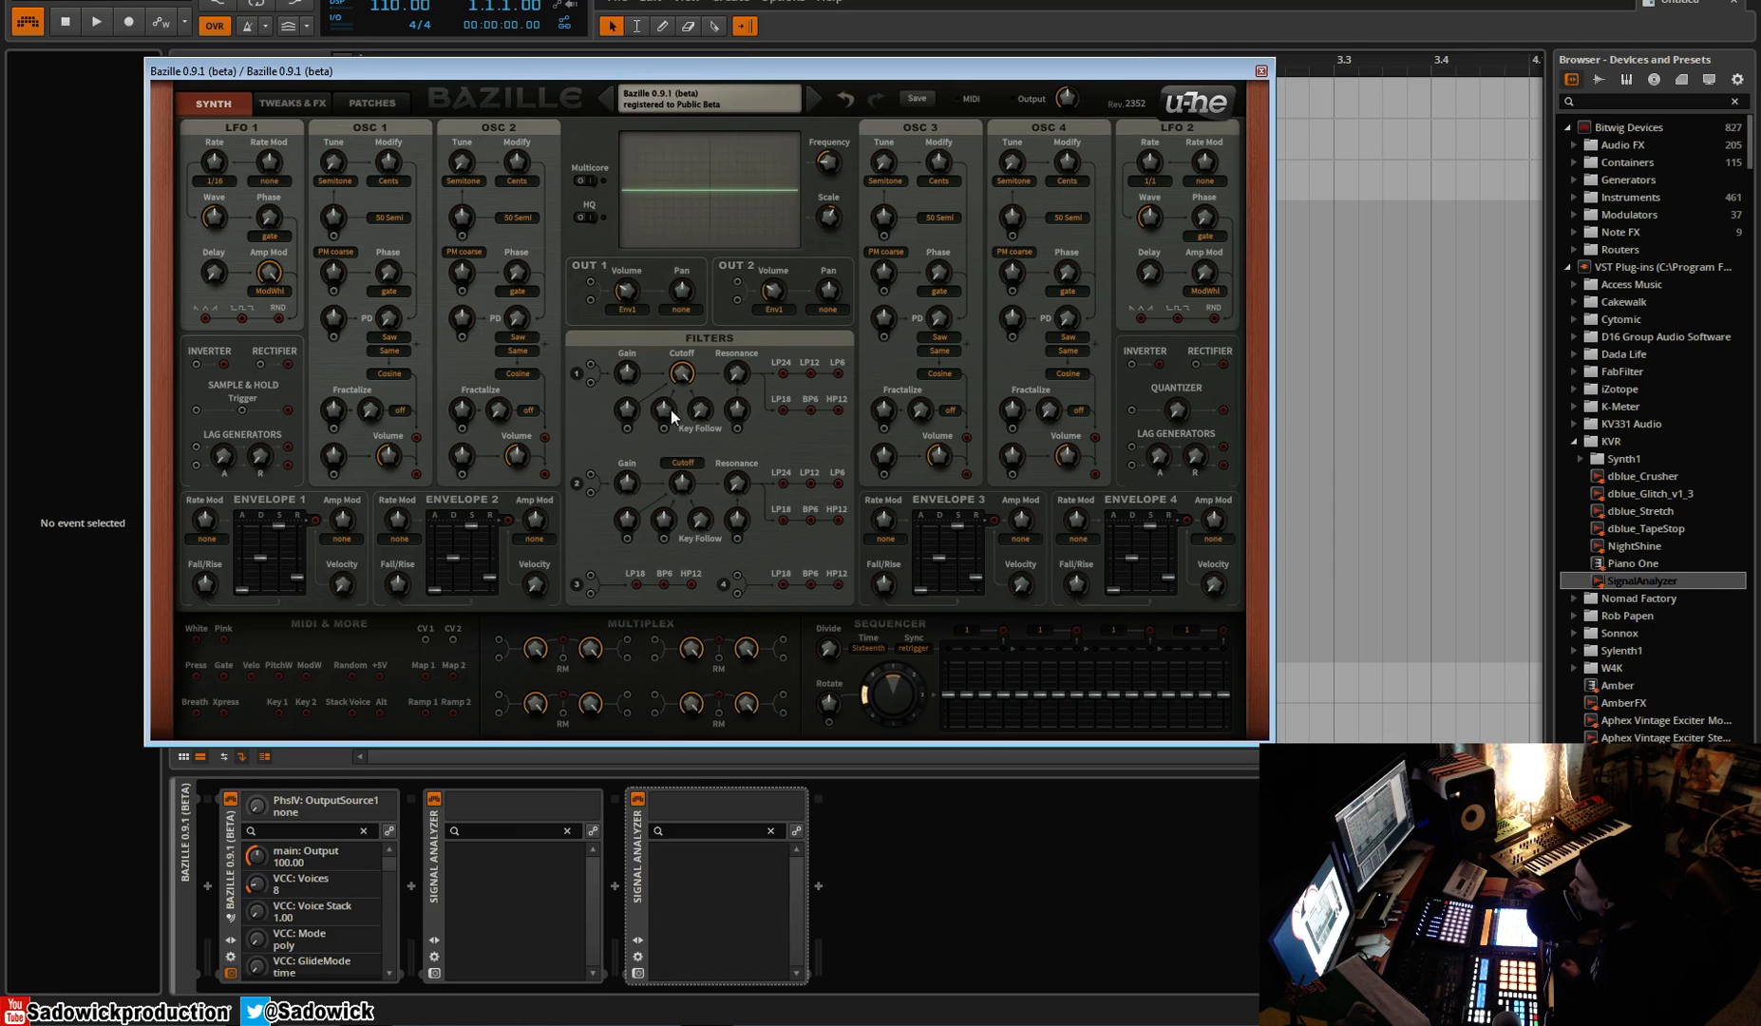
pyautogui.moveTo(788, 370)
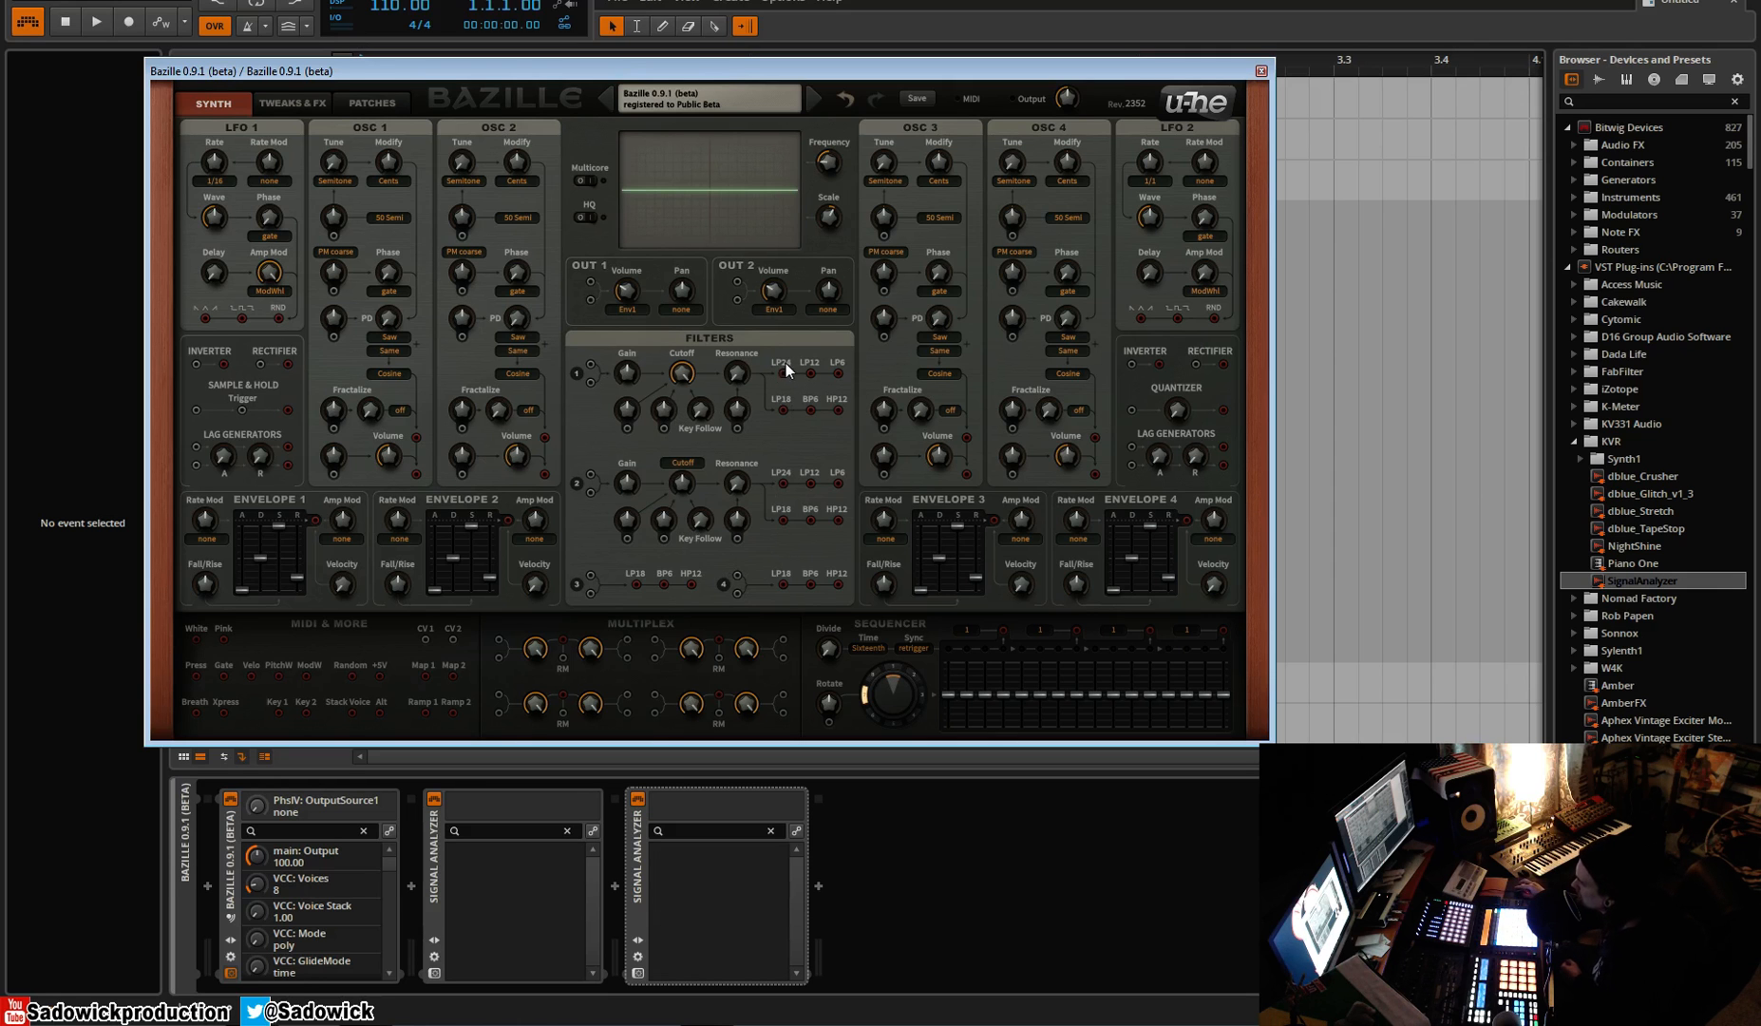
pyautogui.moveTo(762, 465)
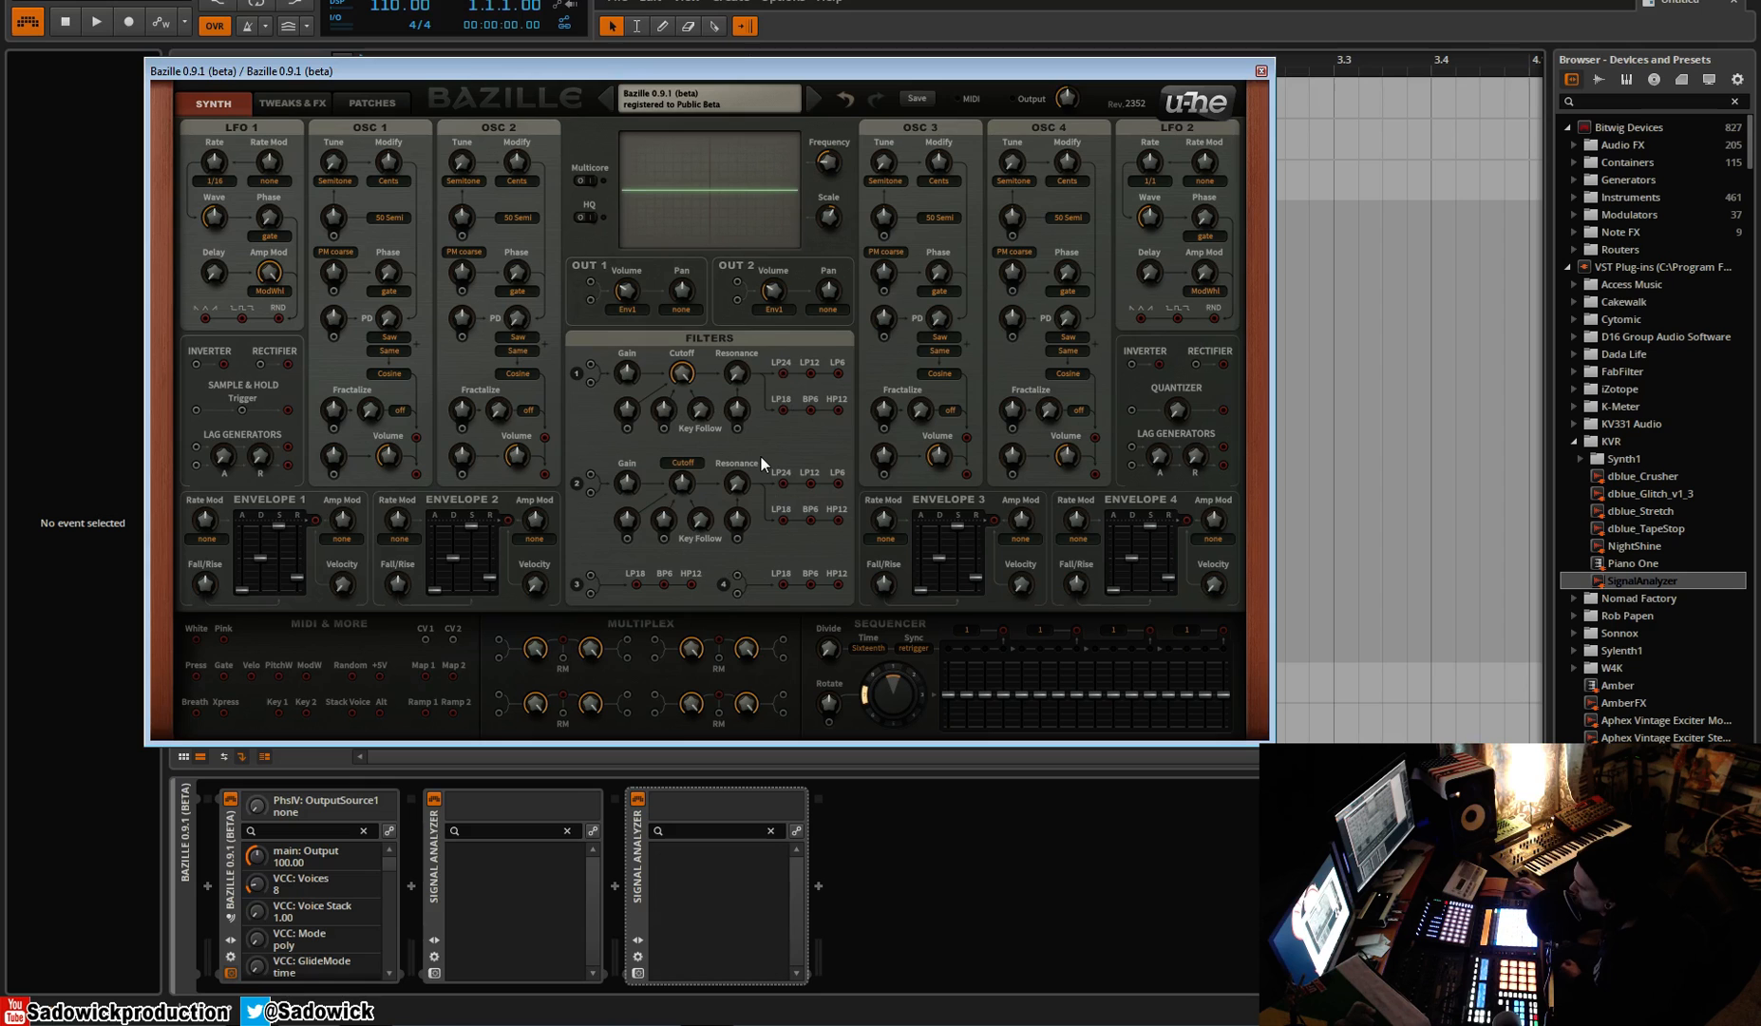
pyautogui.moveTo(640, 407)
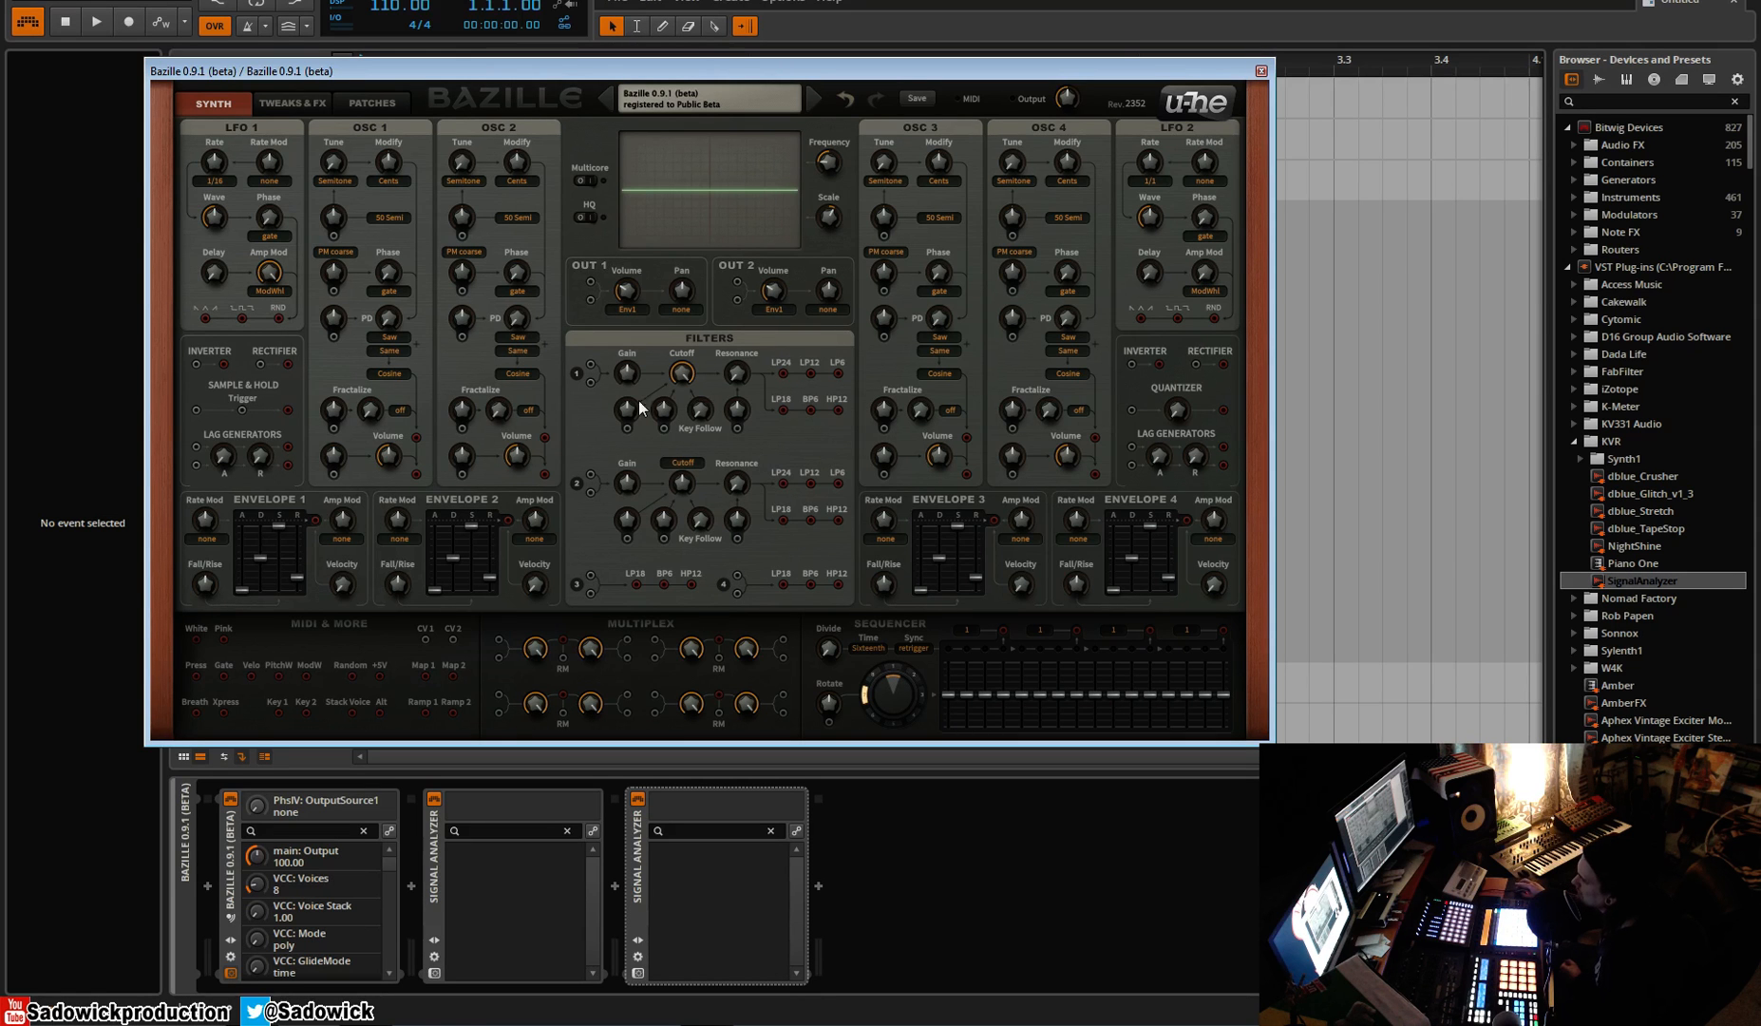
pyautogui.moveTo(800, 399)
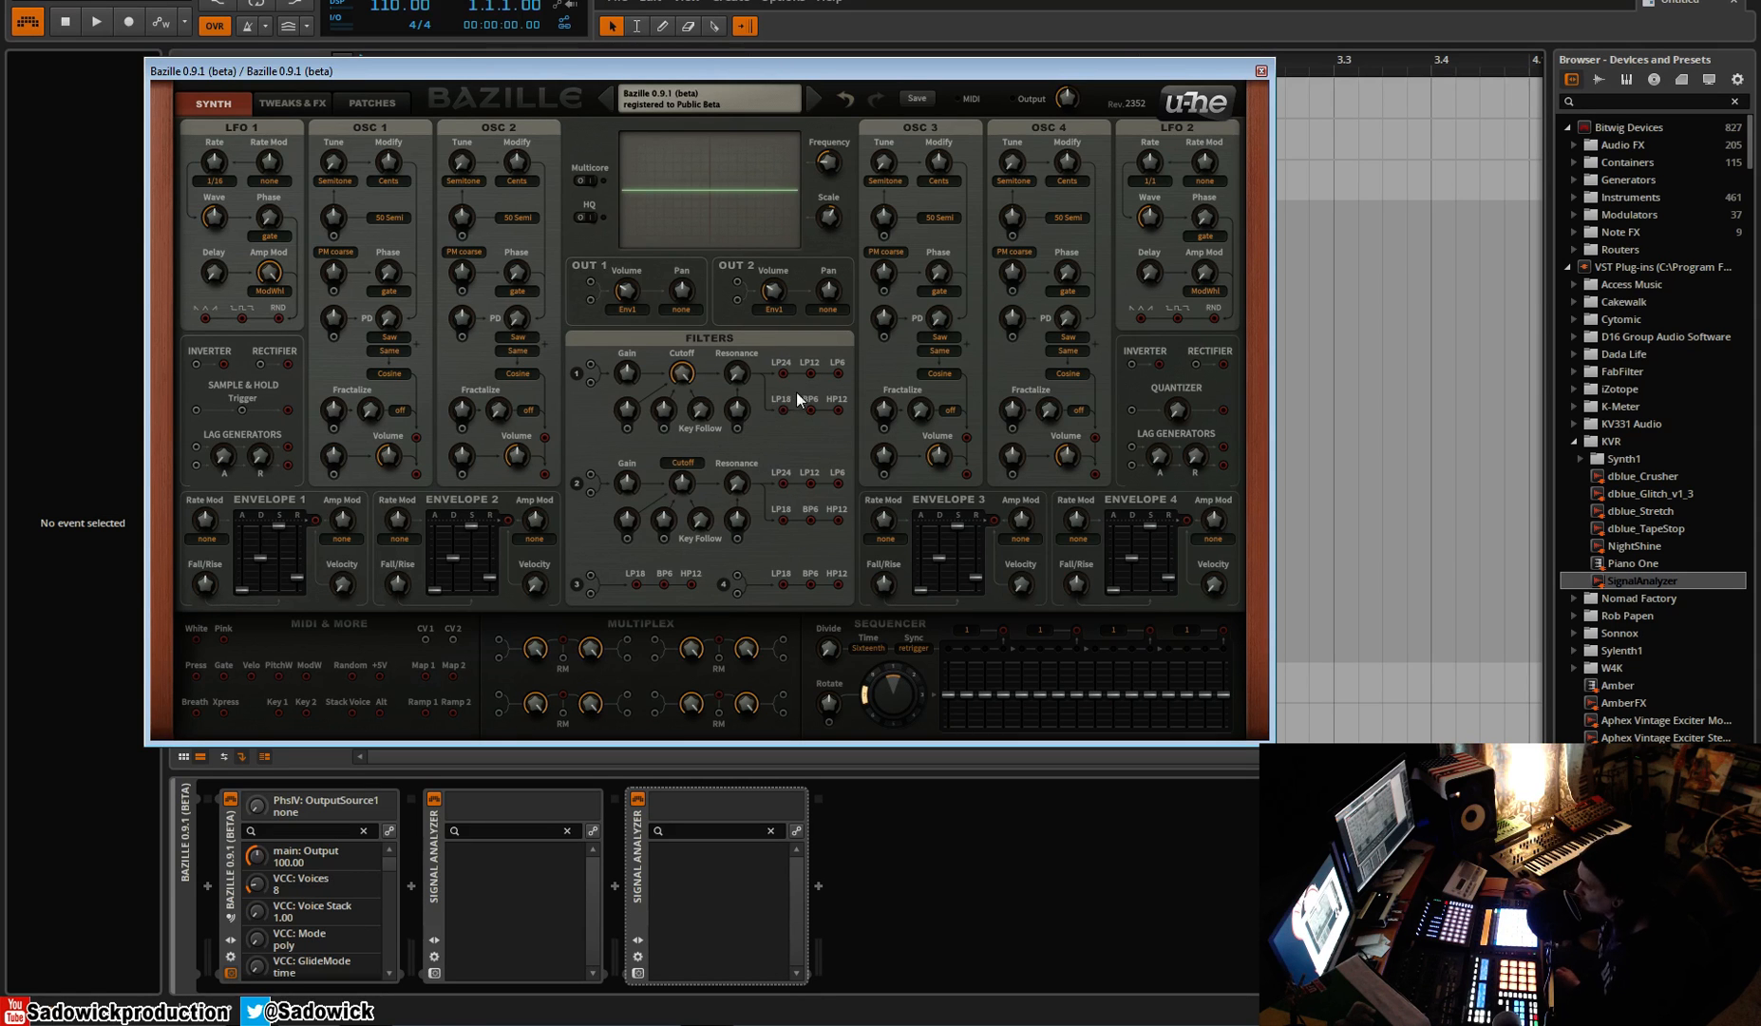
pyautogui.moveTo(746, 603)
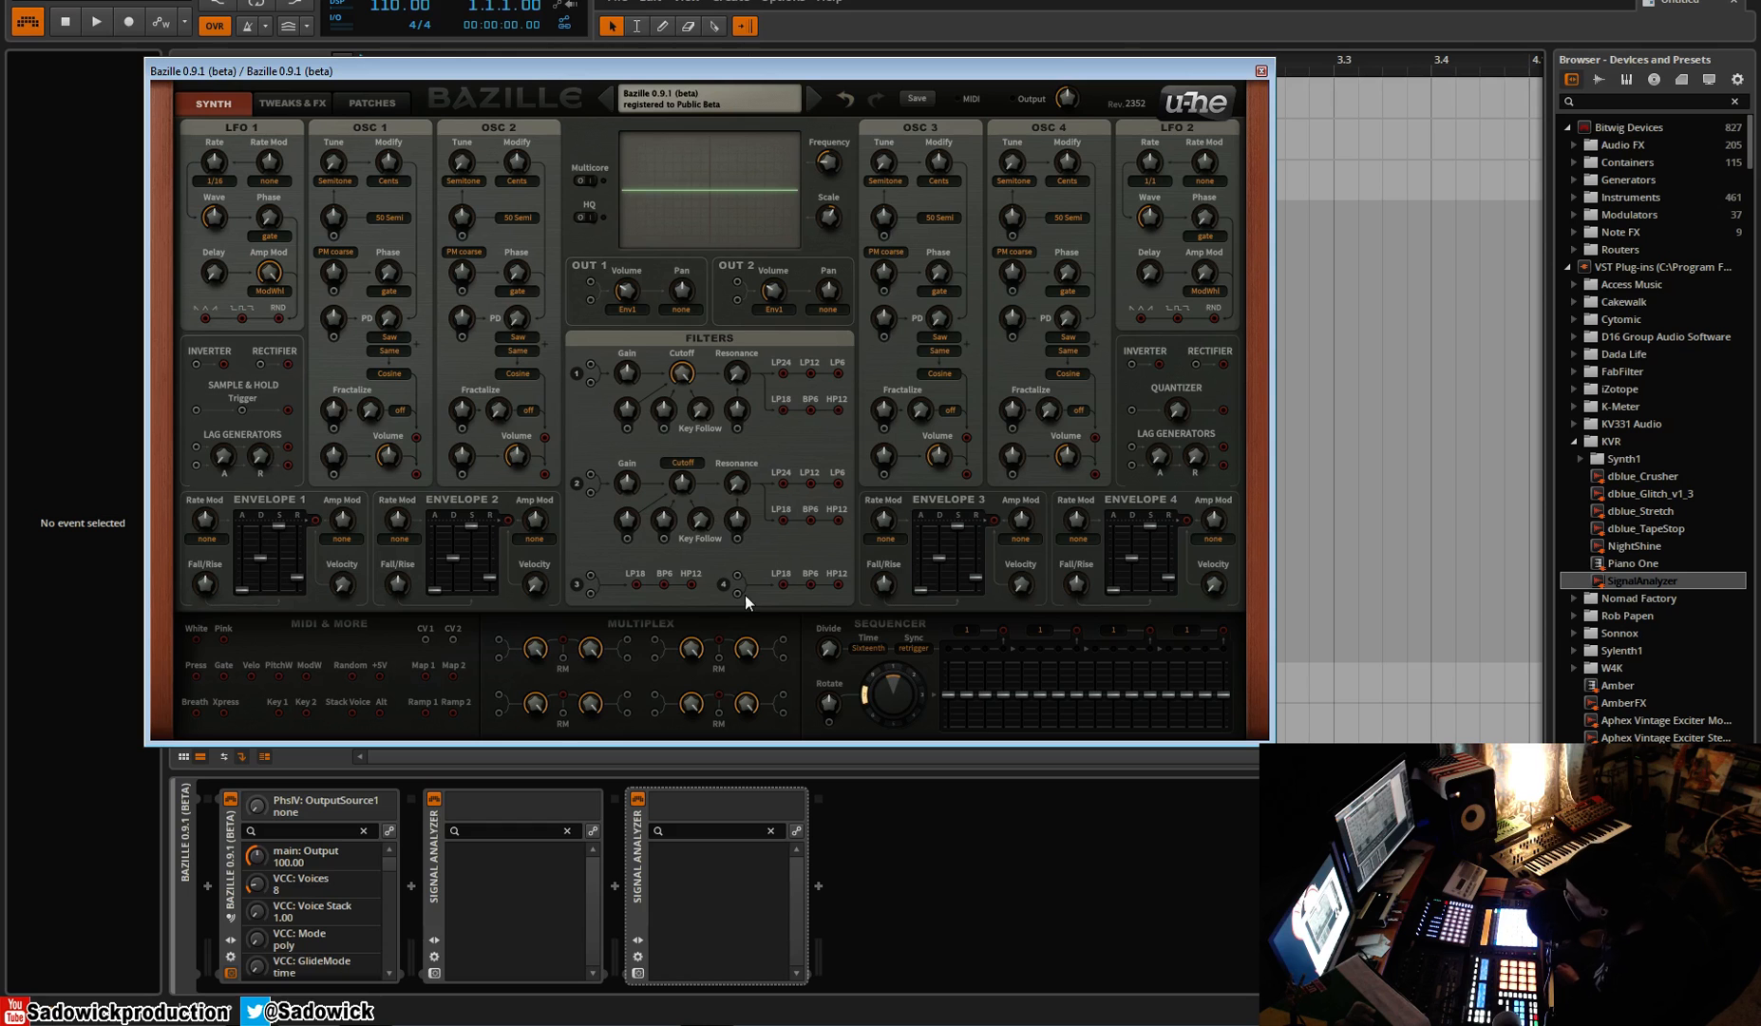
pyautogui.moveTo(581, 598)
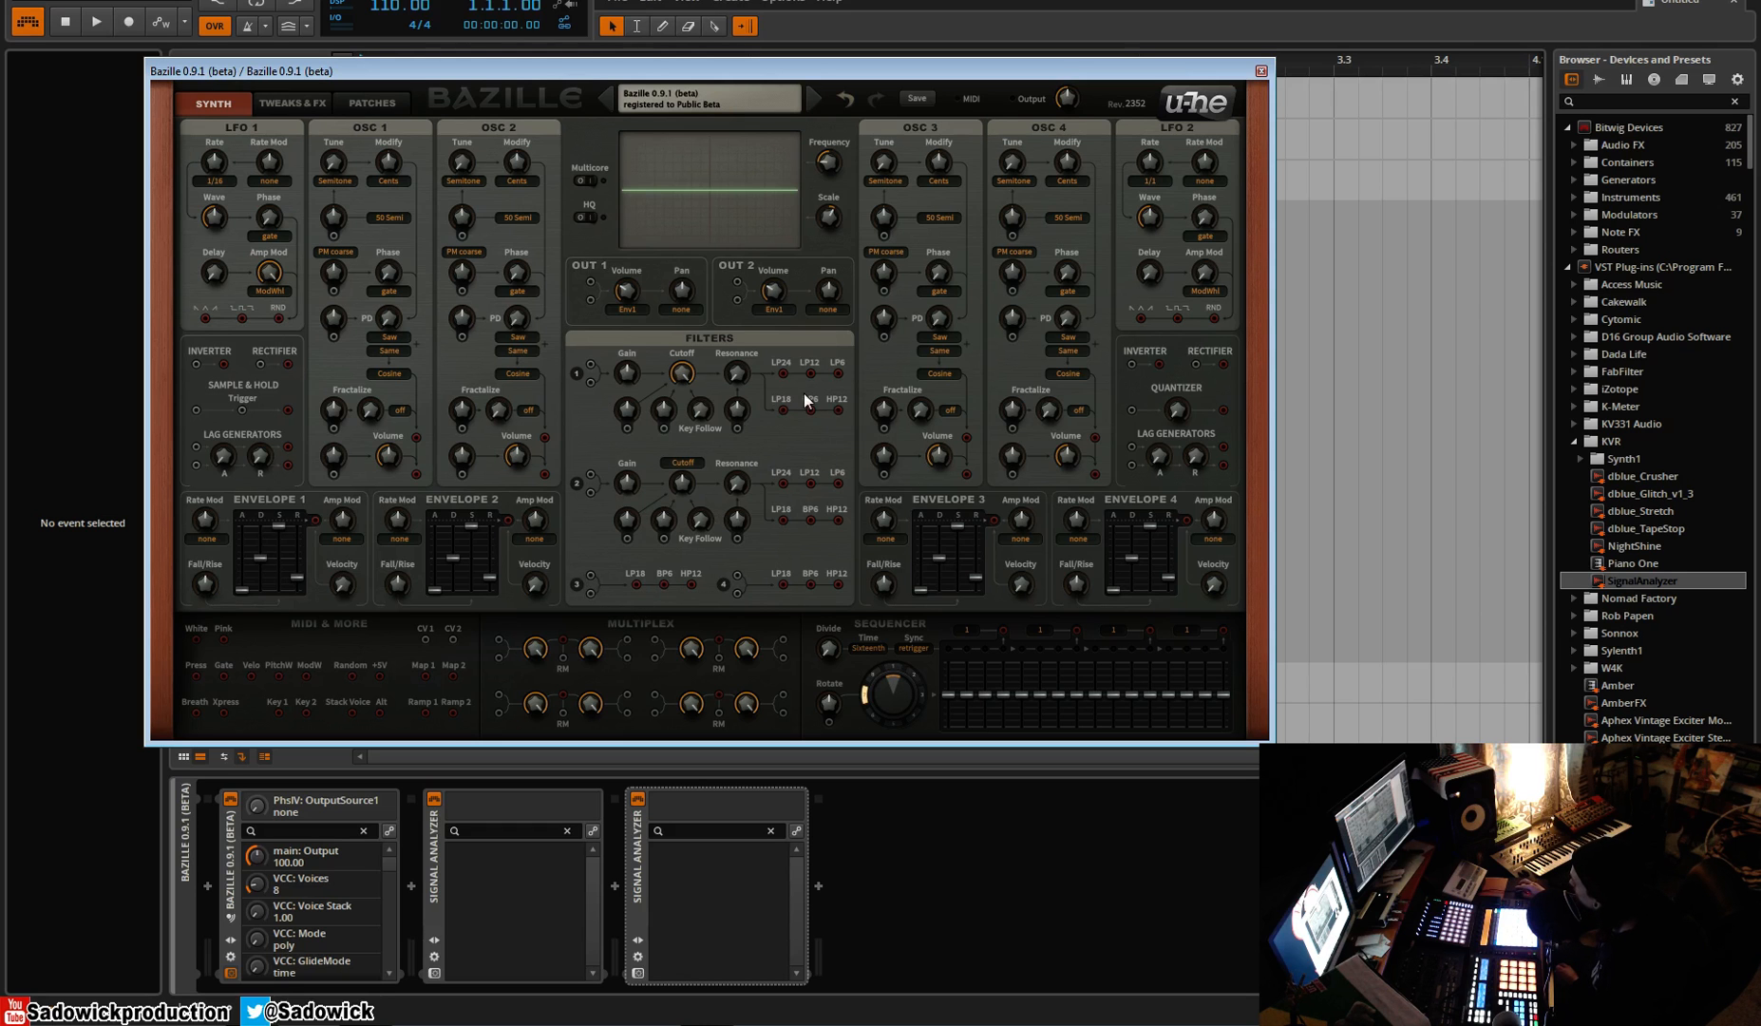
pyautogui.moveTo(648, 455)
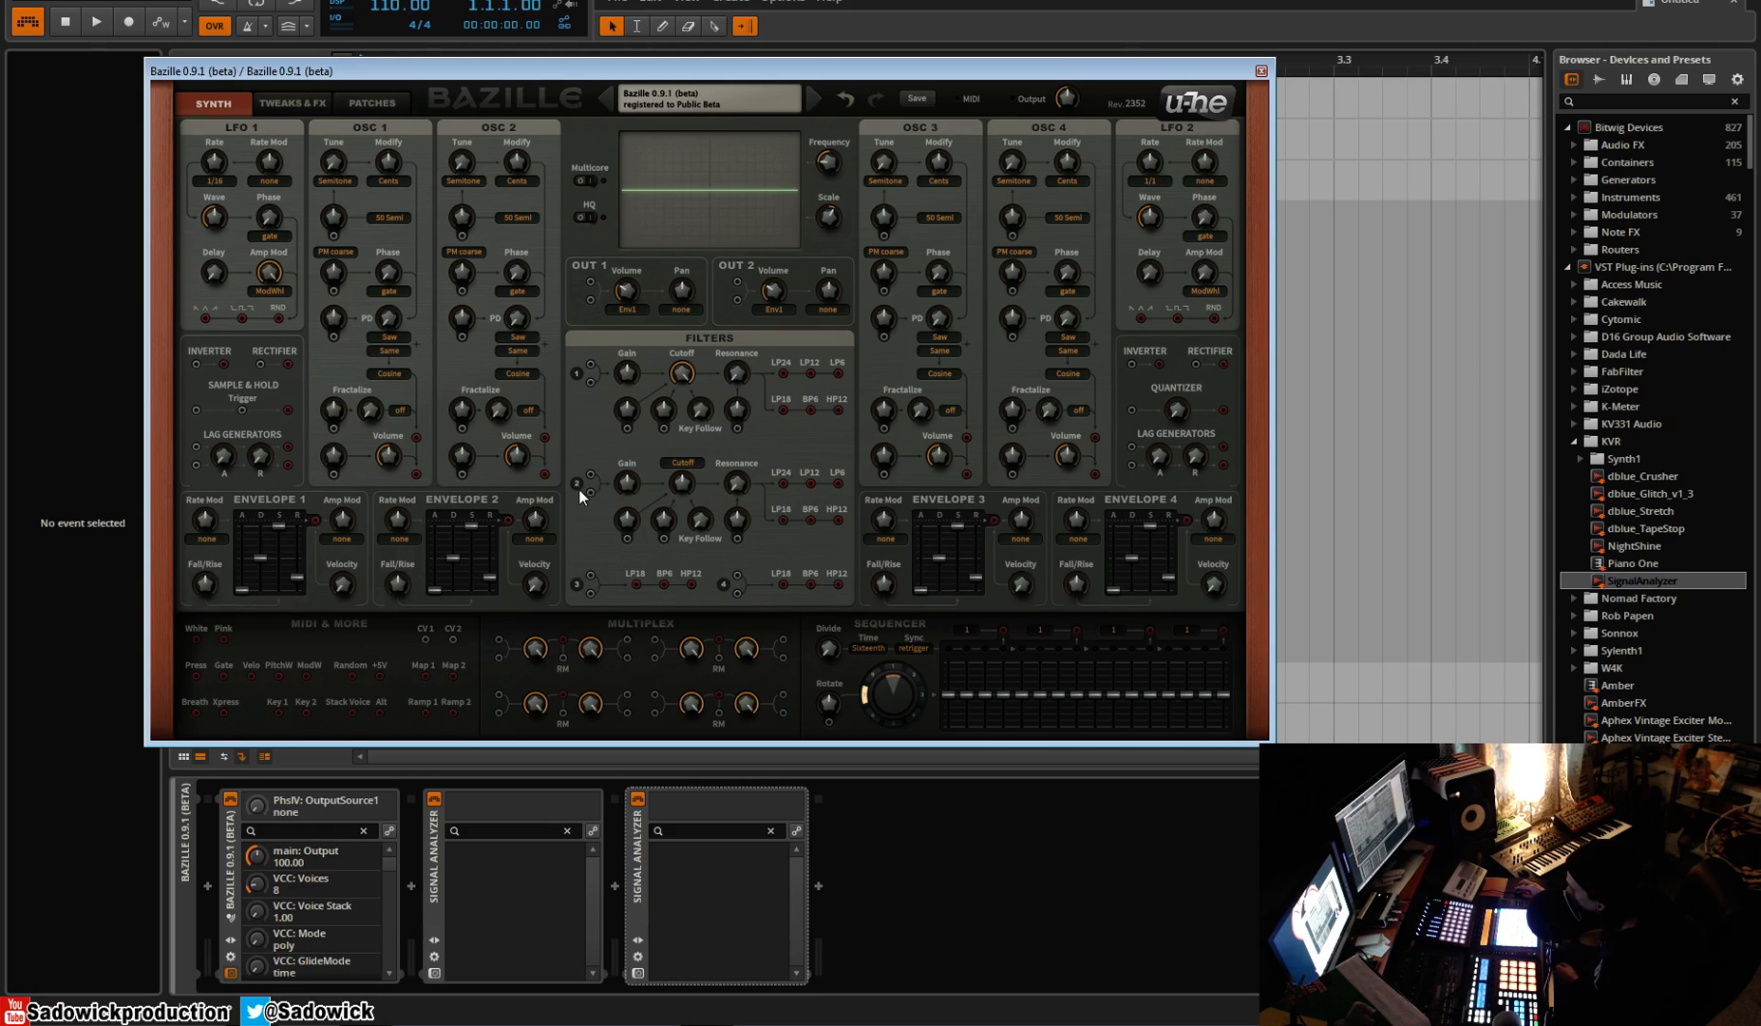
pyautogui.moveTo(561, 365)
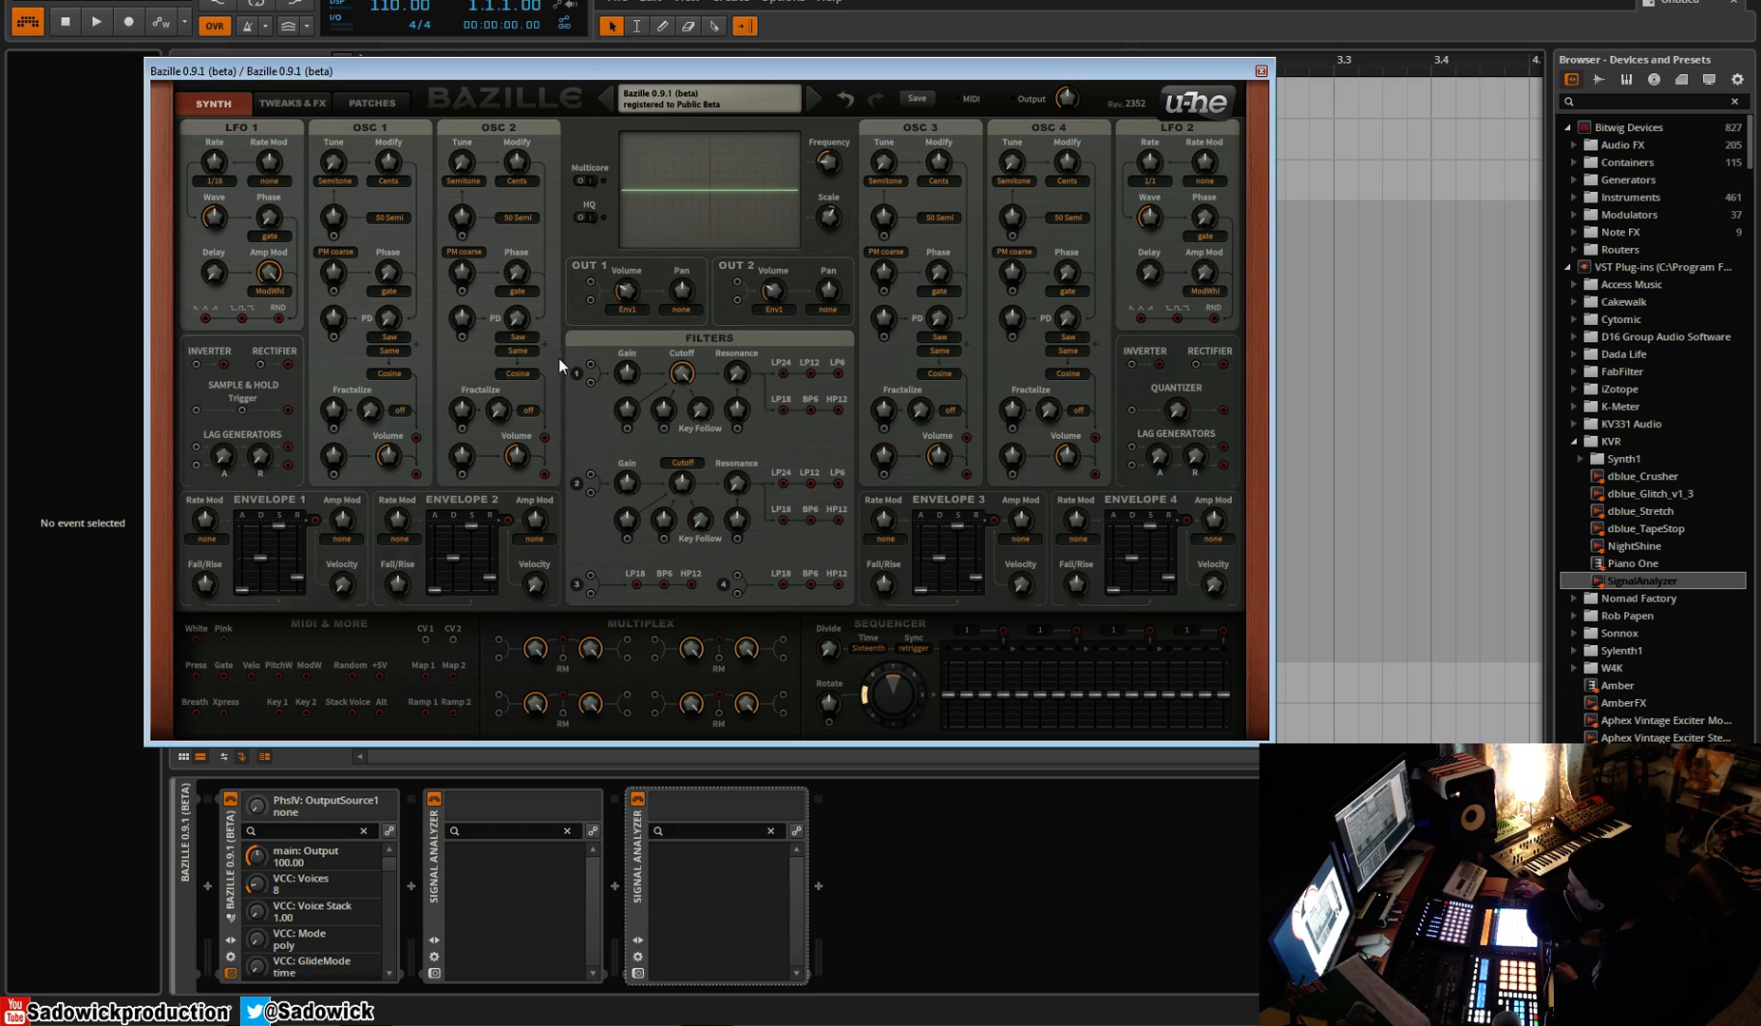
pyautogui.moveTo(383, 474)
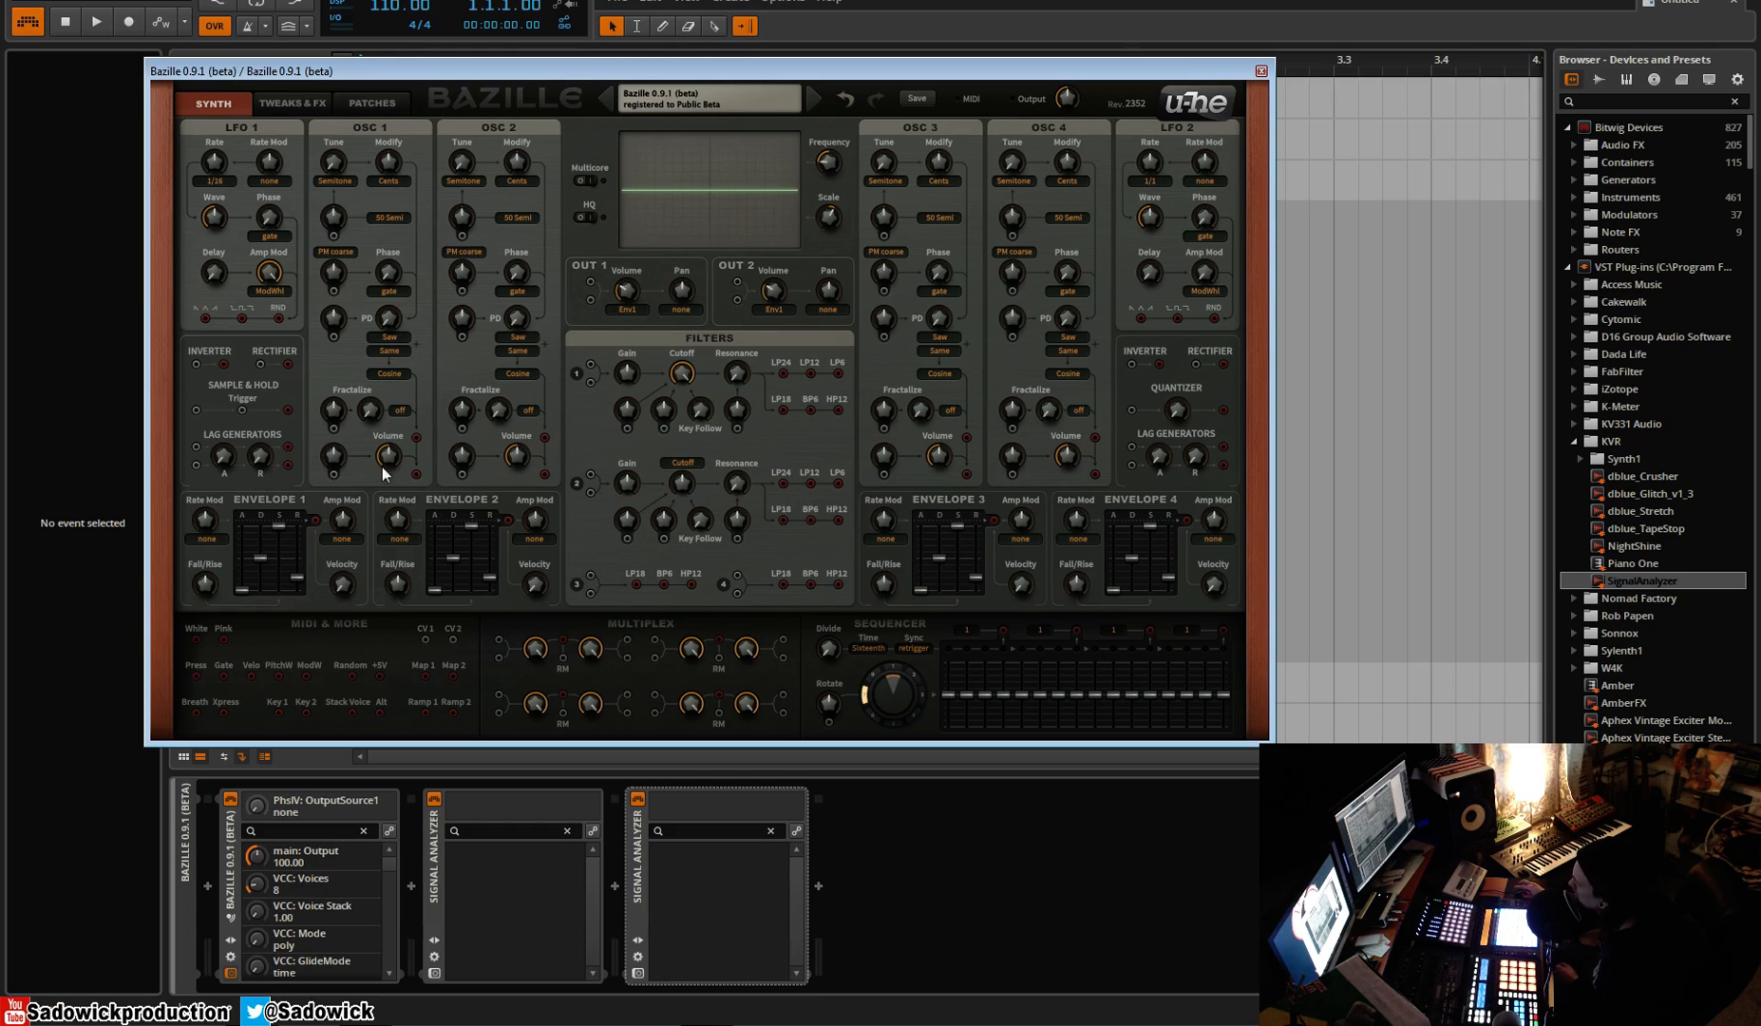
pyautogui.moveTo(627, 436)
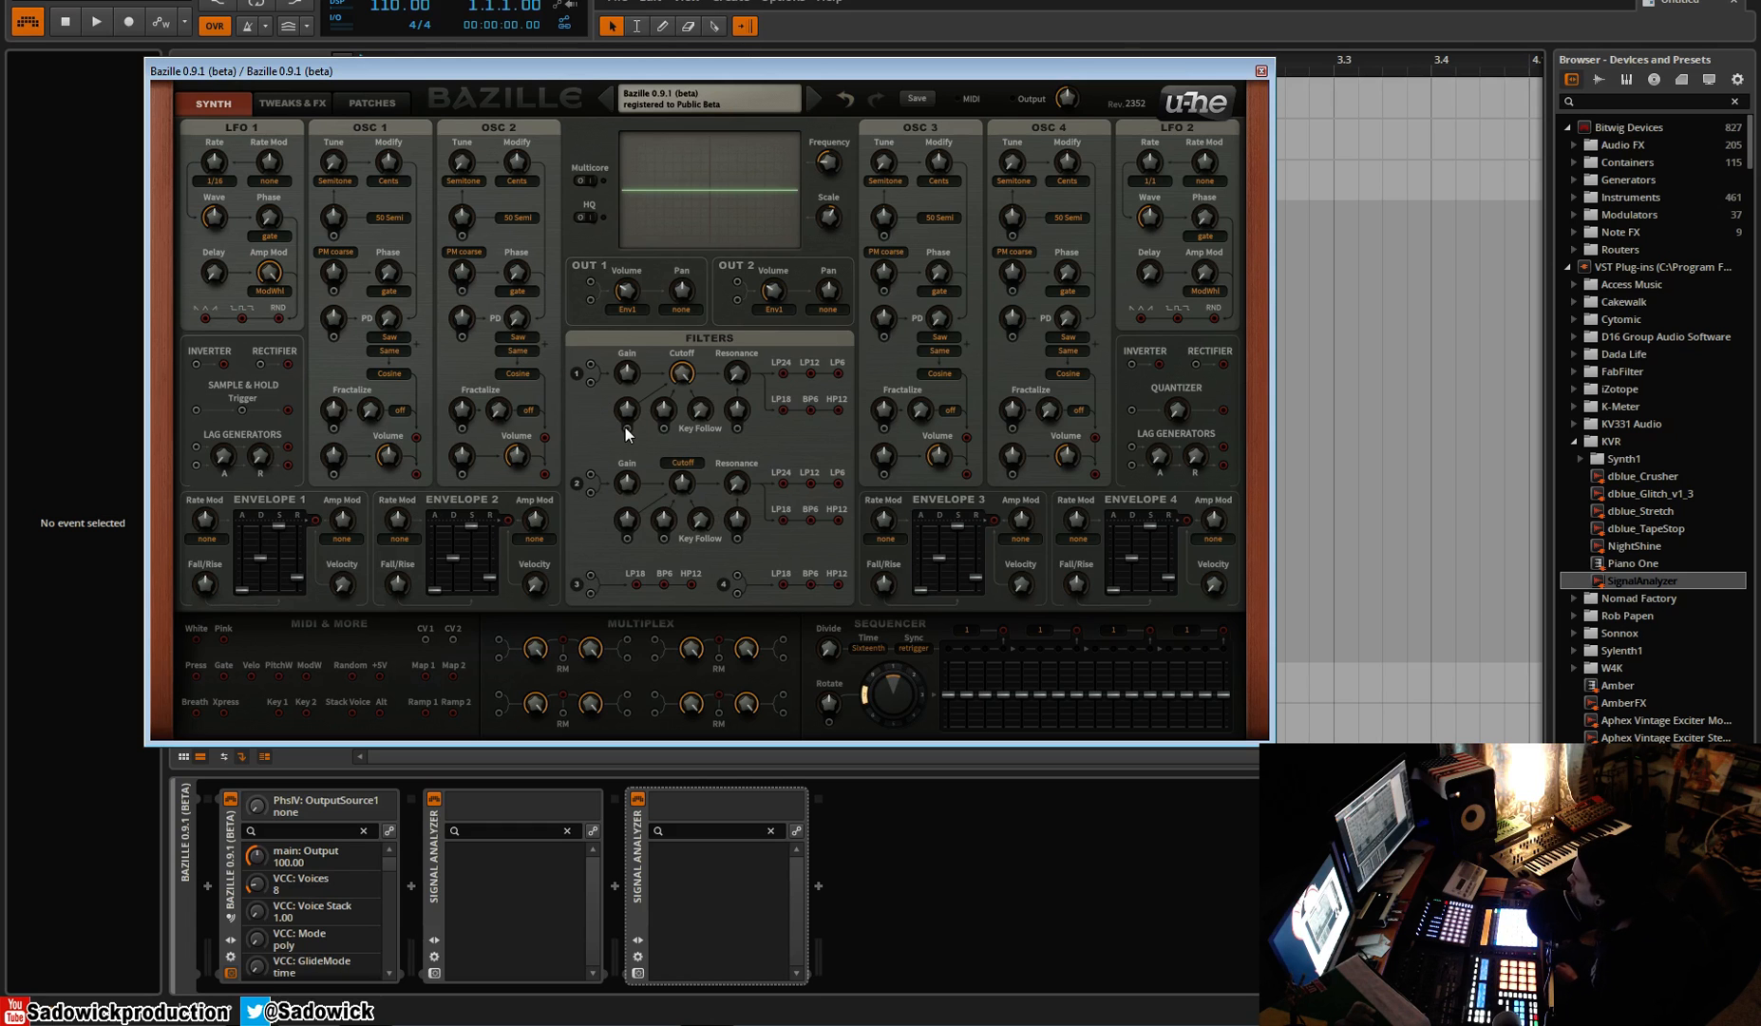
pyautogui.moveTo(627, 438)
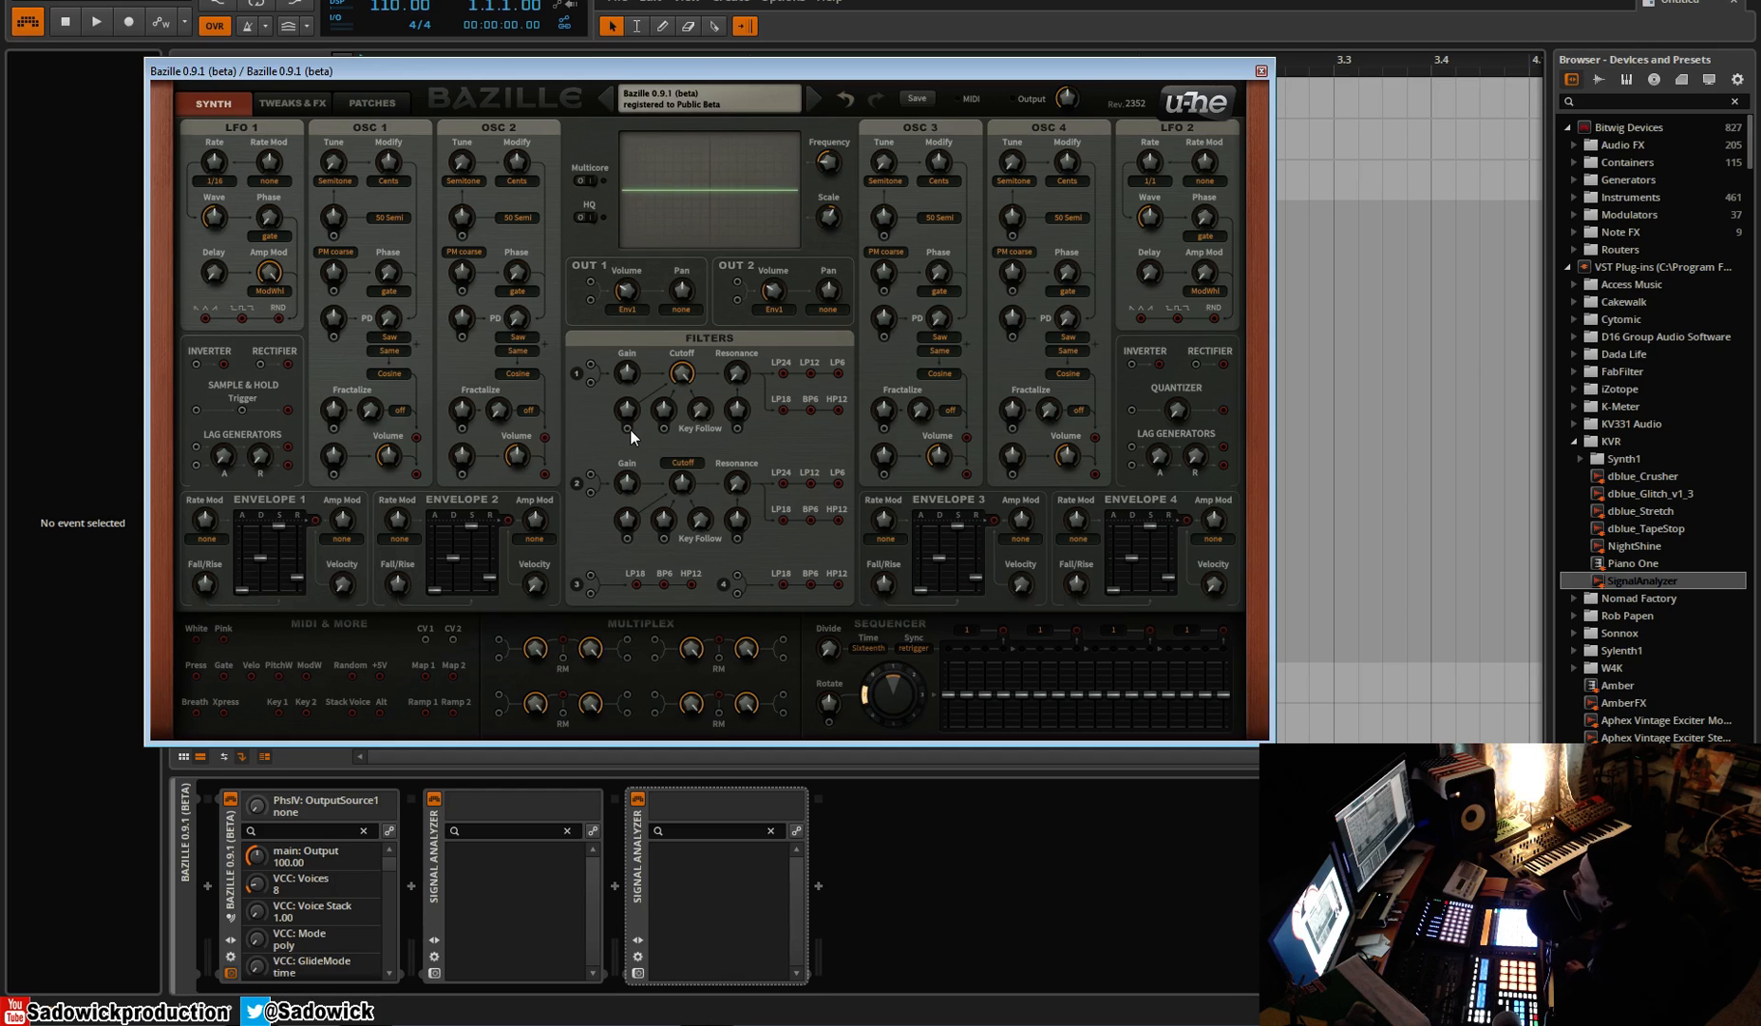
pyautogui.moveTo(526, 408)
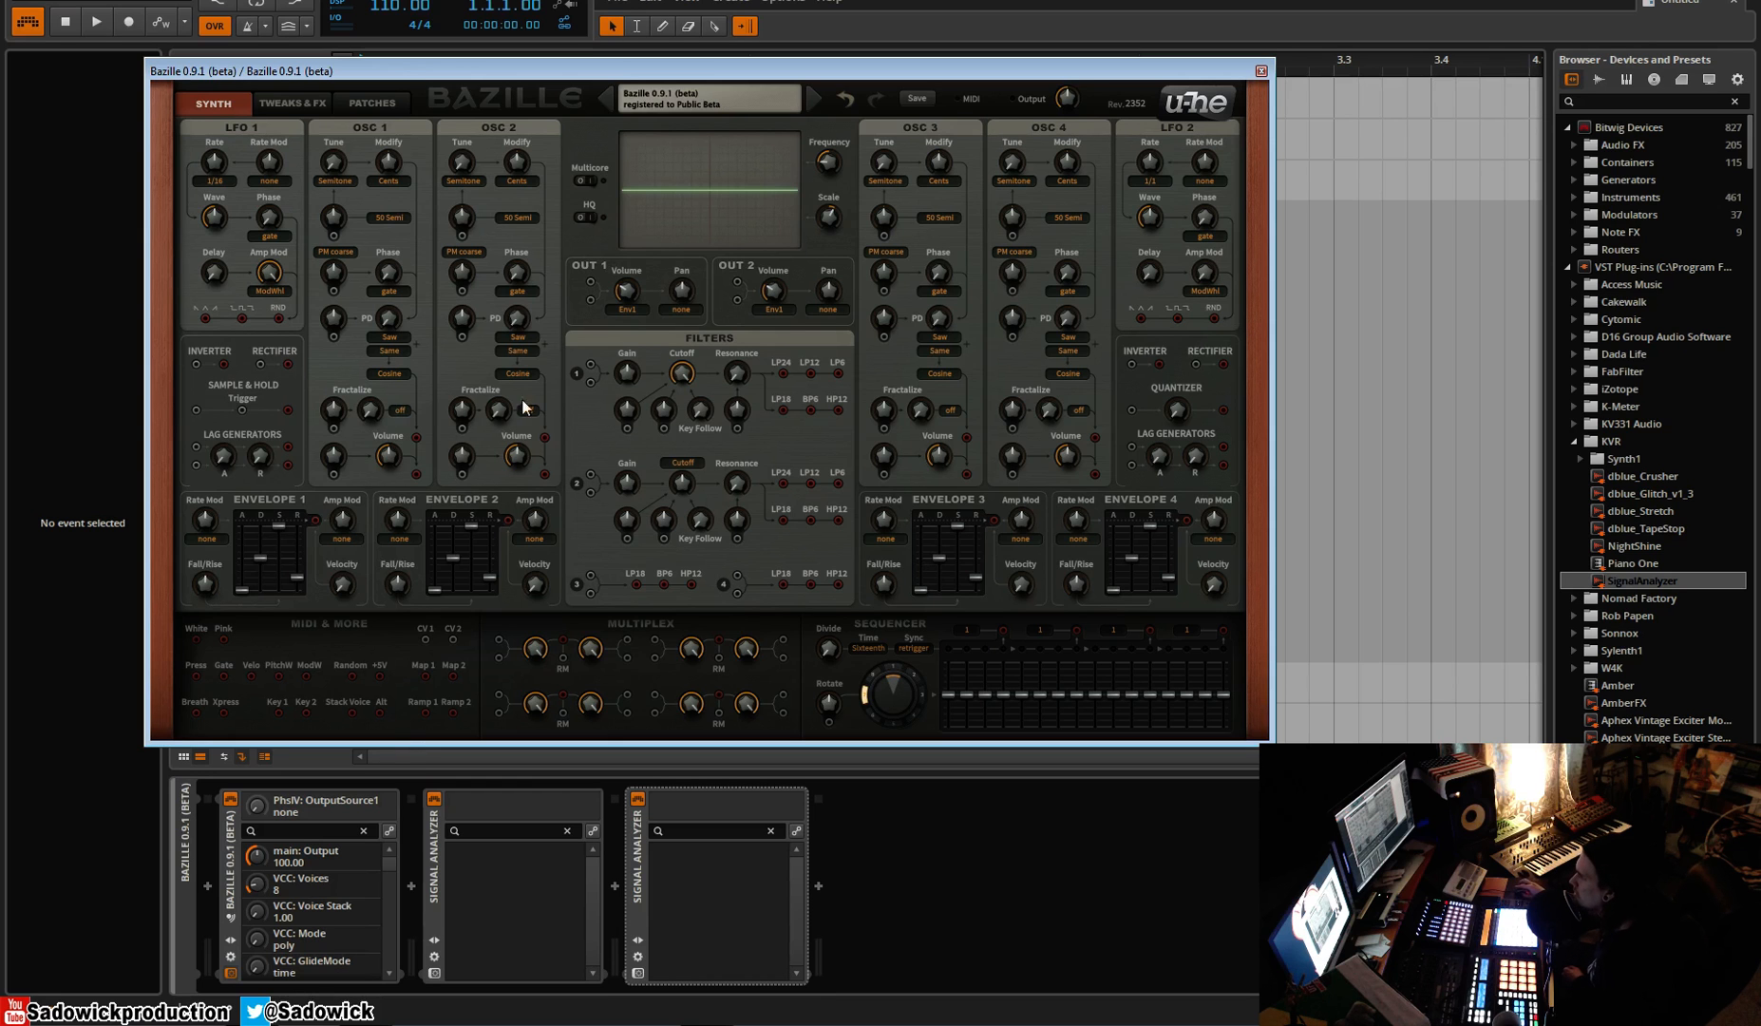
pyautogui.moveTo(635, 427)
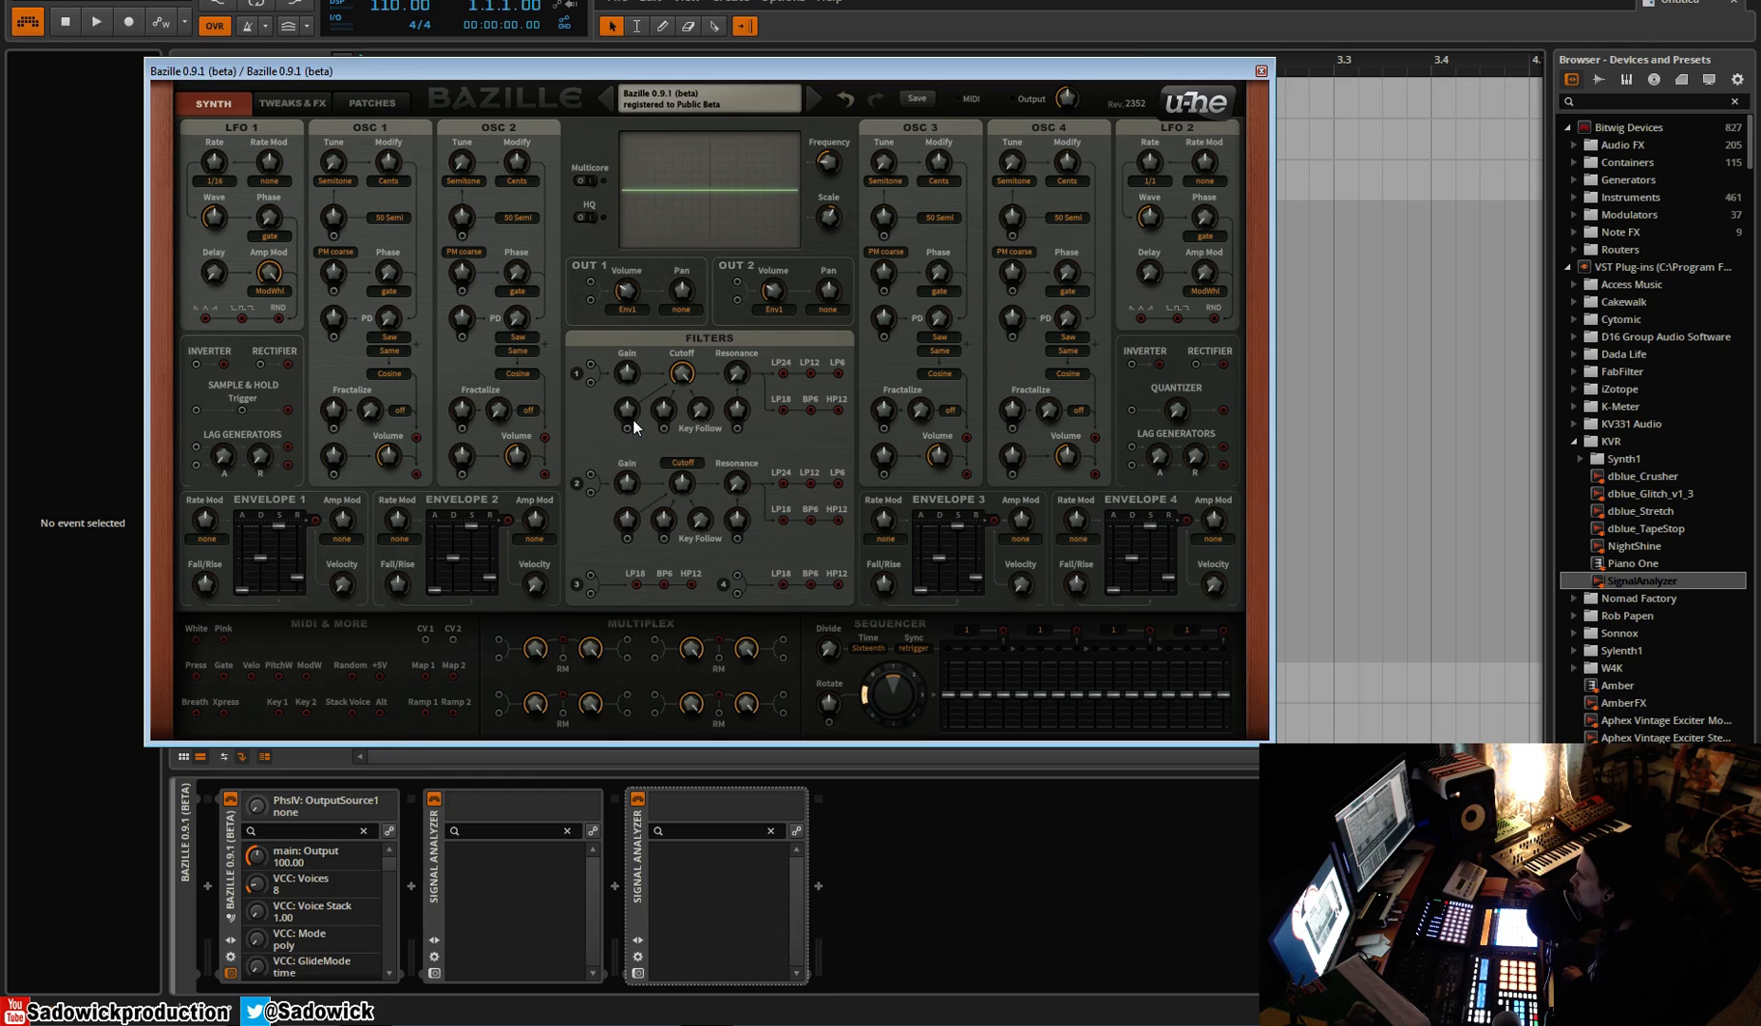
pyautogui.moveTo(579, 576)
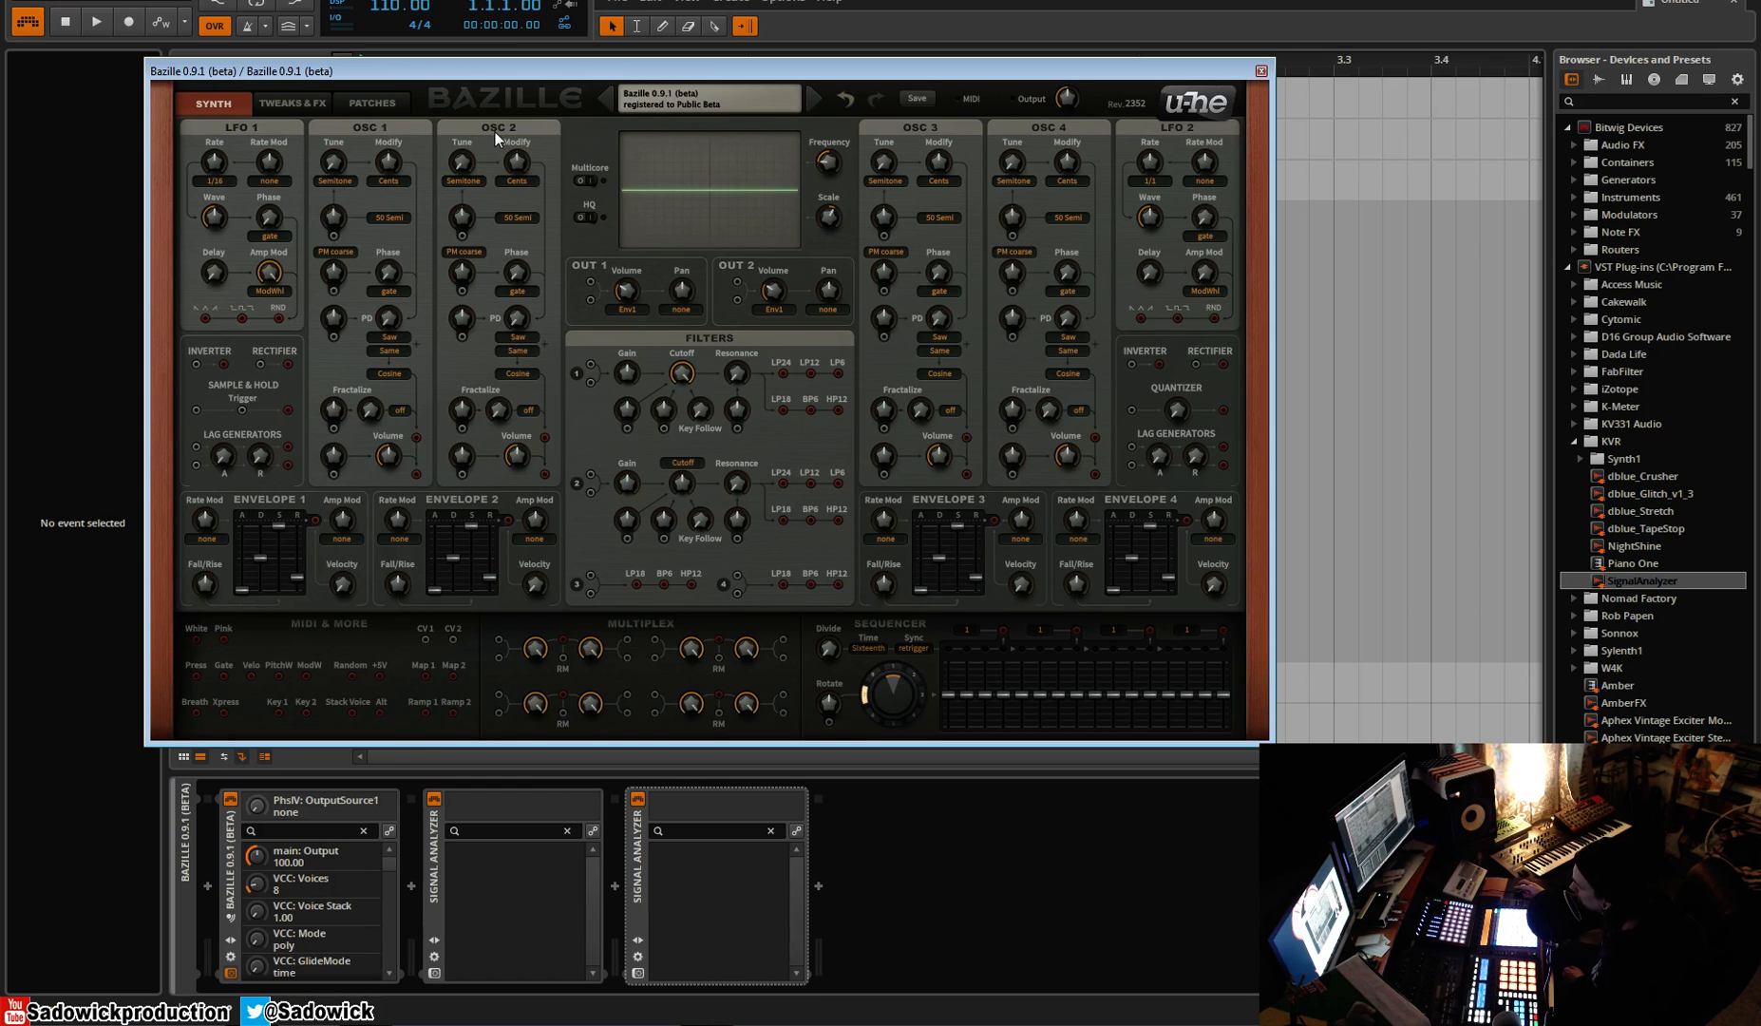
pyautogui.moveTo(523, 284)
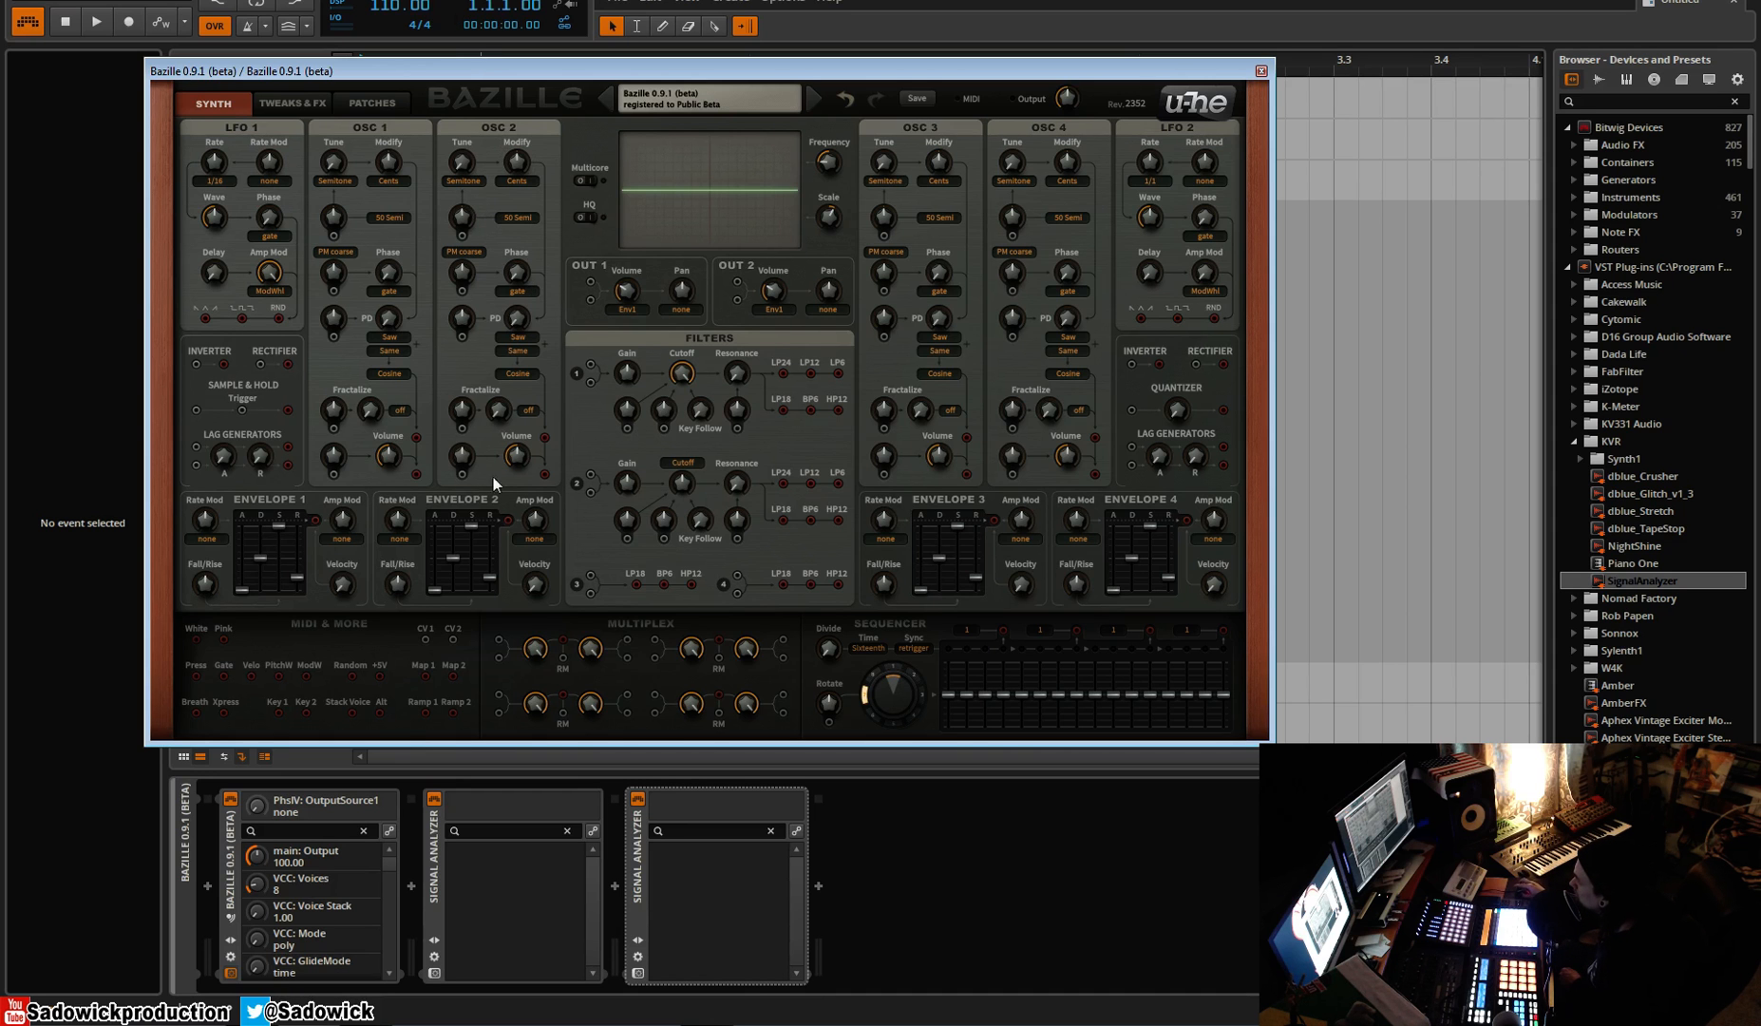
pyautogui.moveTo(417, 484)
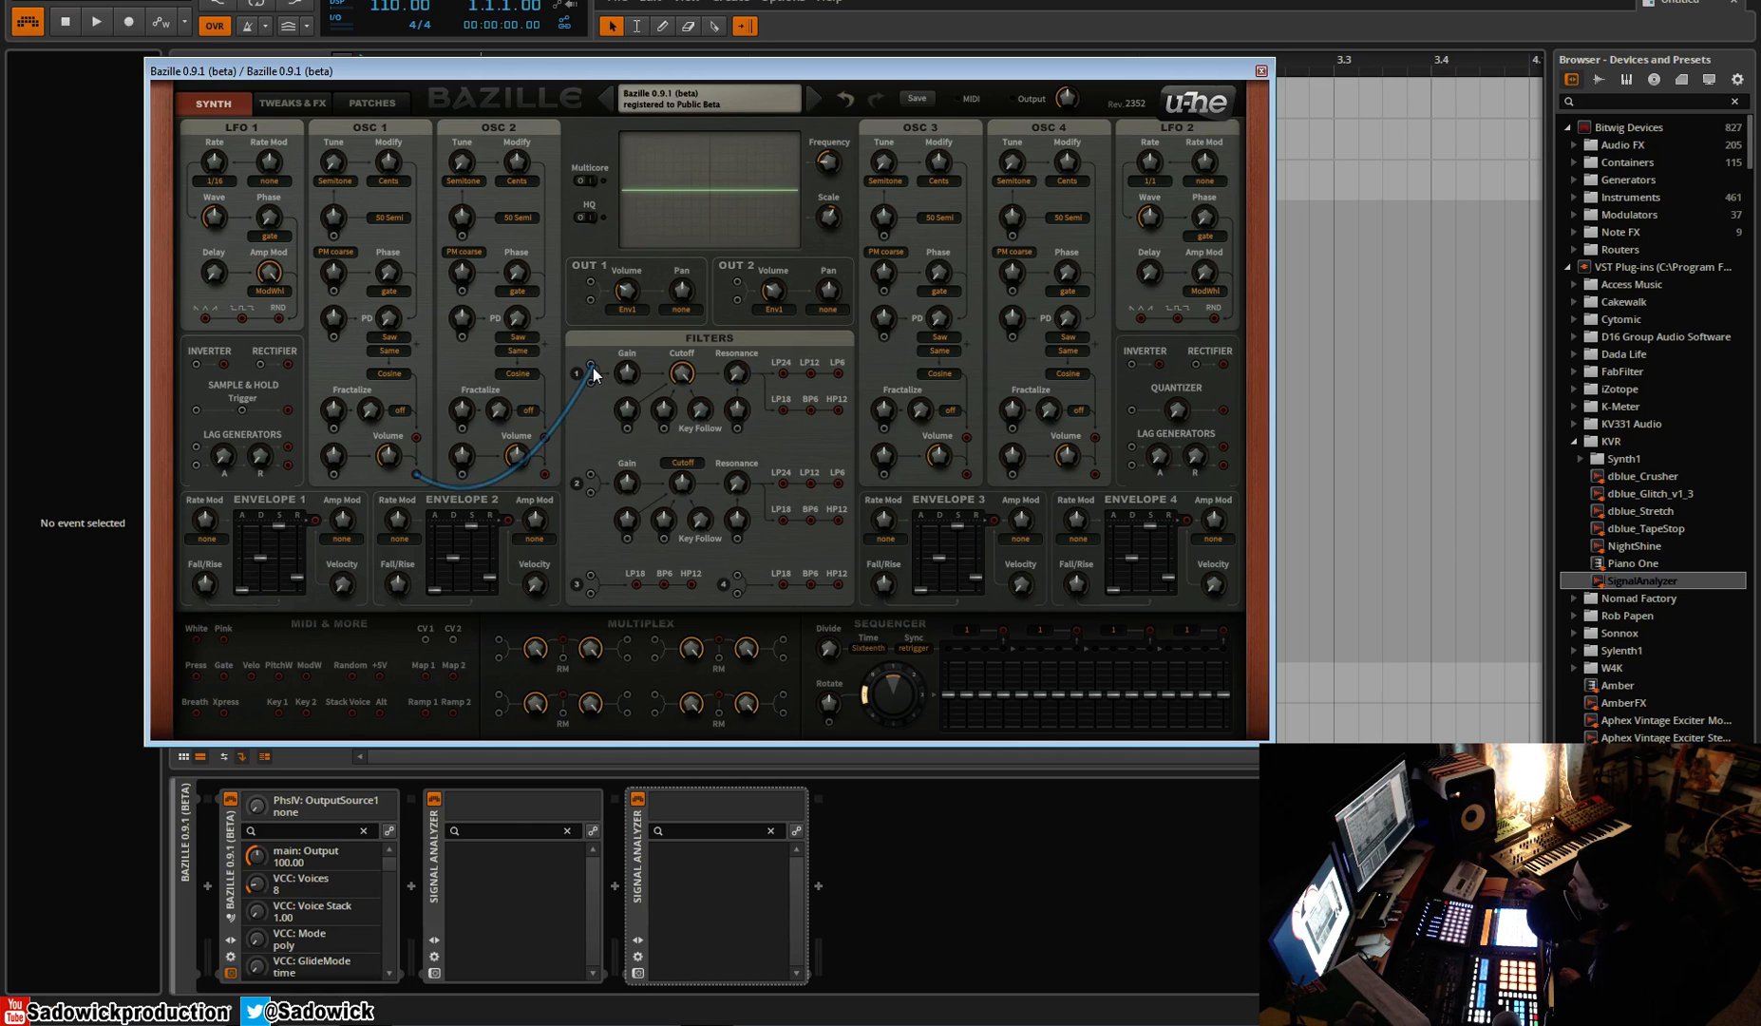
pyautogui.moveTo(811, 382)
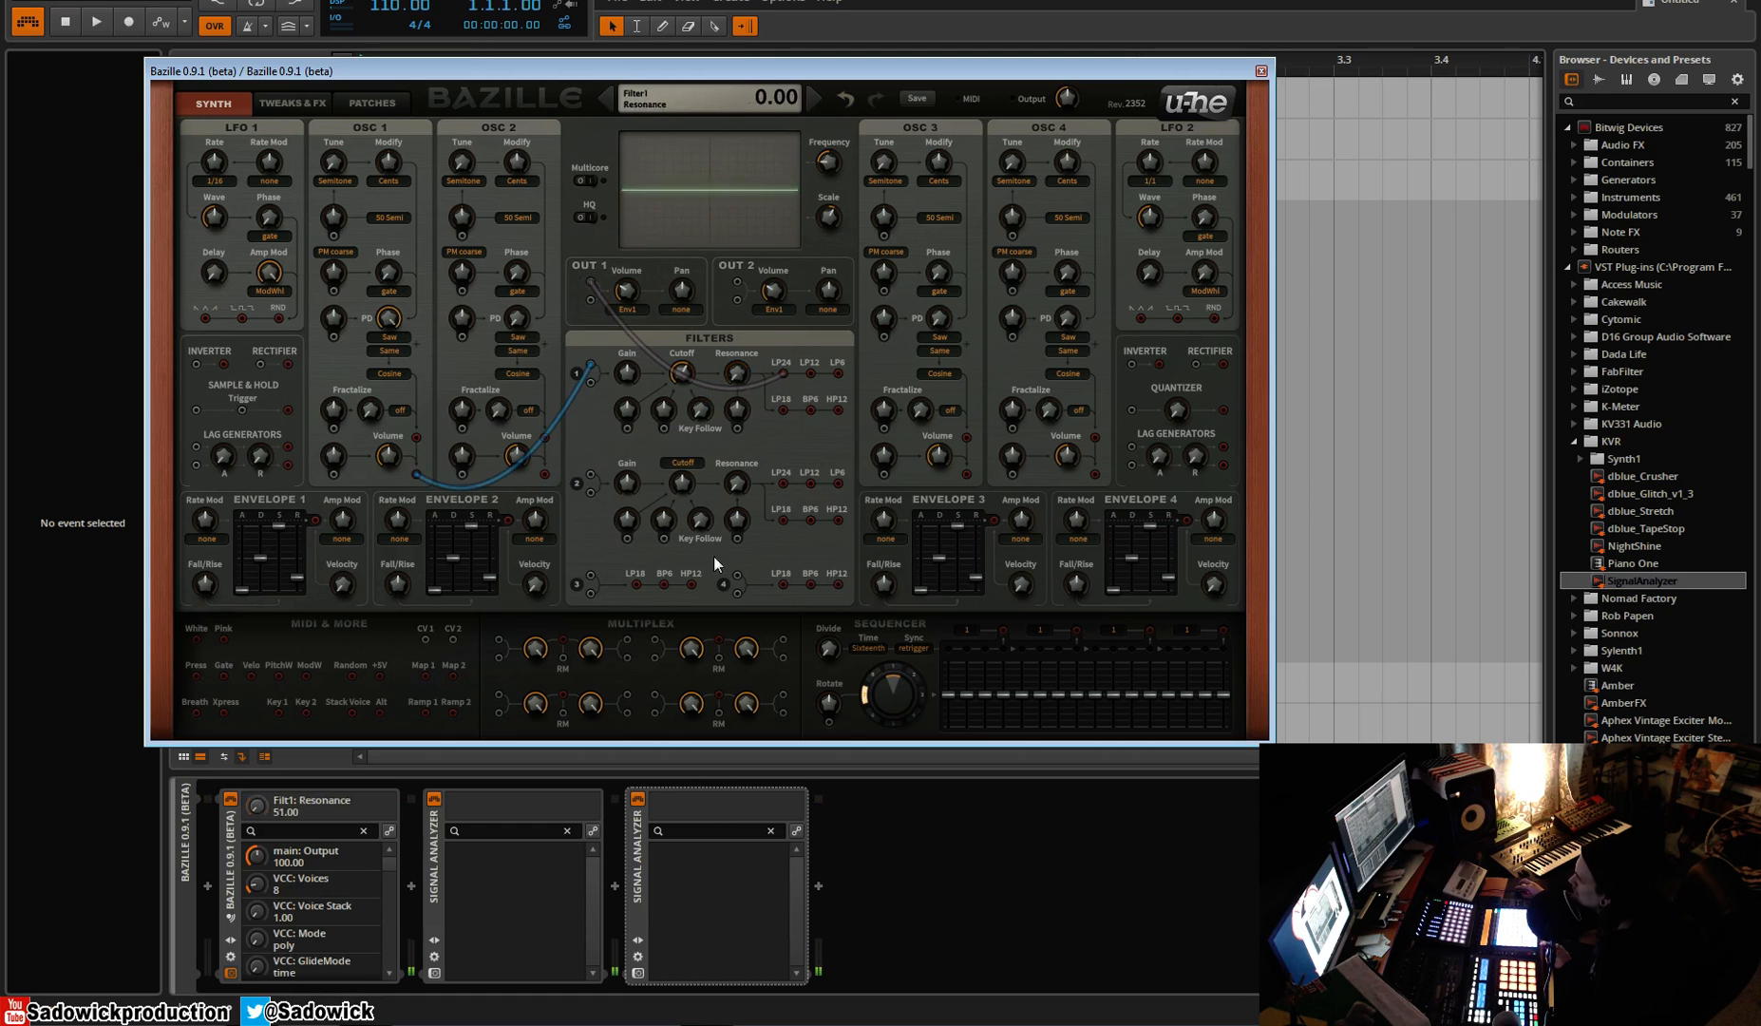
# Raise Filter 1's cutoff toward 150 while listening.
pyautogui.moveTo(682, 376); pyautogui.dragTo(682, 354)
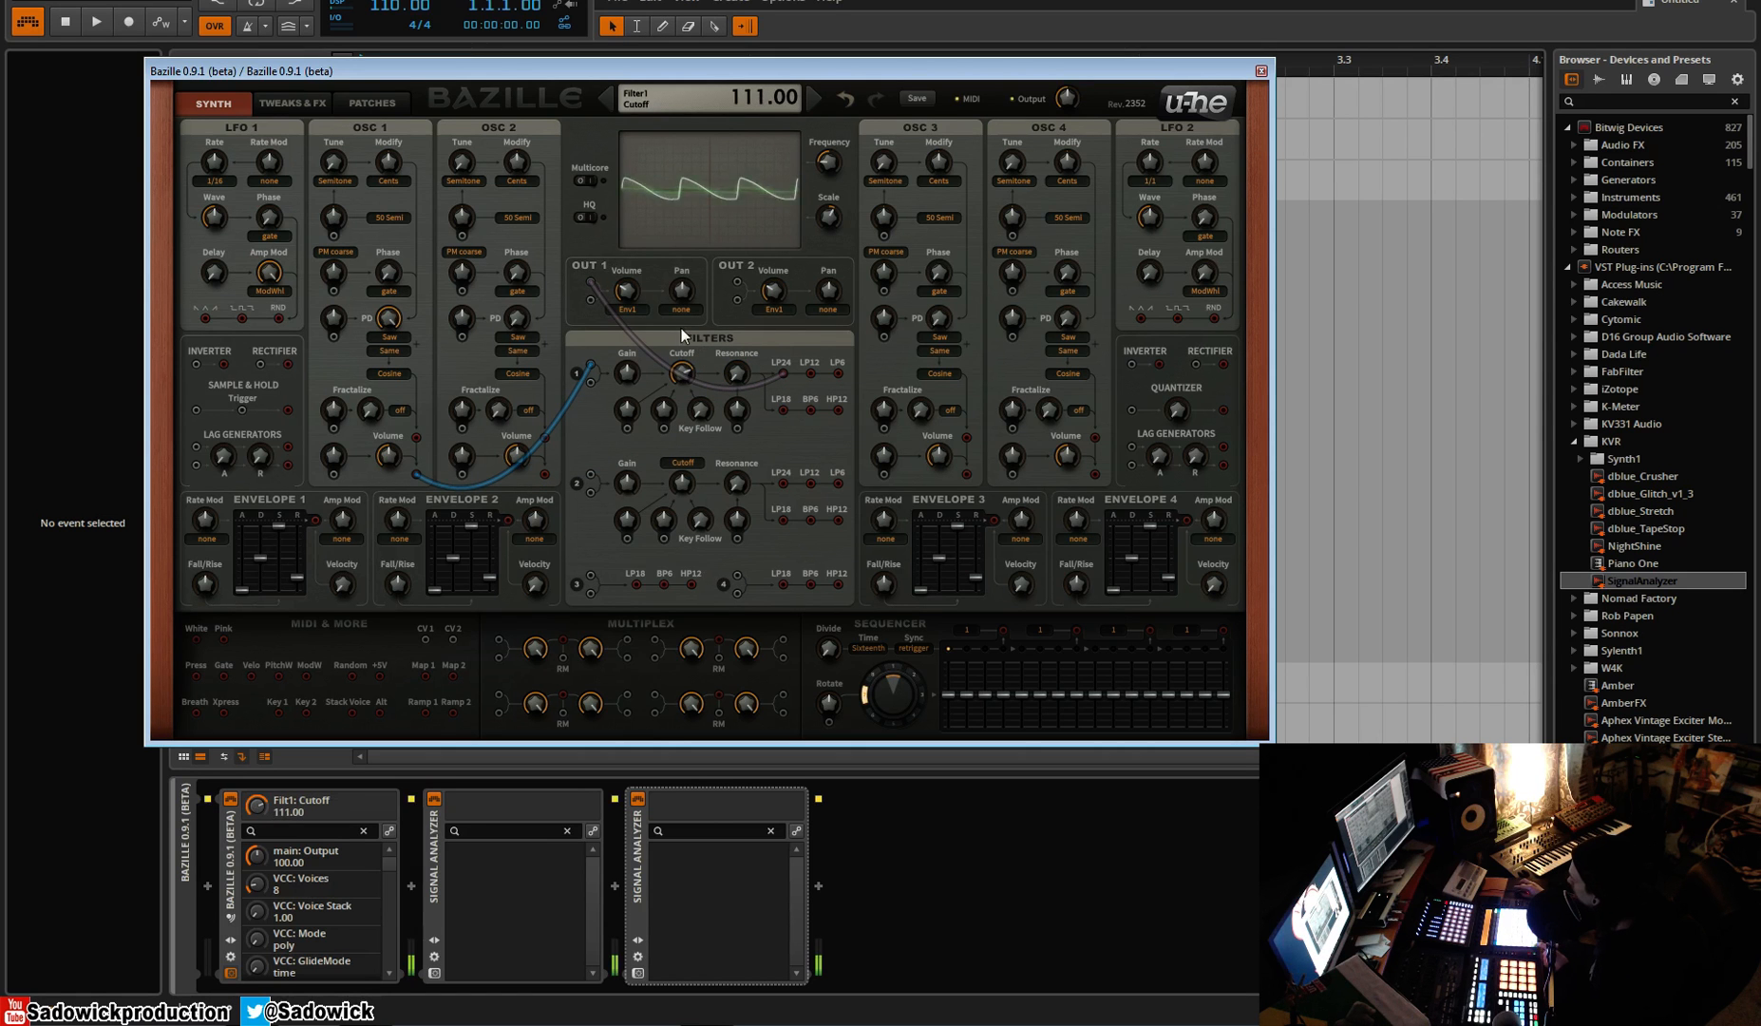
pyautogui.moveTo(681, 374); pyautogui.dragTo(685, 337)
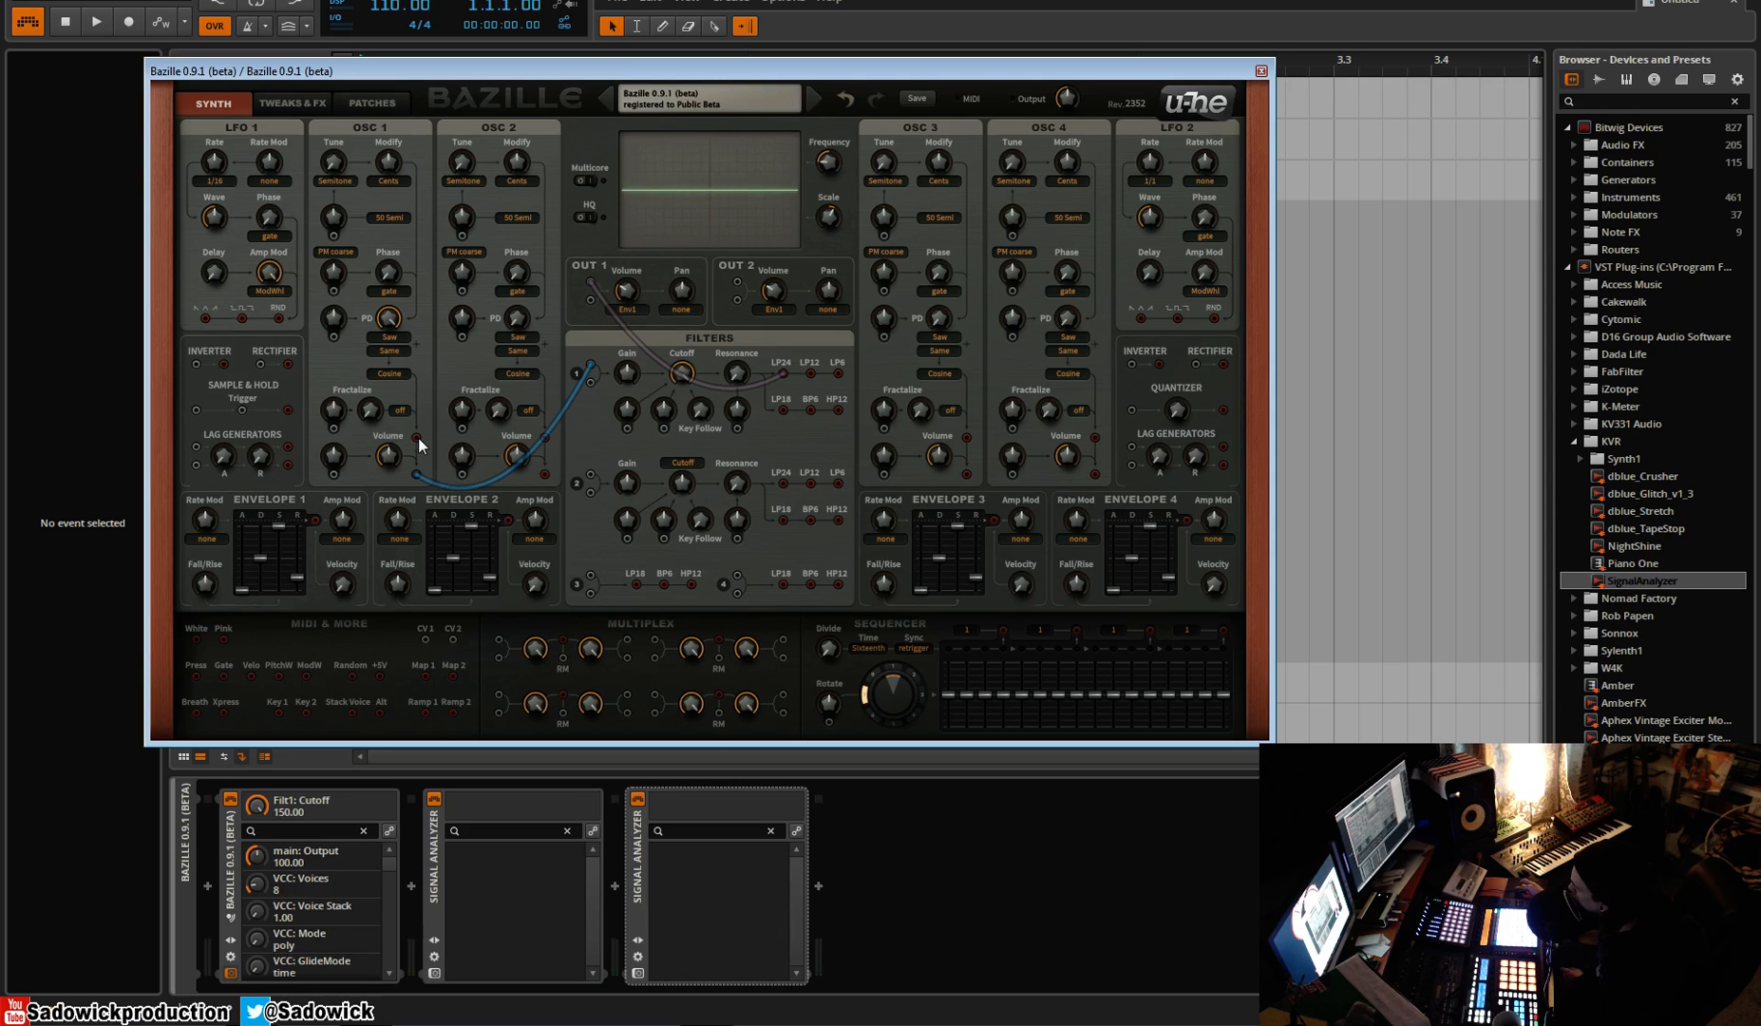
pyautogui.moveTo(425, 713)
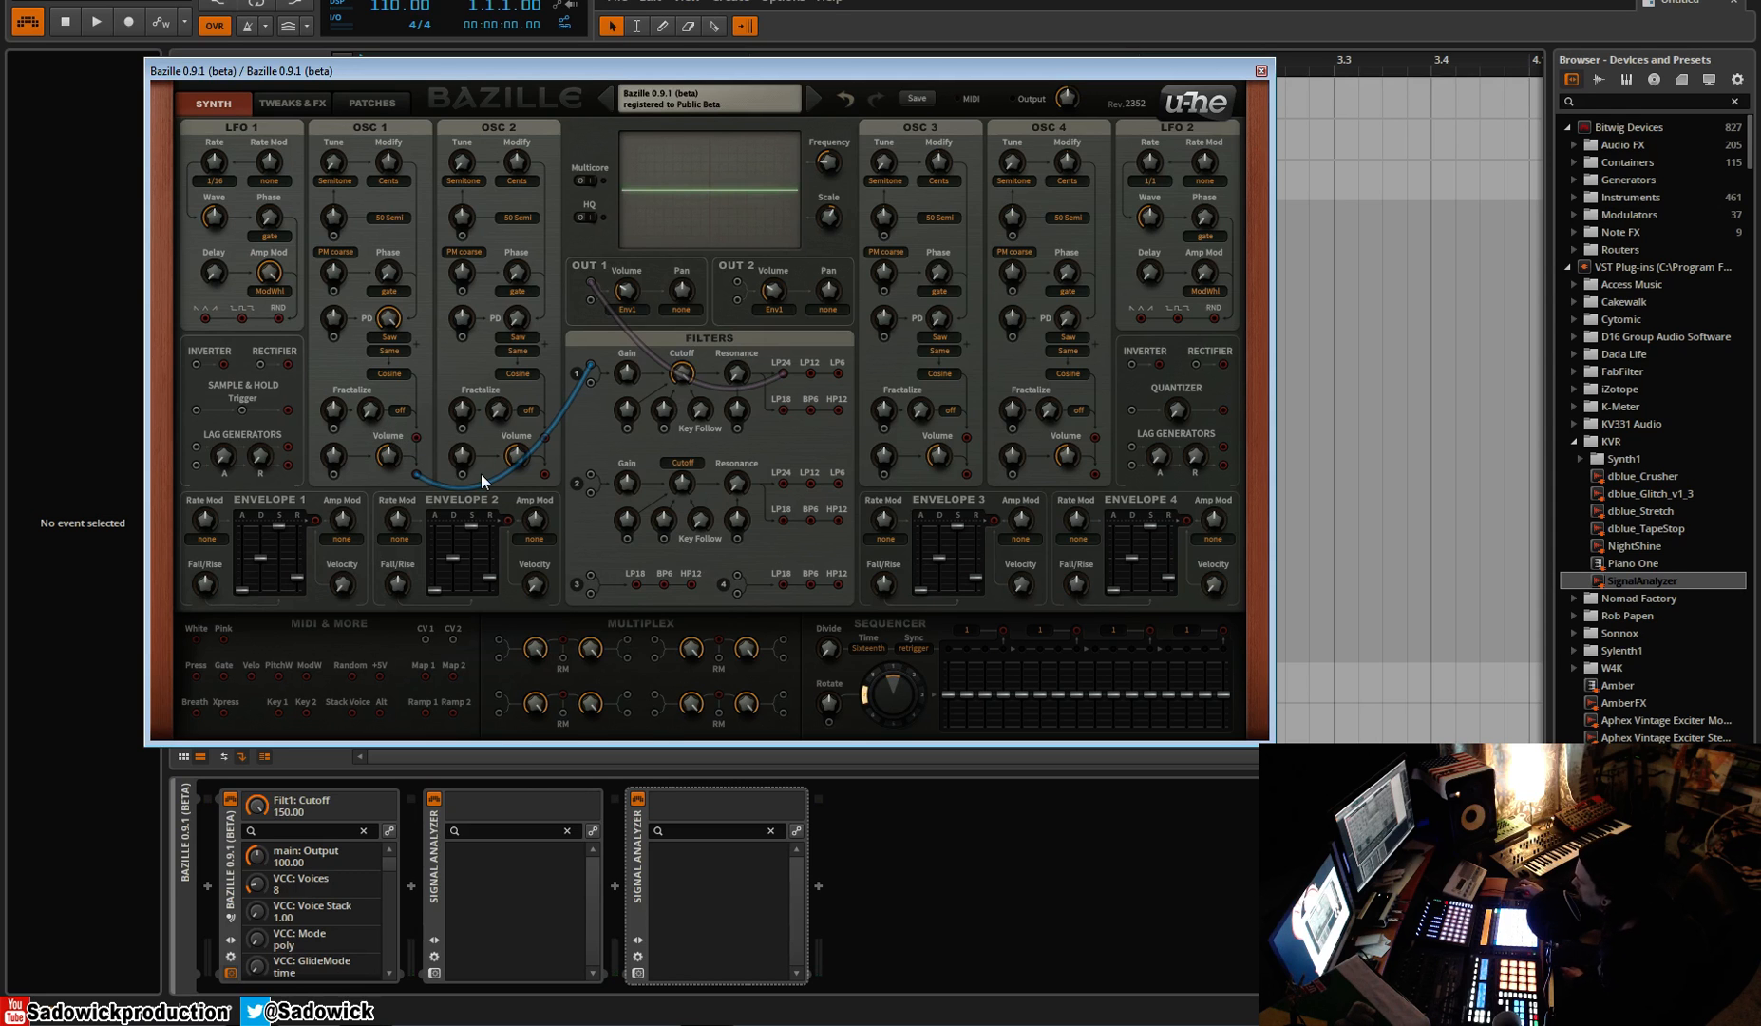
pyautogui.moveTo(415, 443)
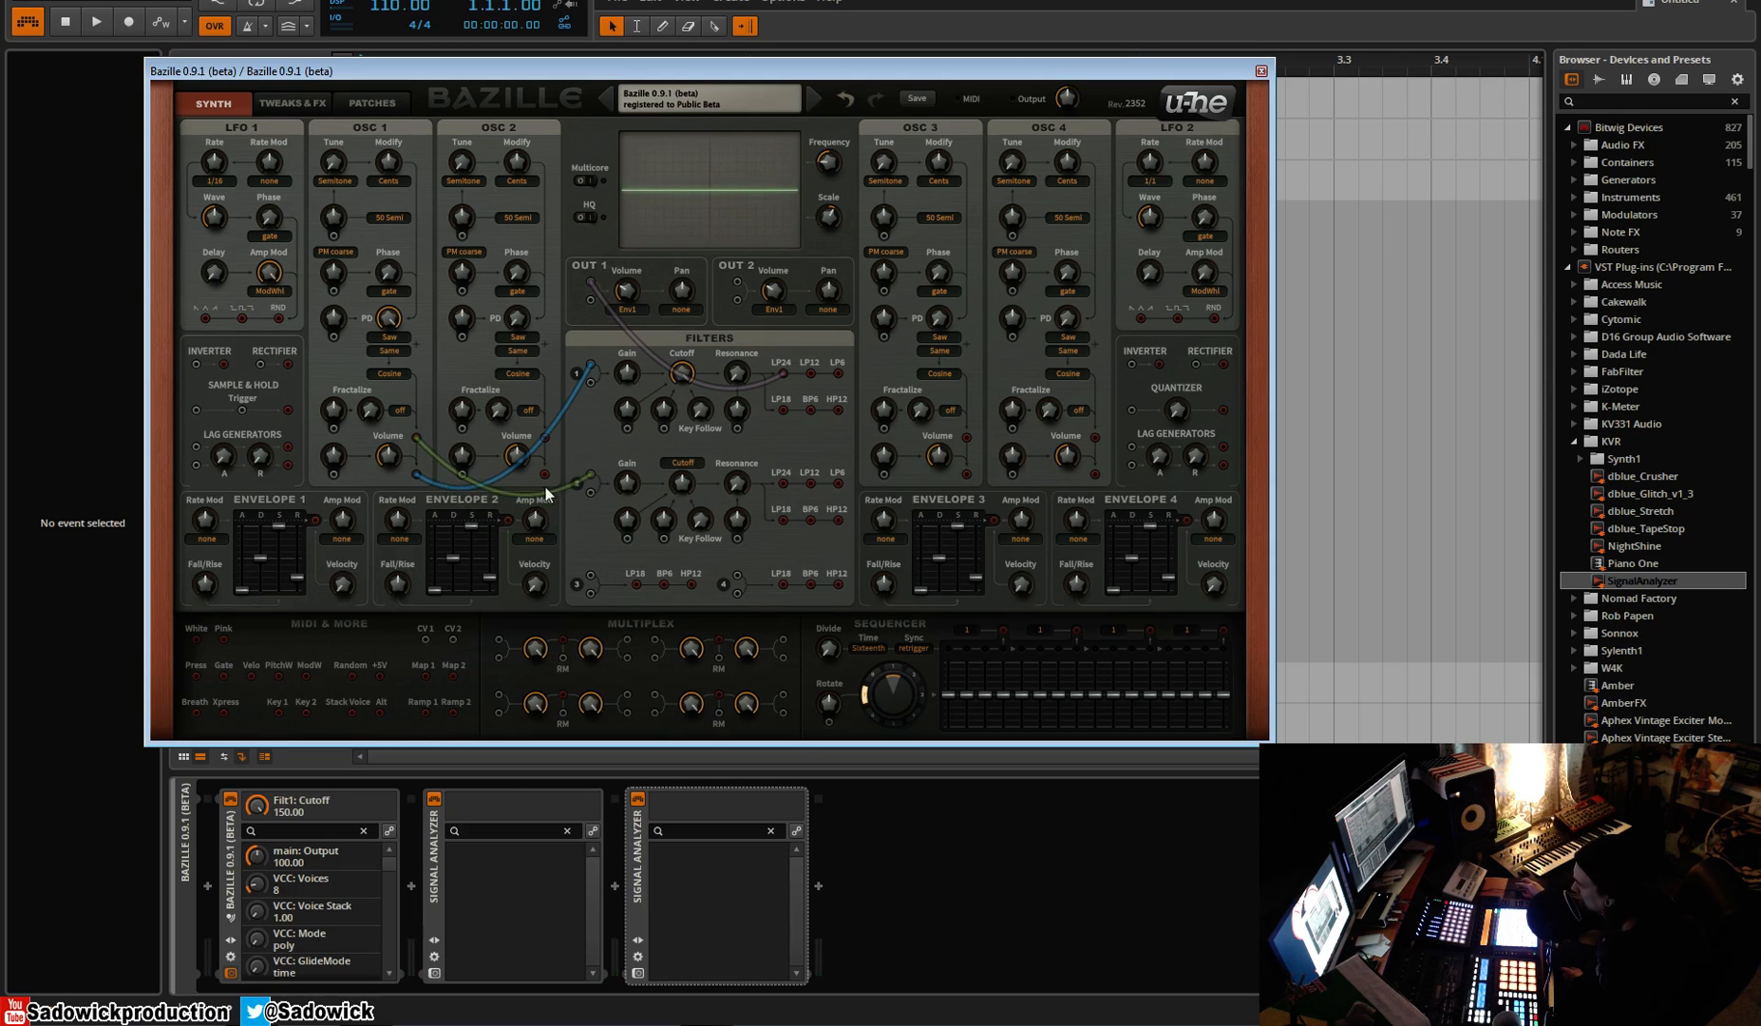
pyautogui.moveTo(789, 484)
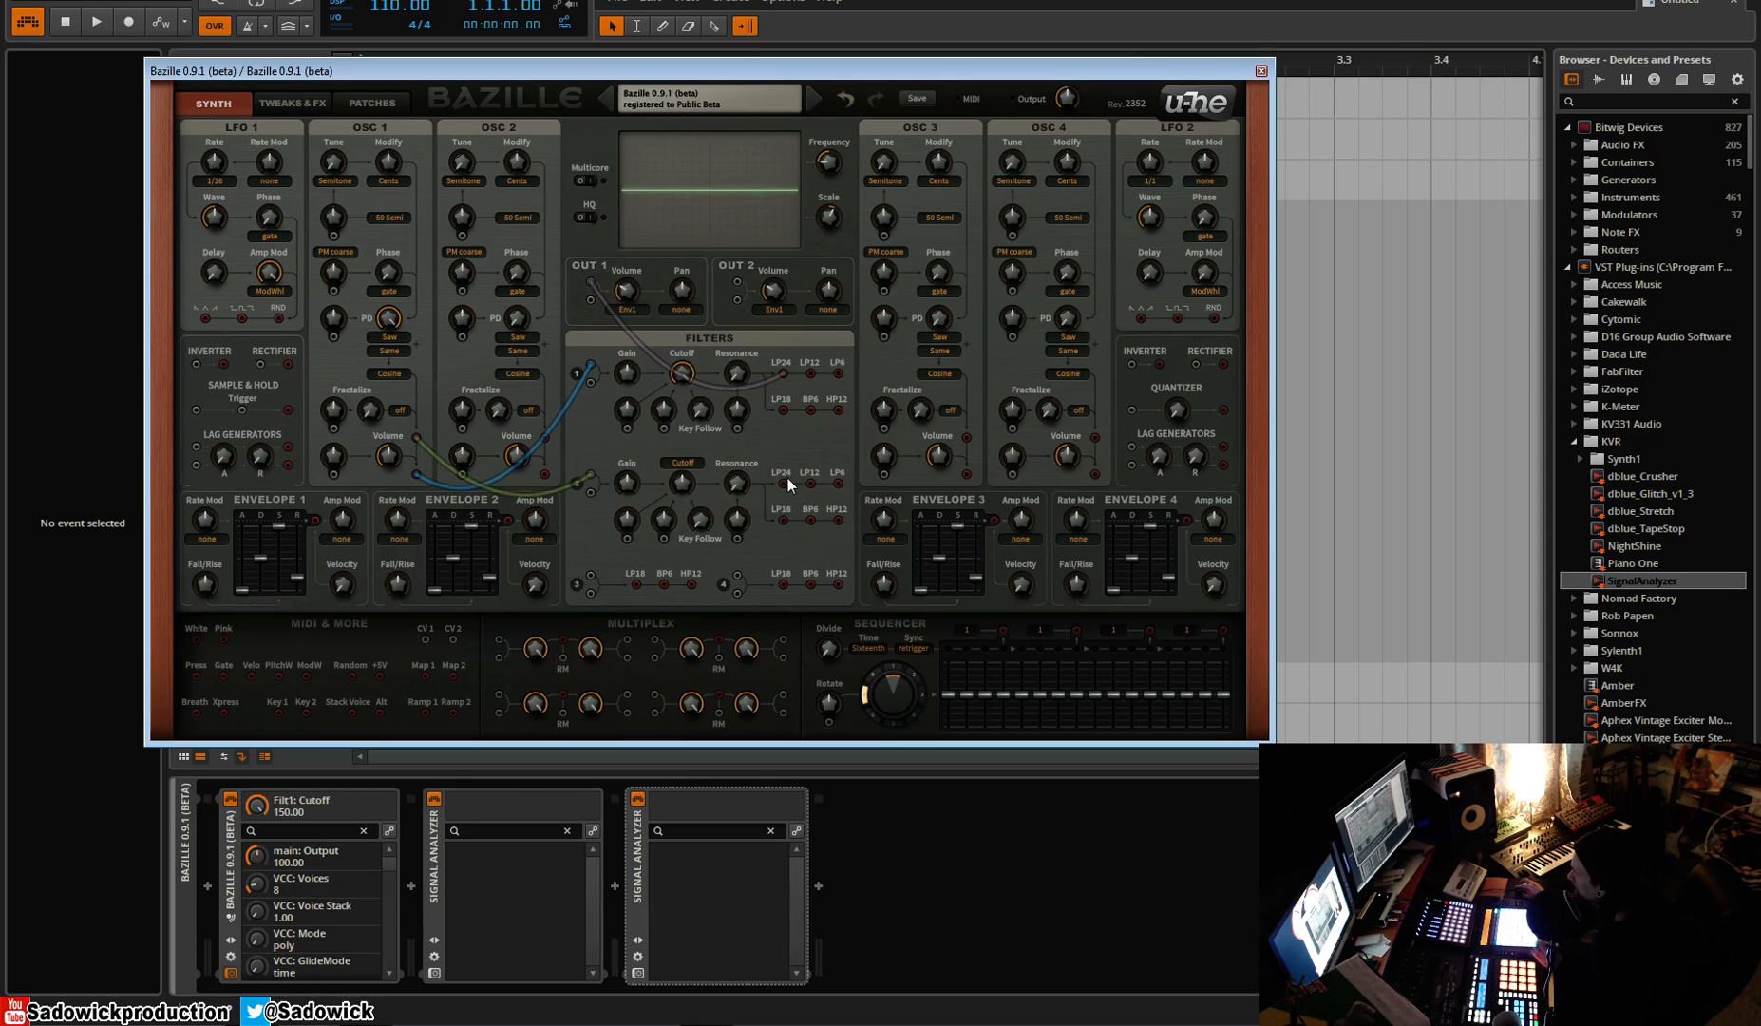
pyautogui.moveTo(811, 492)
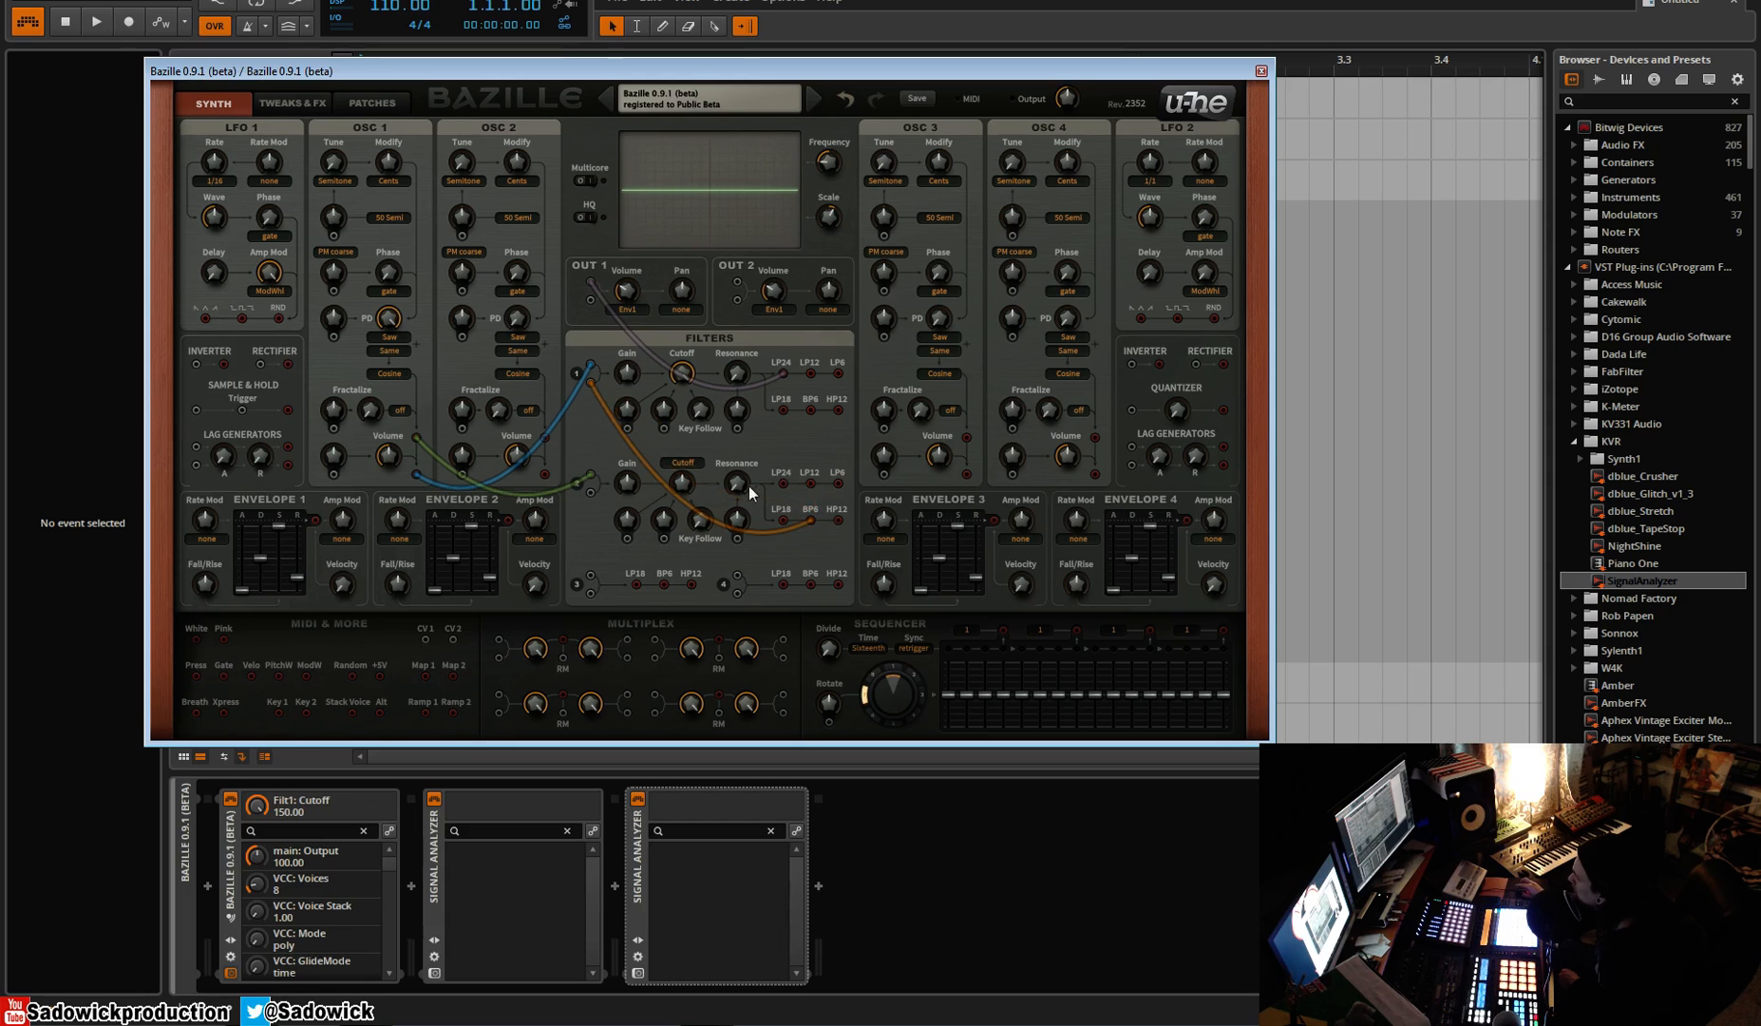
# Sweep Filter 2's cutoff down and up, settling it at 78.
pyautogui.moveTo(735, 480); pyautogui.dragTo(735, 472)
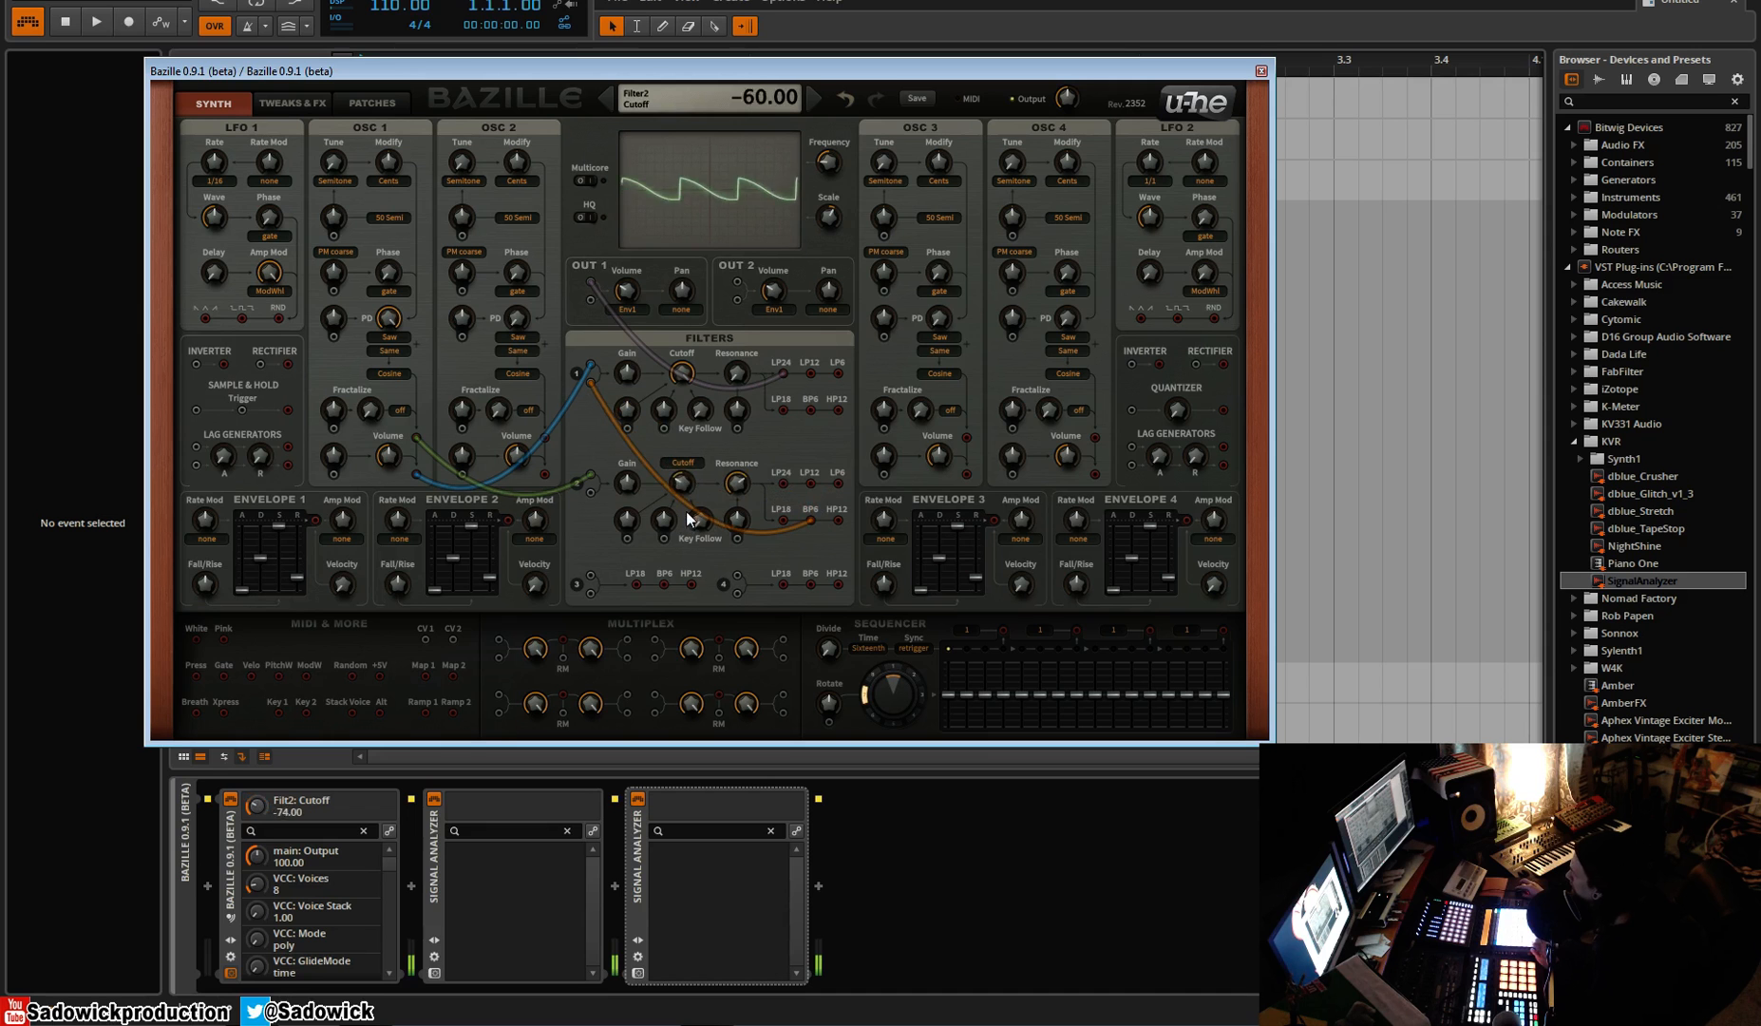
pyautogui.moveTo(679, 481); pyautogui.dragTo(702, 449)
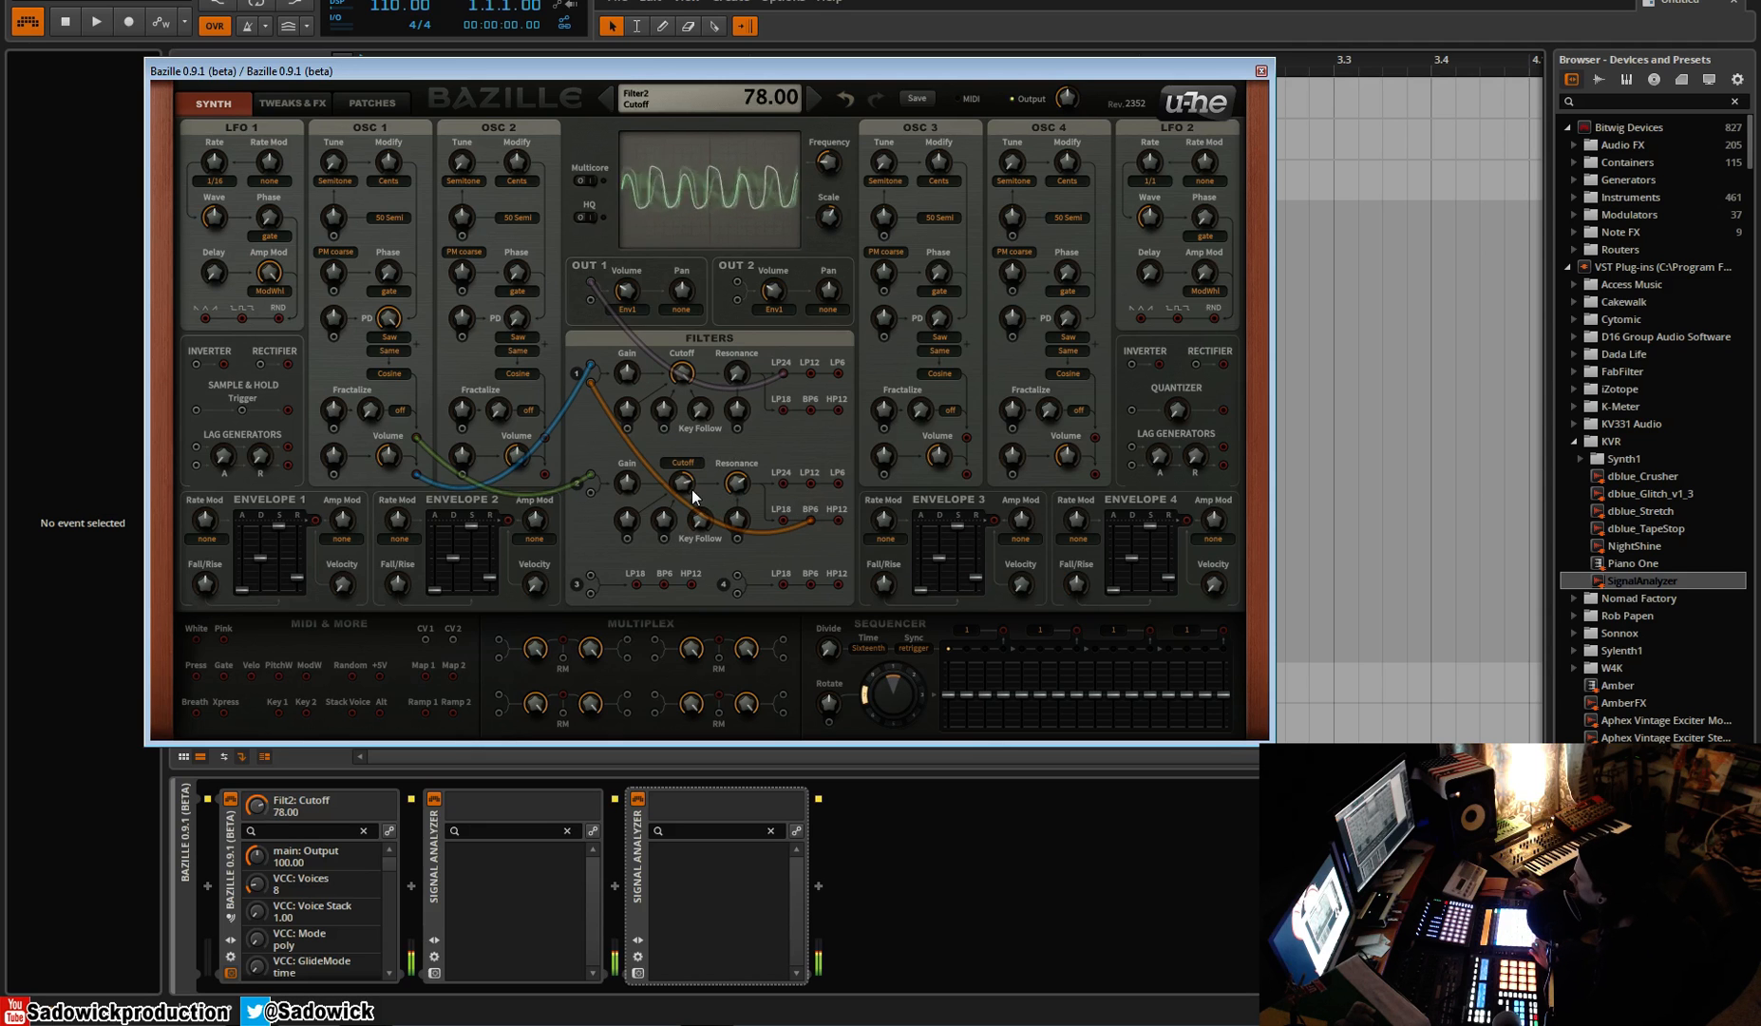
pyautogui.moveTo(682, 480); pyautogui.dragTo(681, 472)
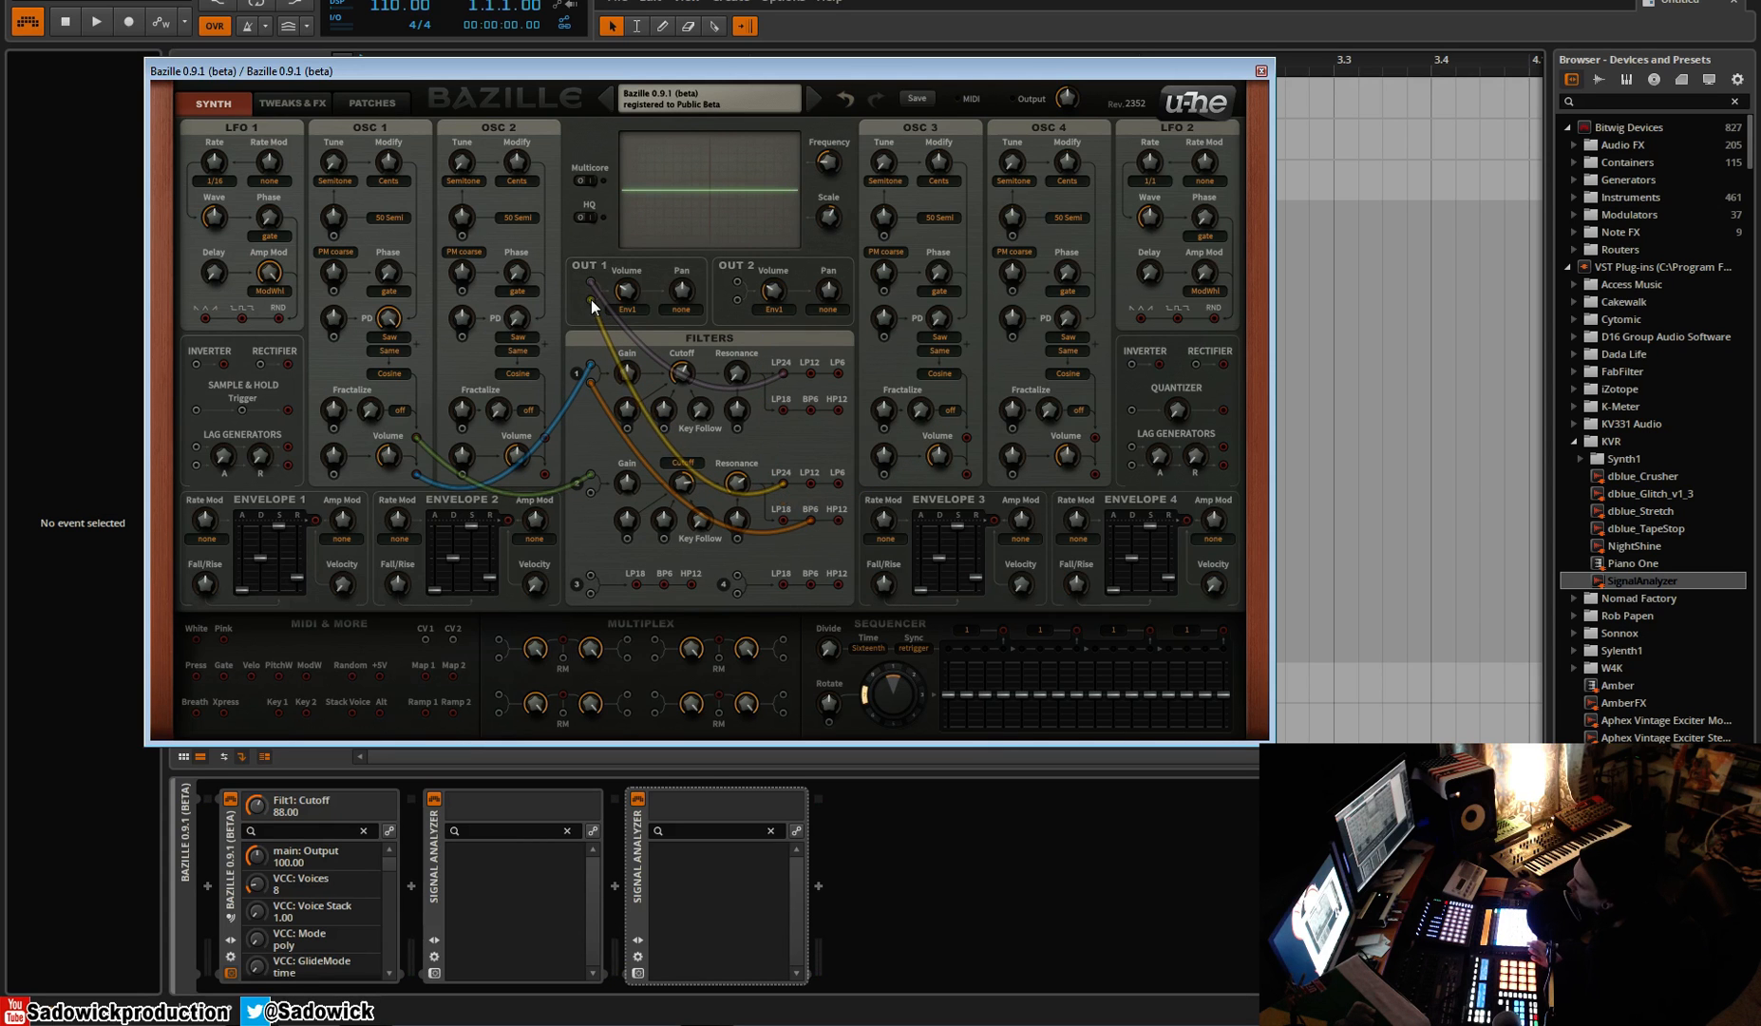
pyautogui.moveTo(468, 541)
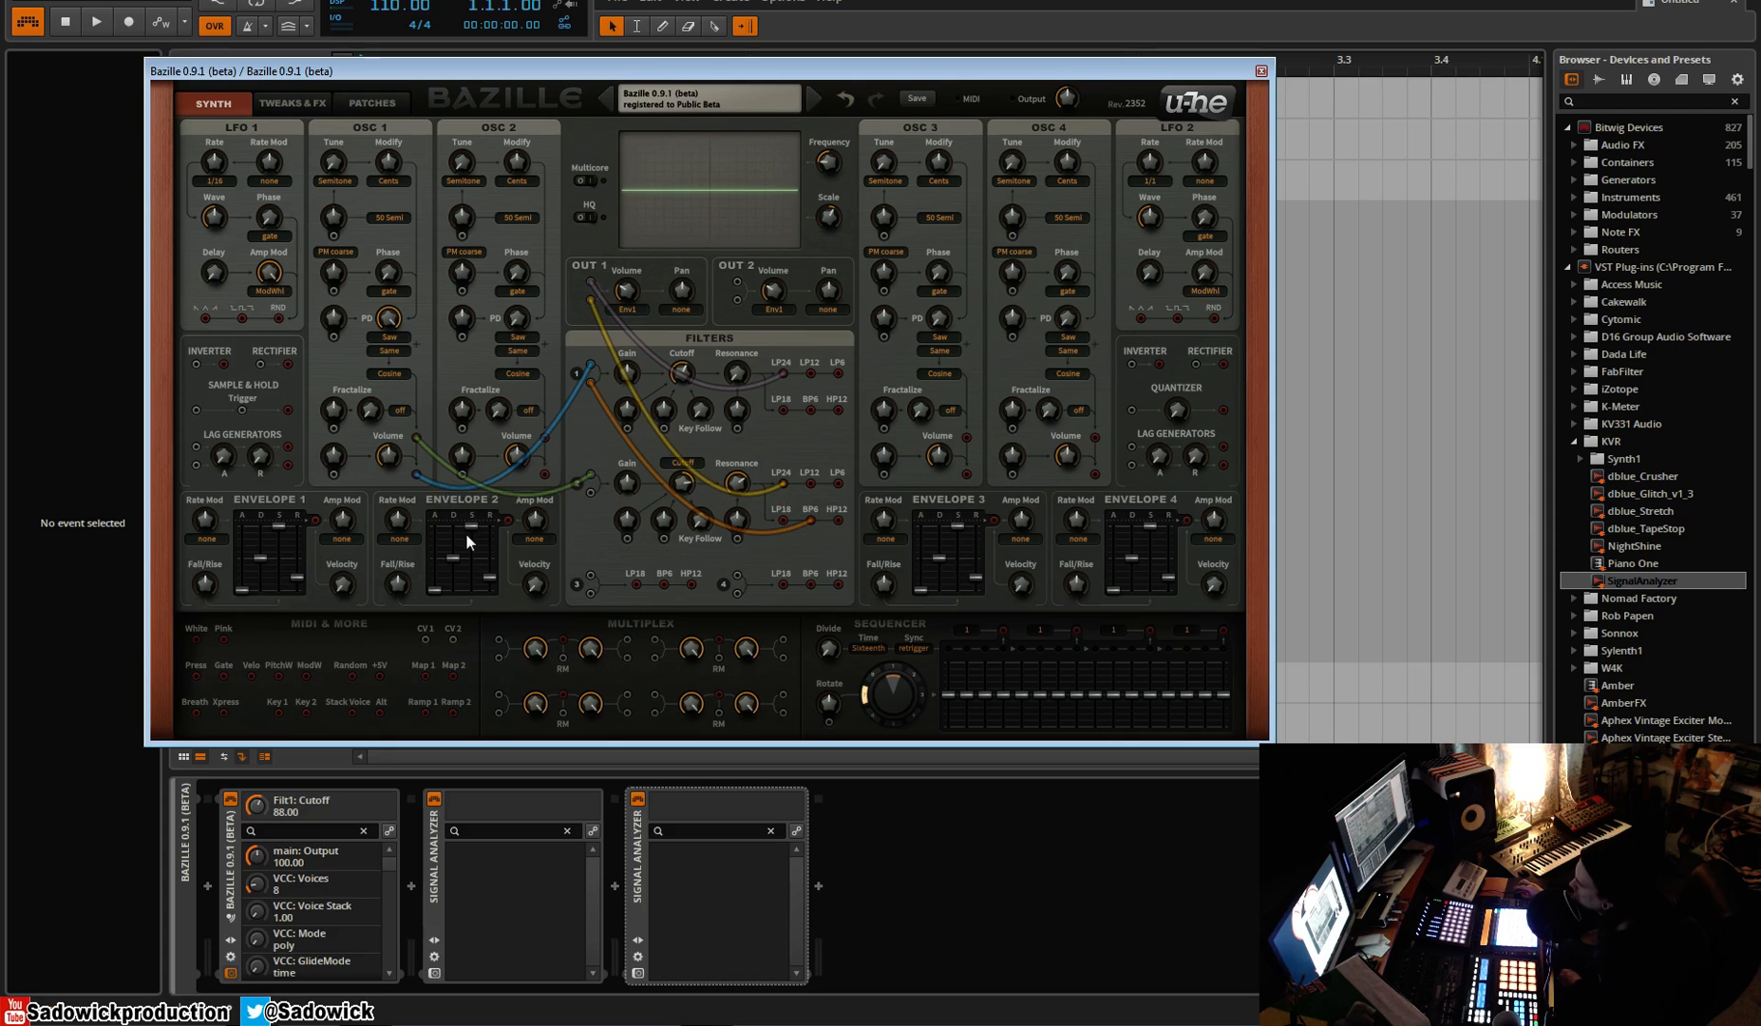
pyautogui.moveTo(632, 377)
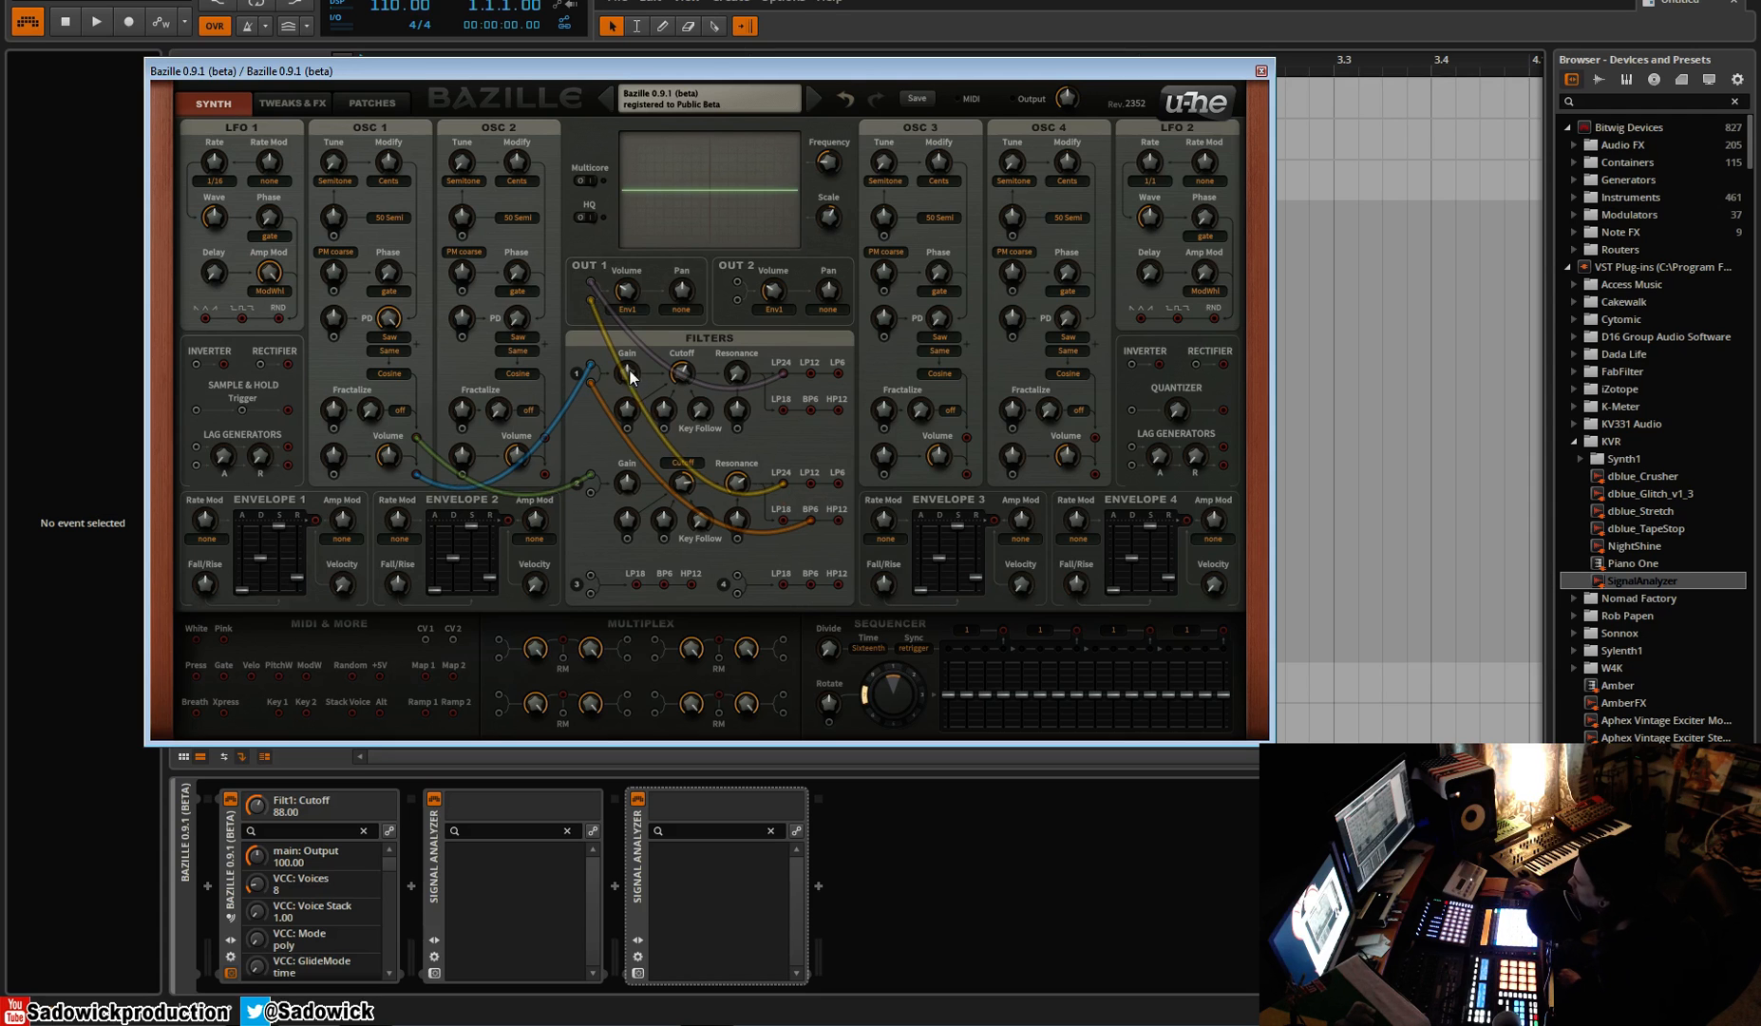
pyautogui.moveTo(713, 386)
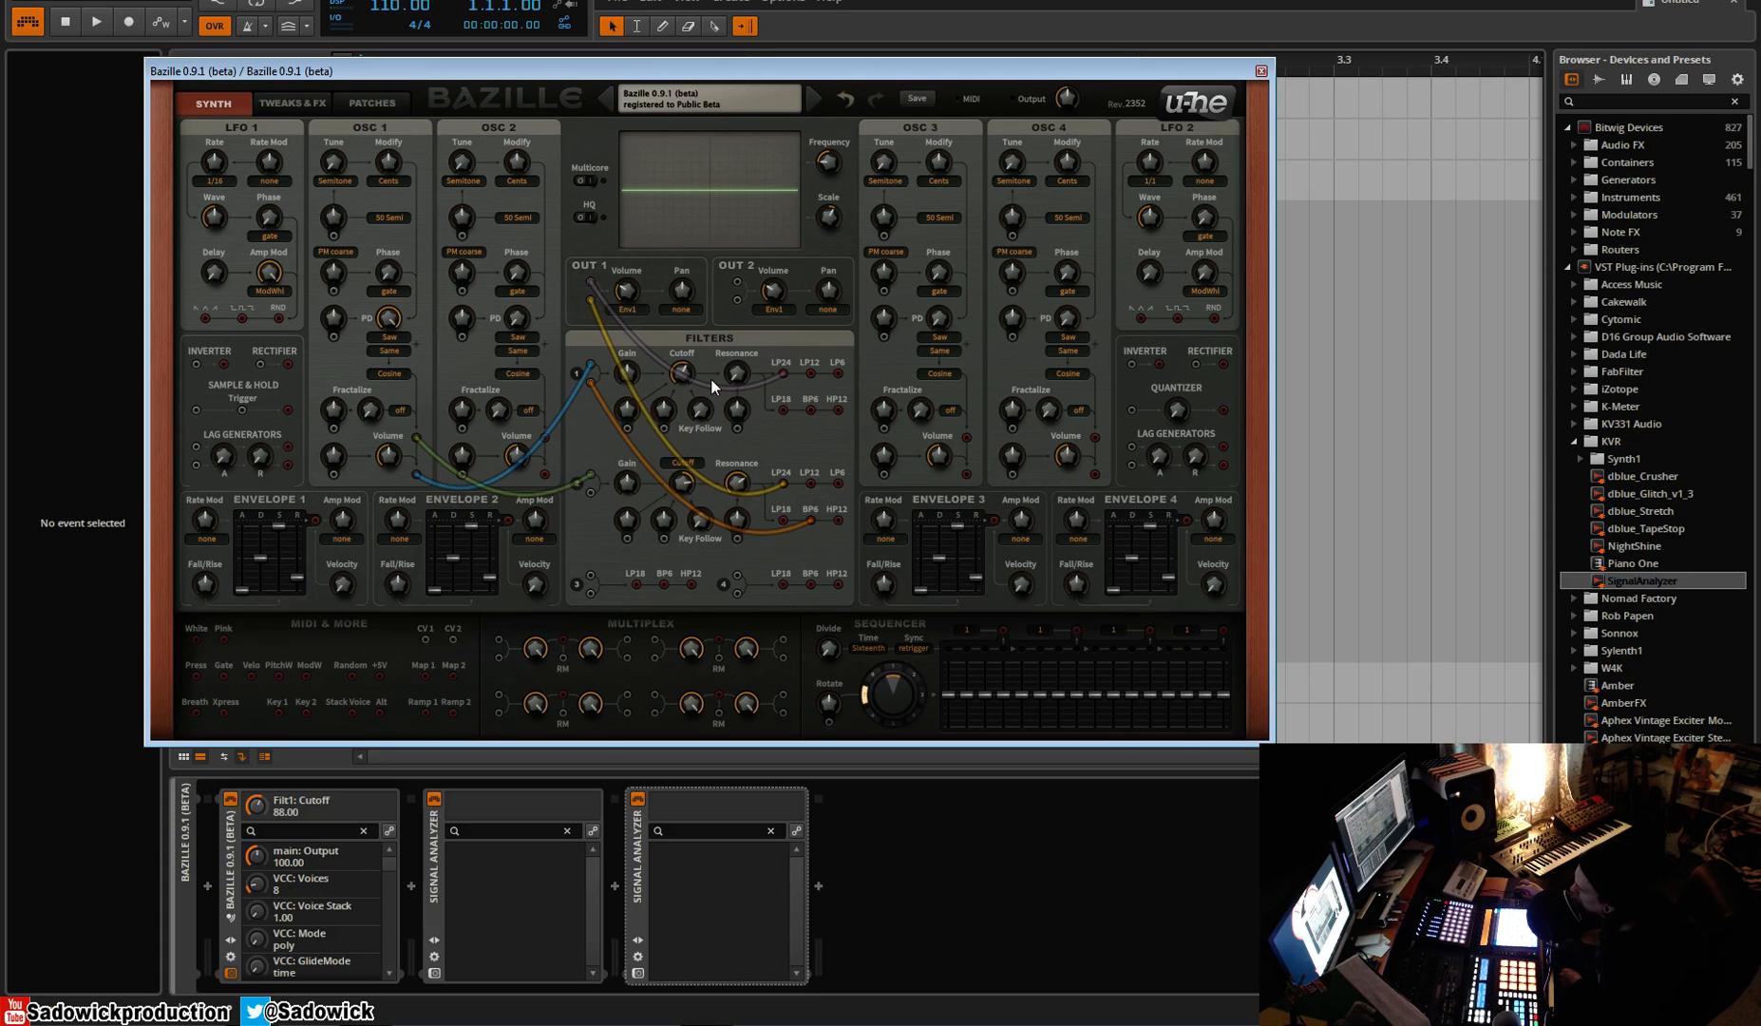
pyautogui.moveTo(428, 438)
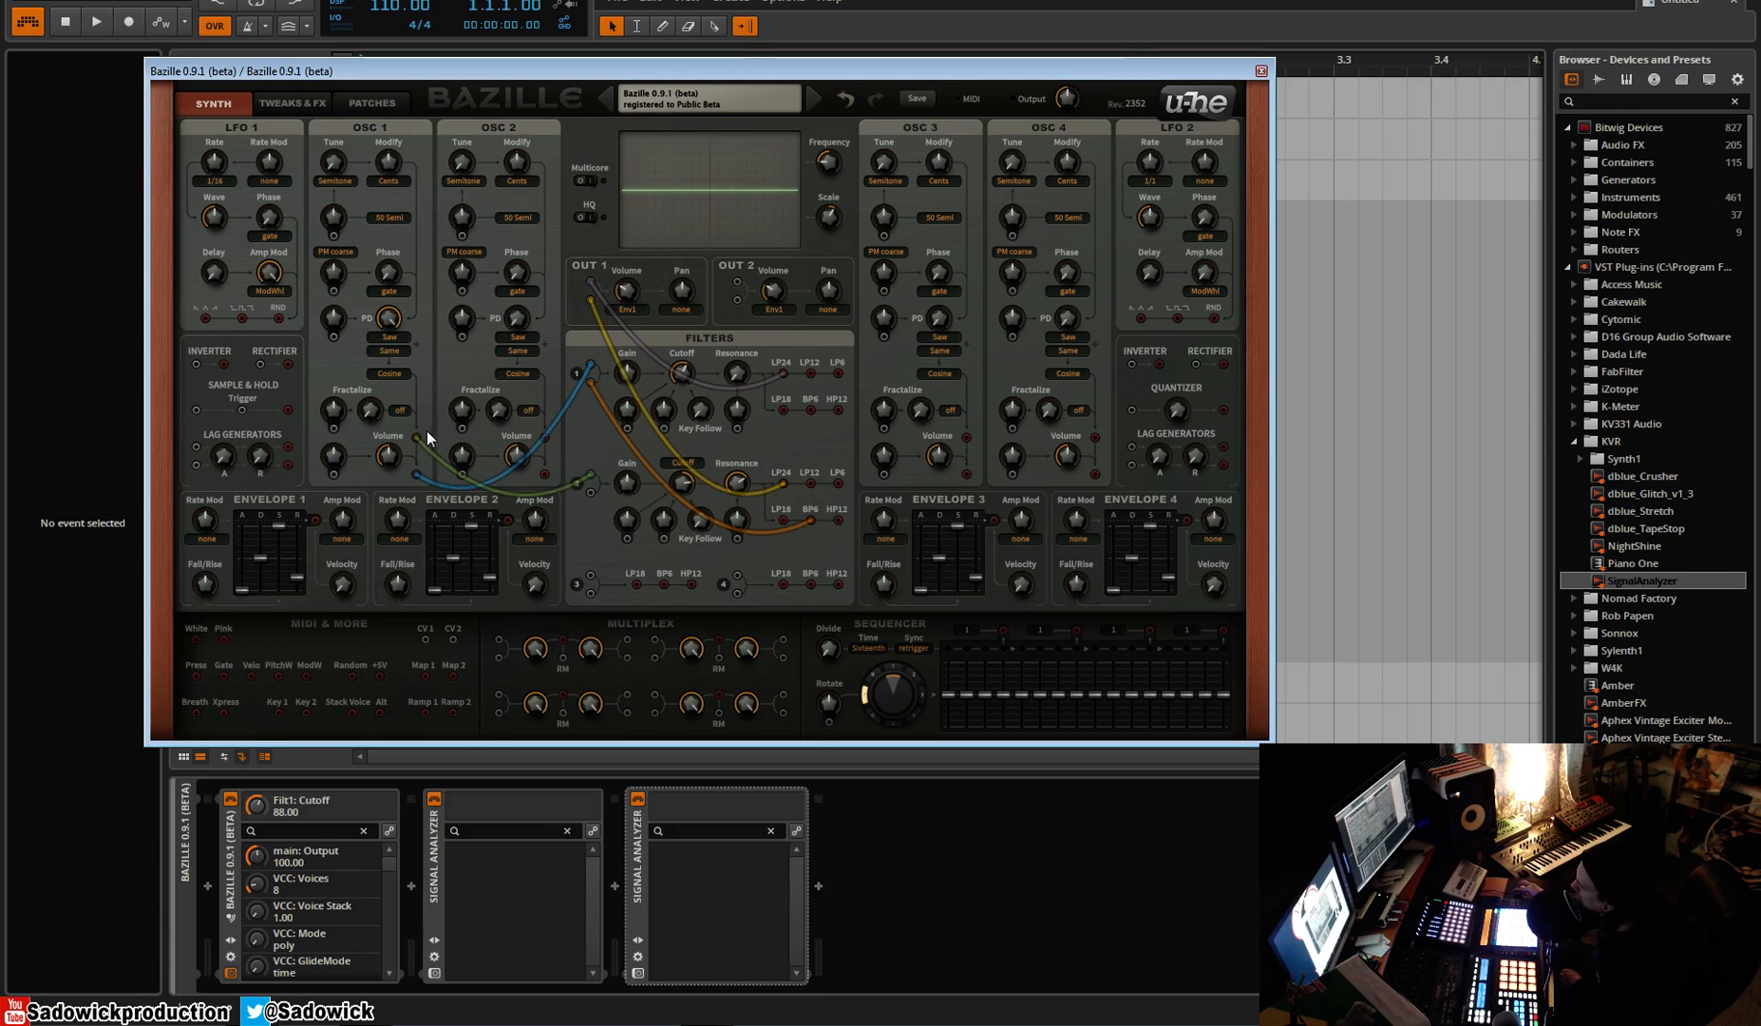
pyautogui.moveTo(808, 508)
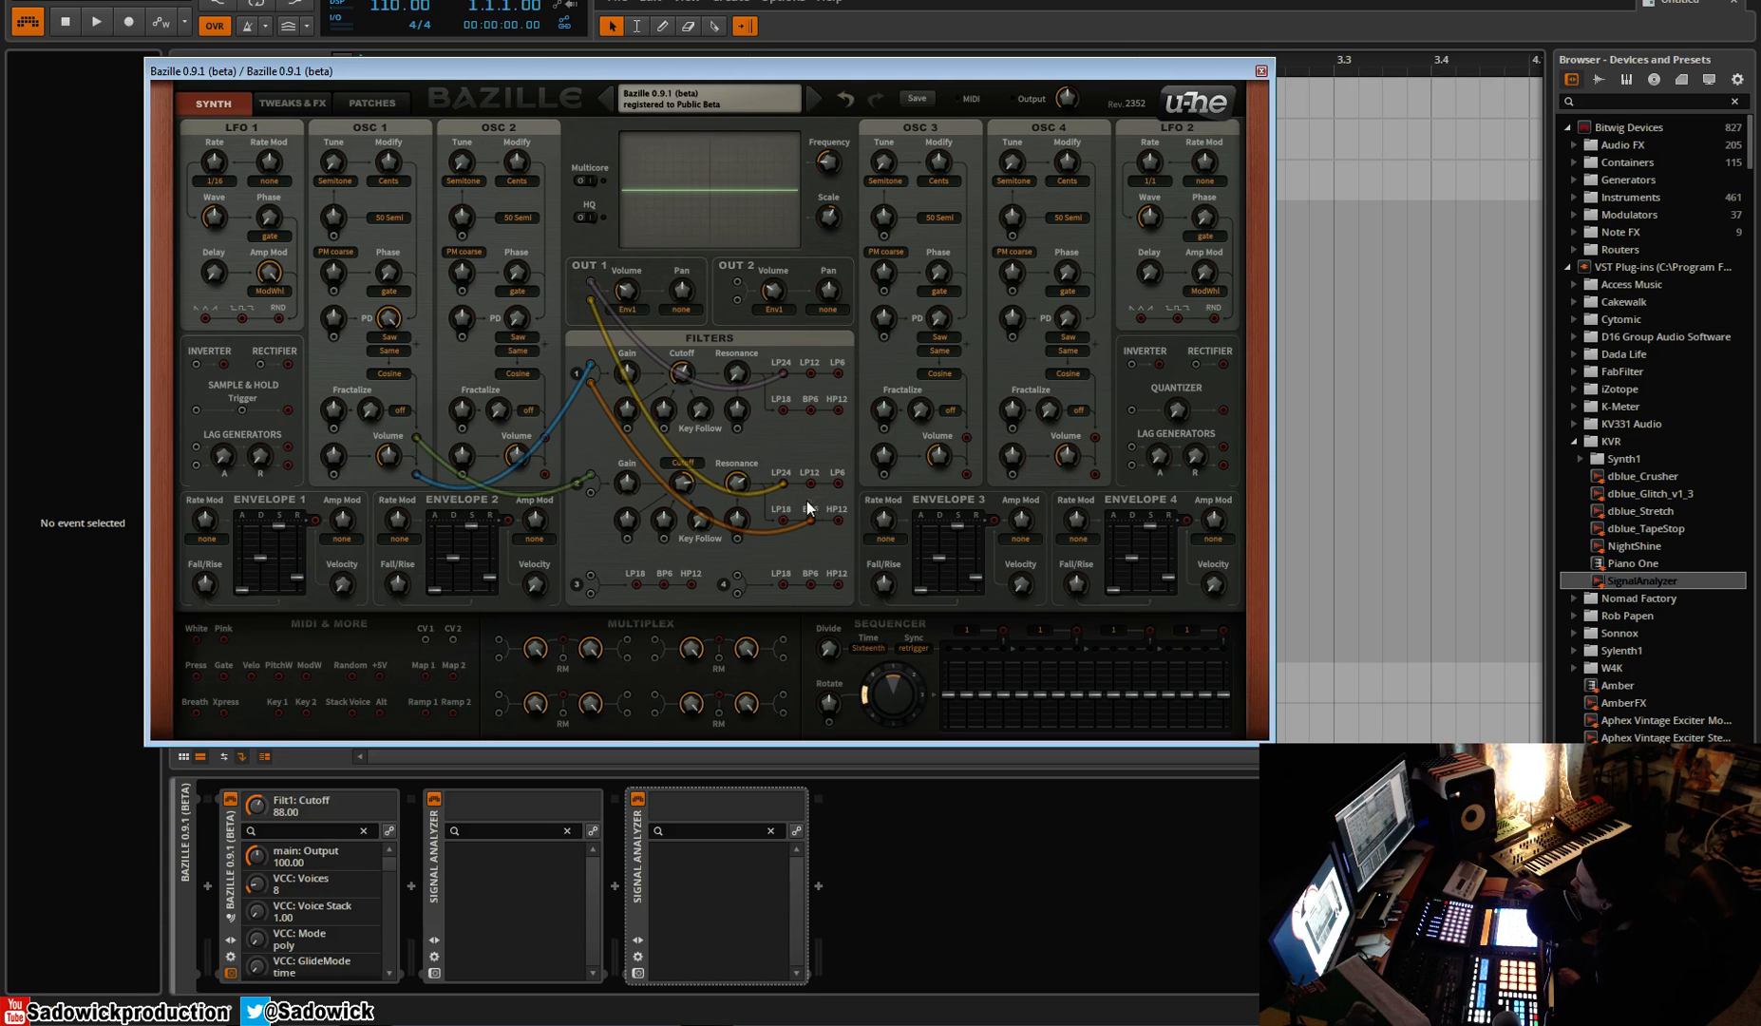
pyautogui.moveTo(821, 532)
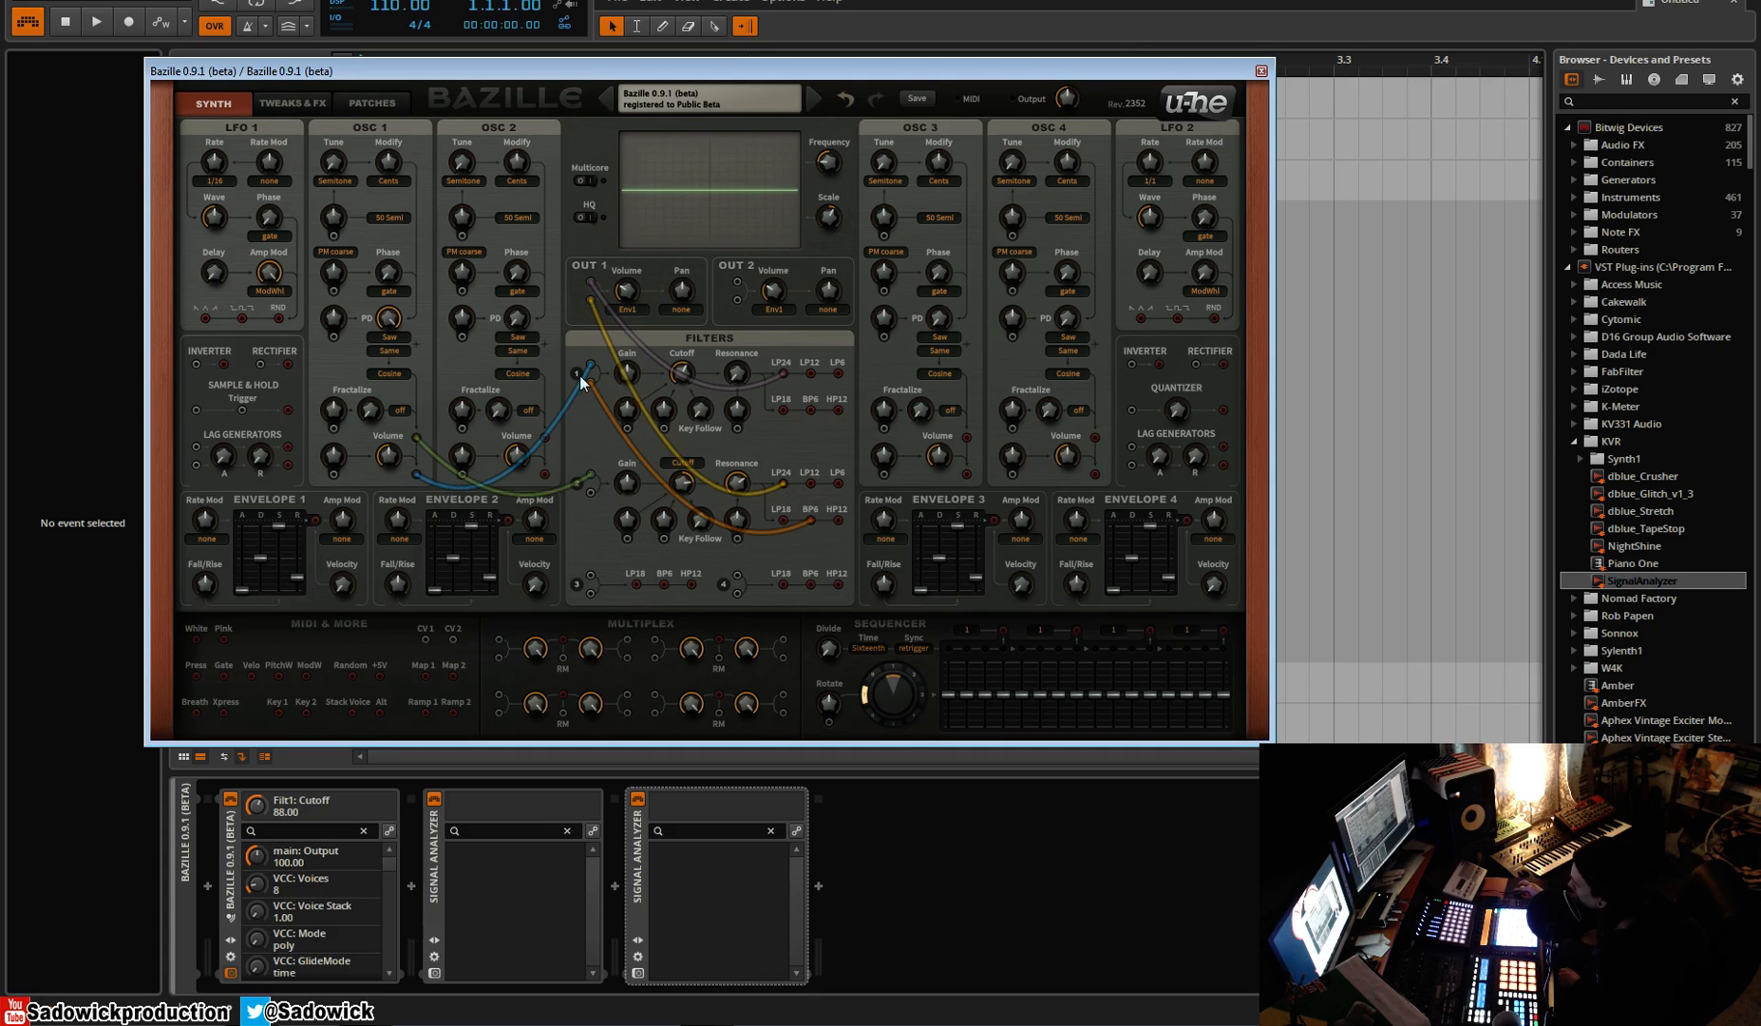
pyautogui.moveTo(691, 422)
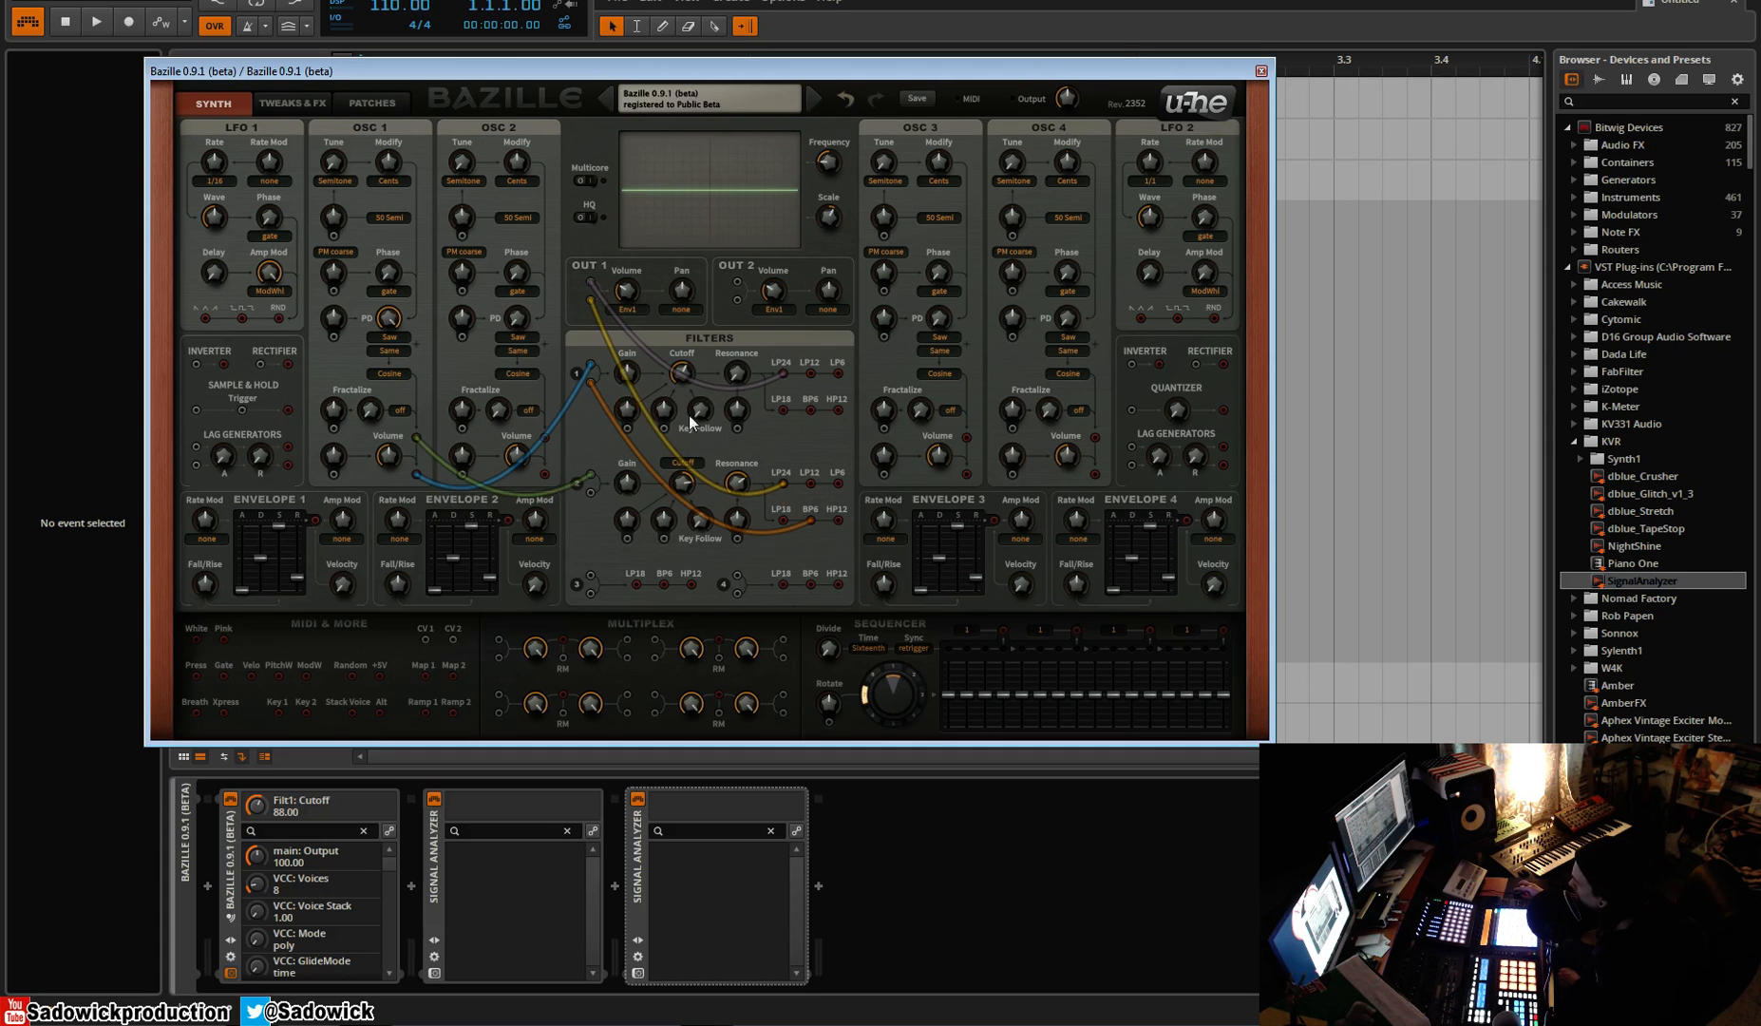
pyautogui.moveTo(730, 387)
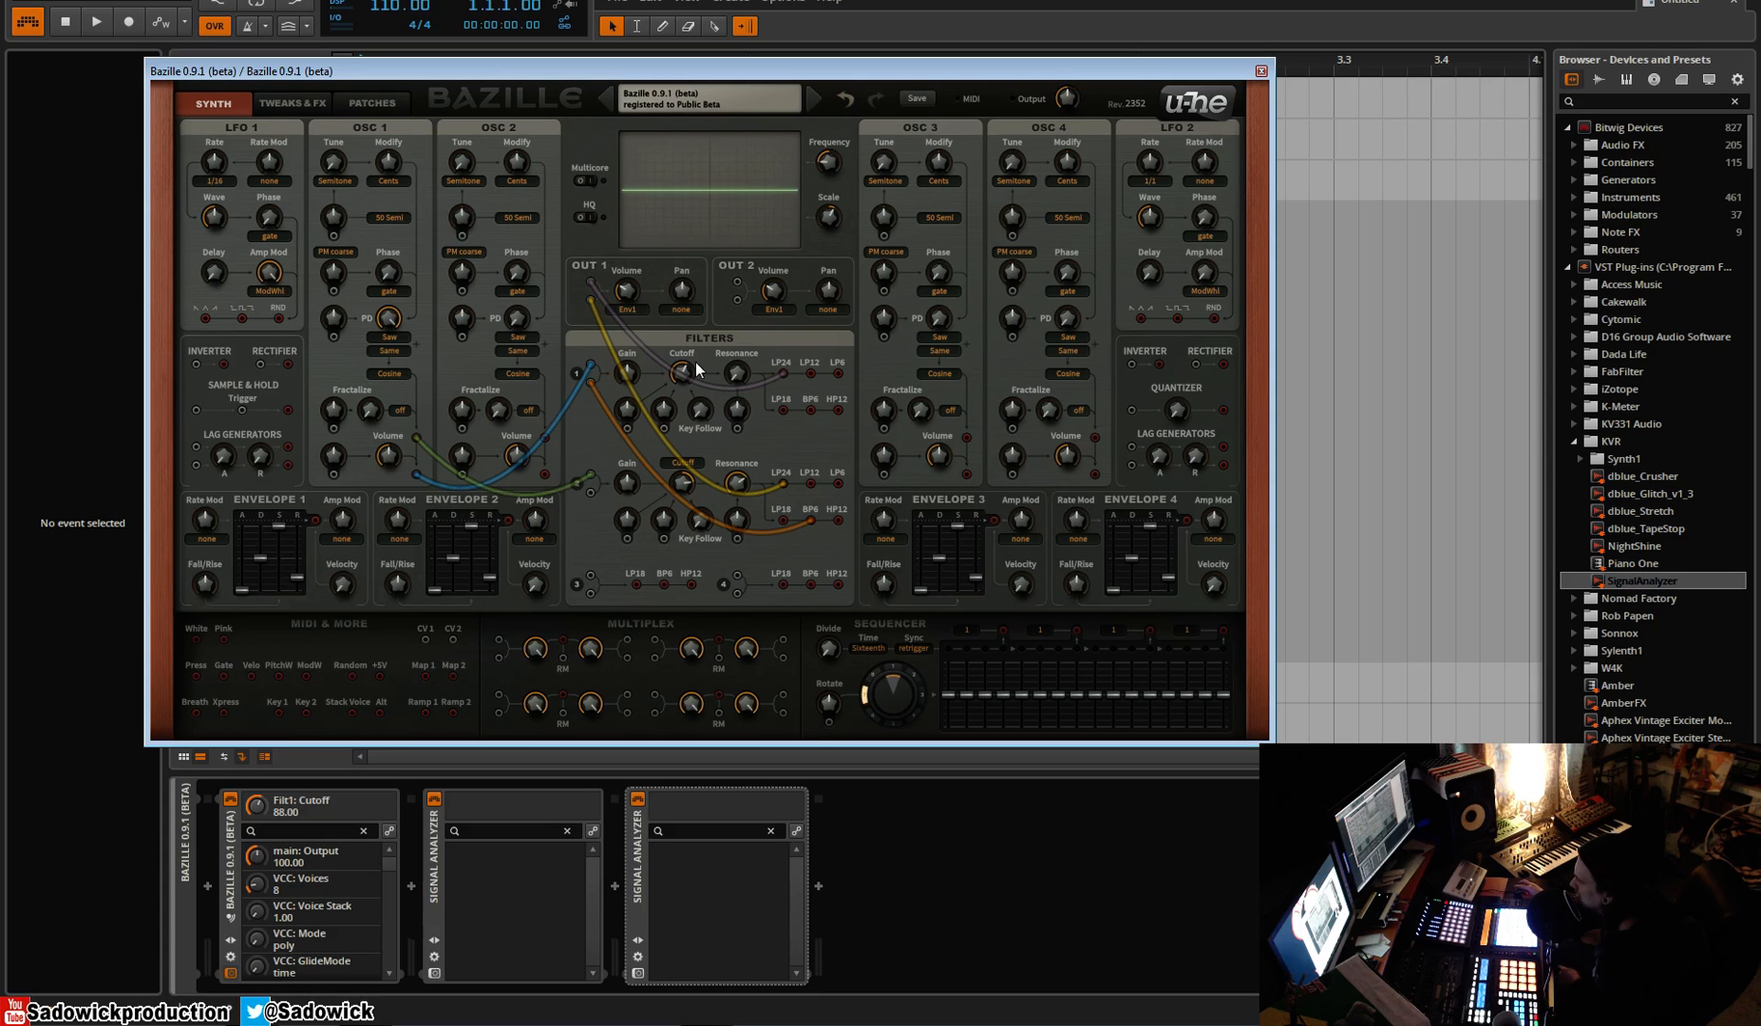
pyautogui.moveTo(845, 493)
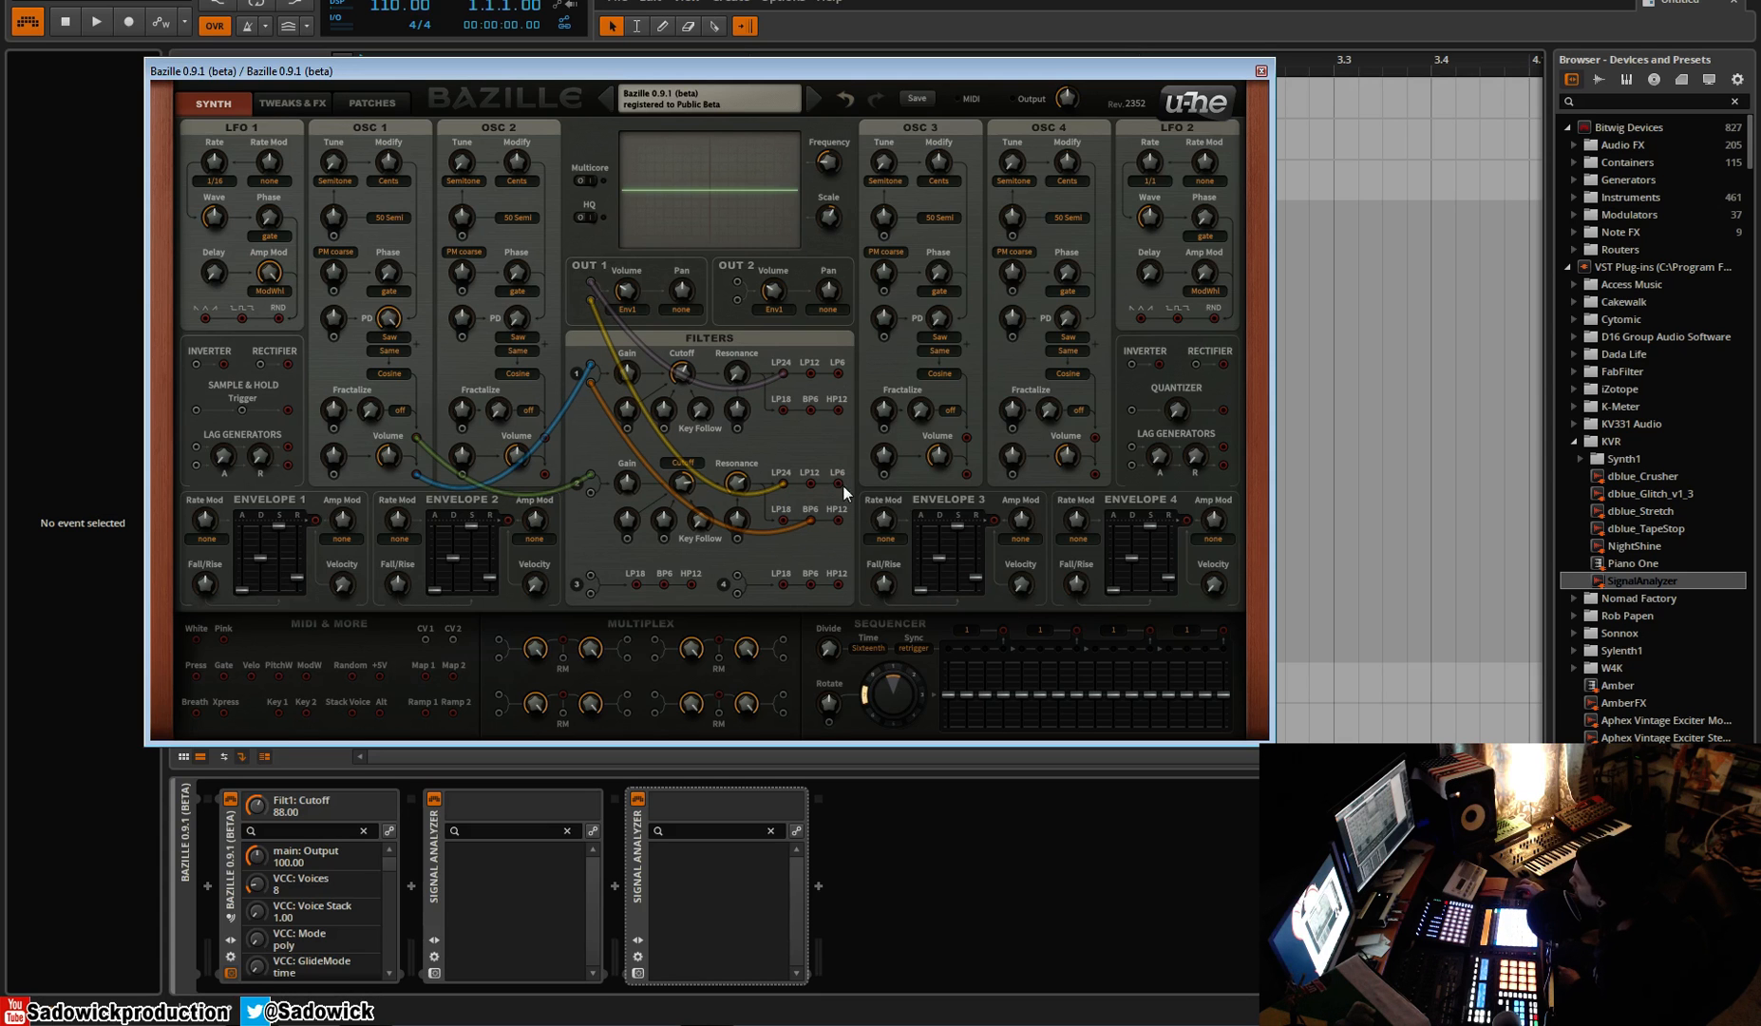
pyautogui.moveTo(813, 492)
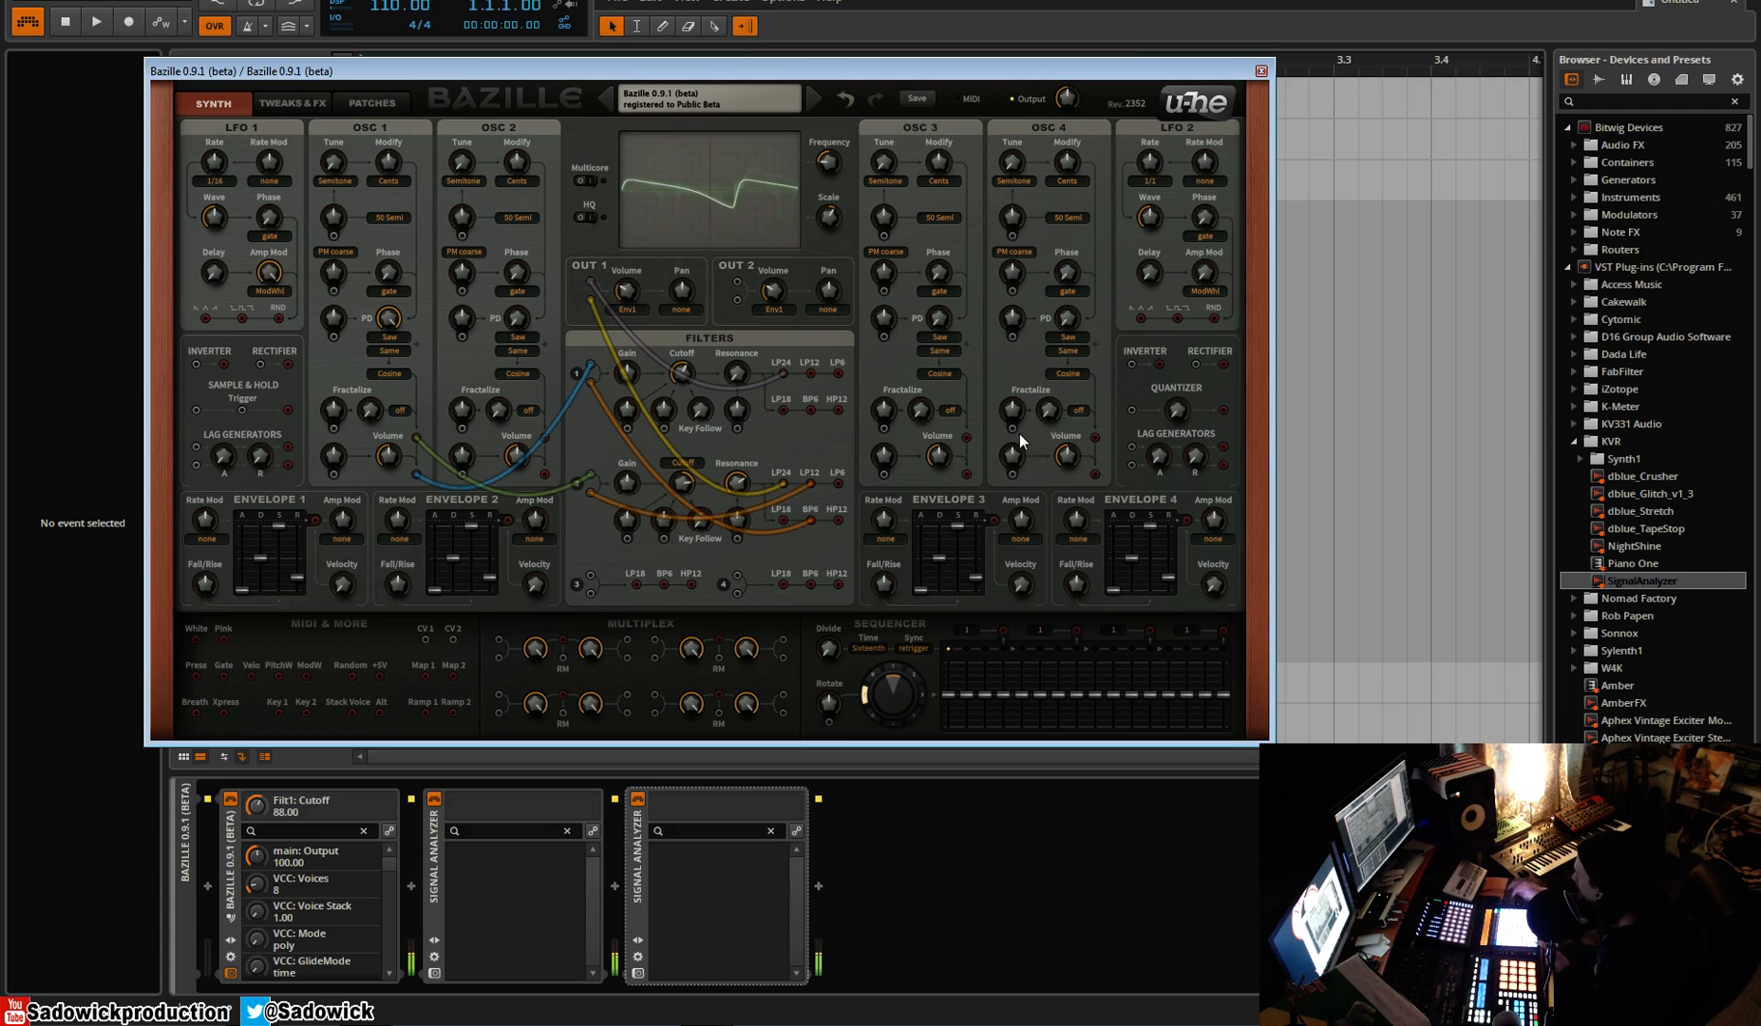
# Lower the synth panel, set Filter 1 resonance to 62.5 and adjust a filter cutoff.
pyautogui.moveTo(682, 380); pyautogui.dragTo(685, 337)
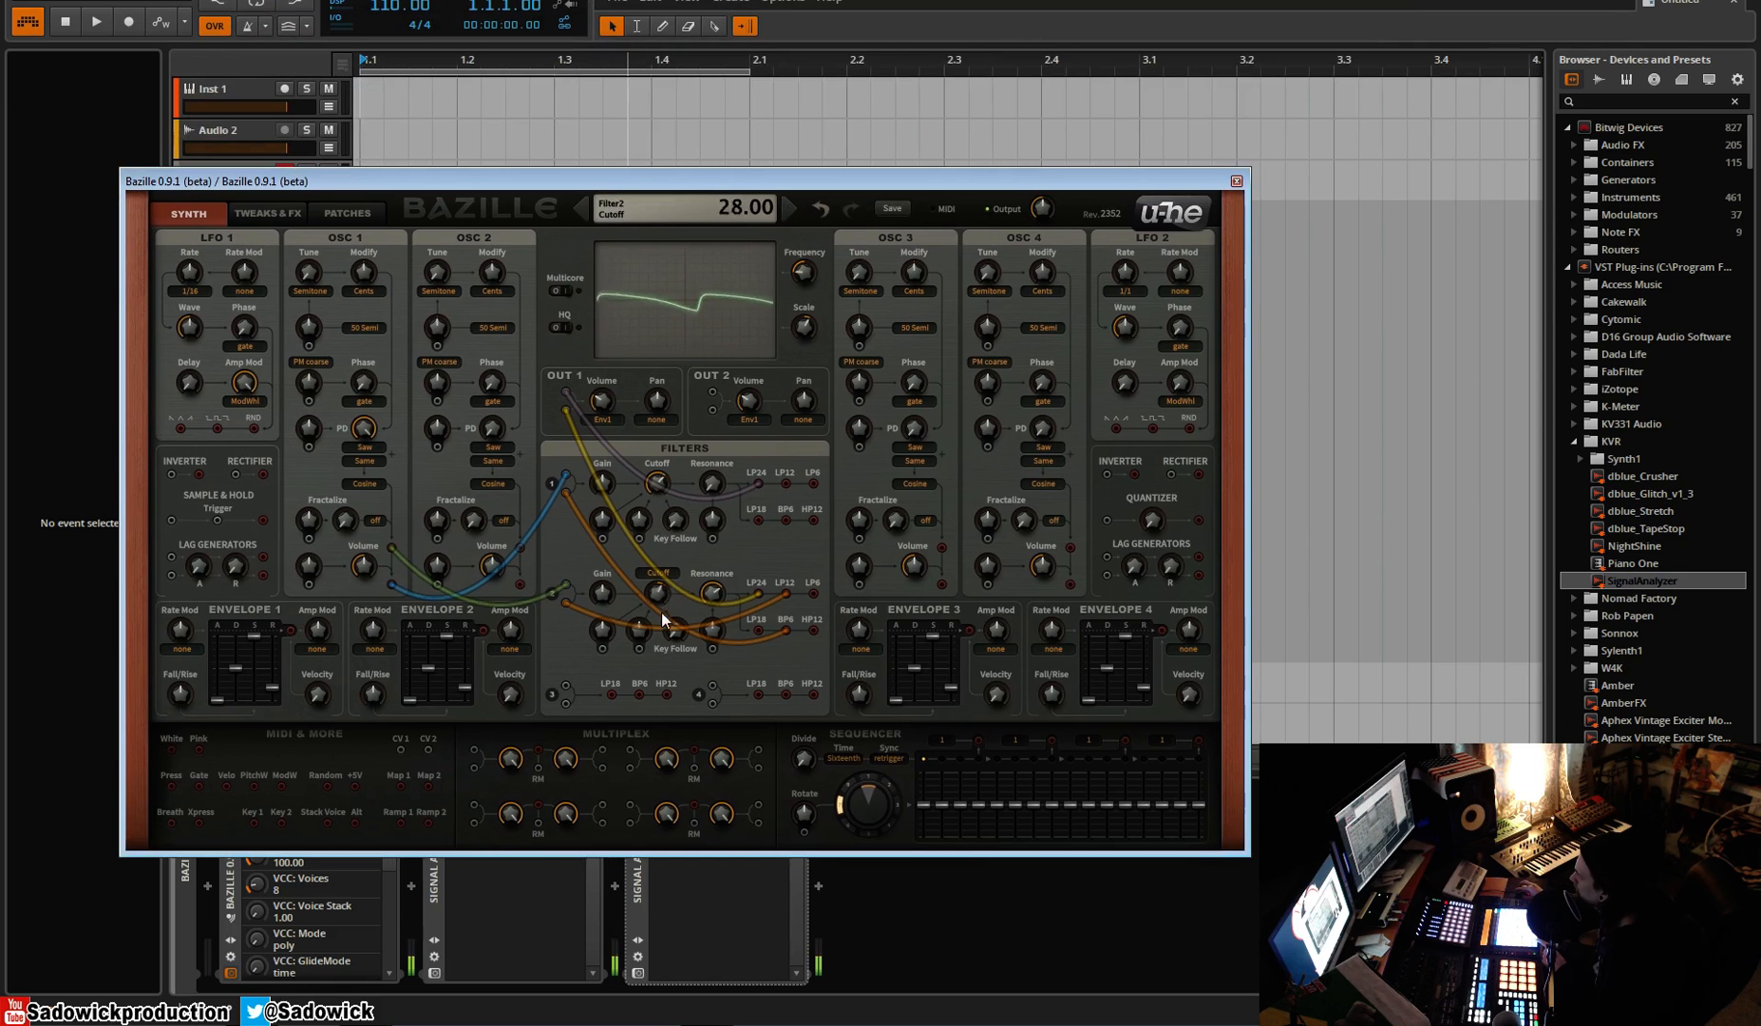
pyautogui.moveTo(657, 590); pyautogui.dragTo(660, 561)
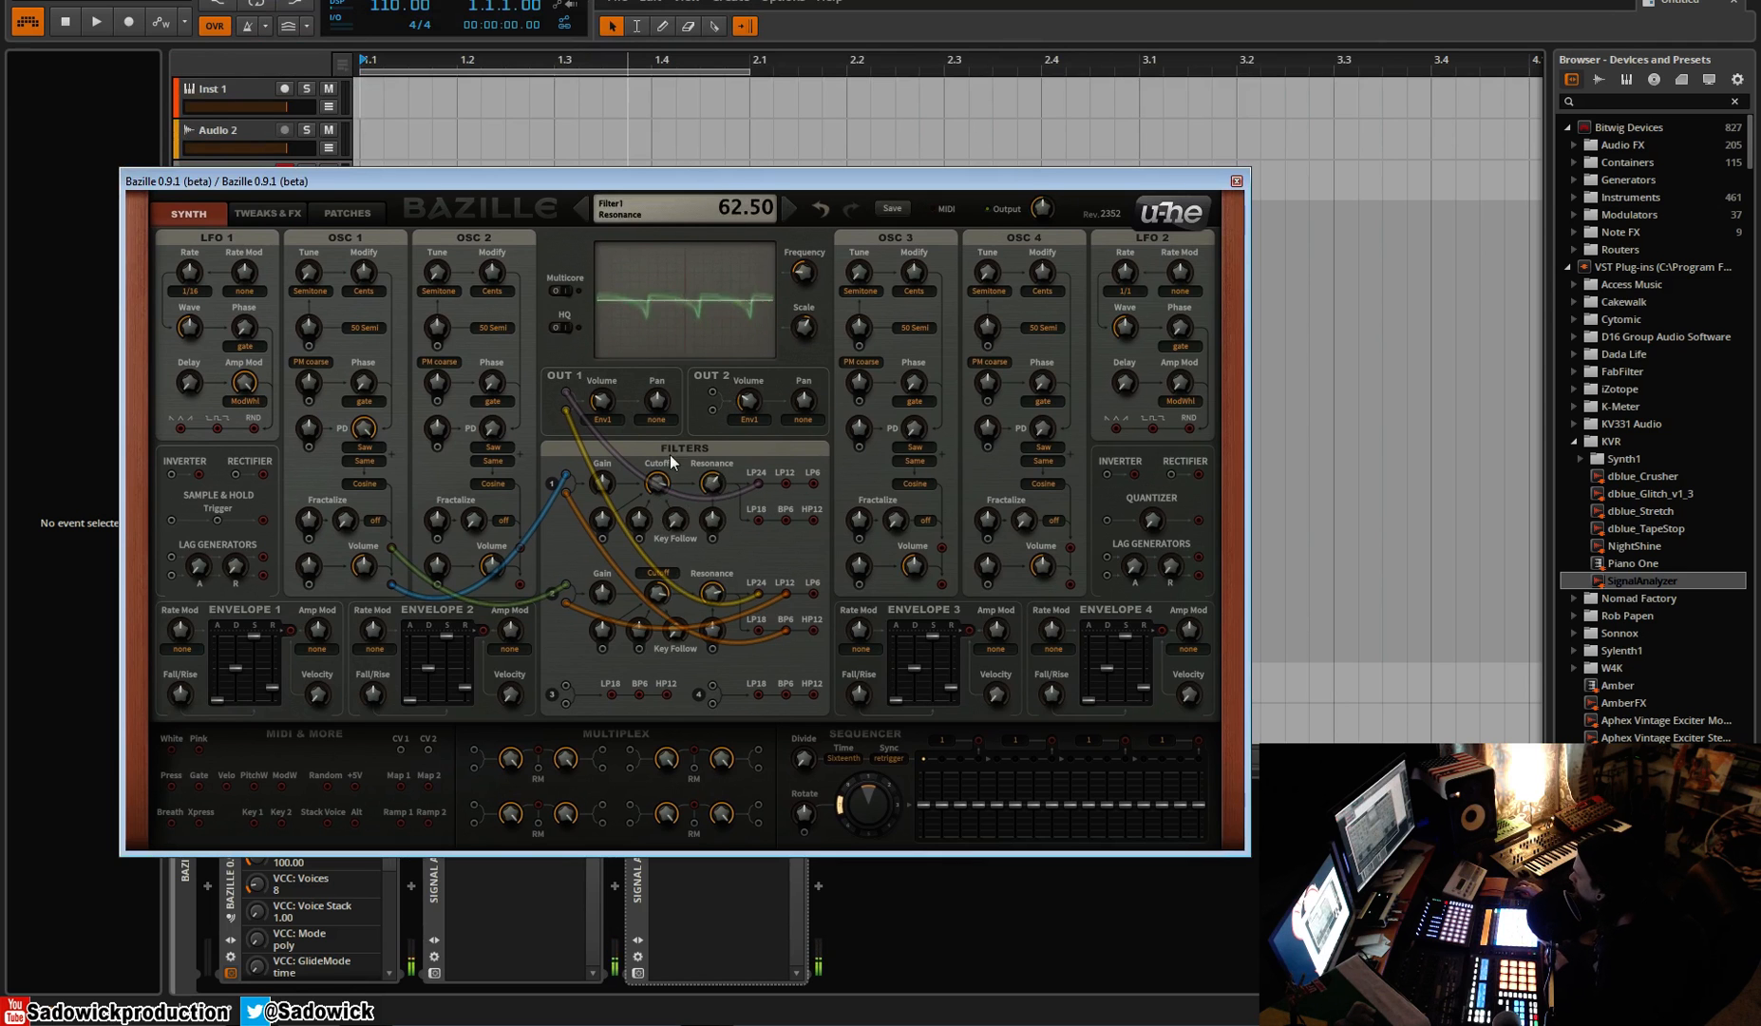
pyautogui.moveTo(711, 483); pyautogui.dragTo(716, 529)
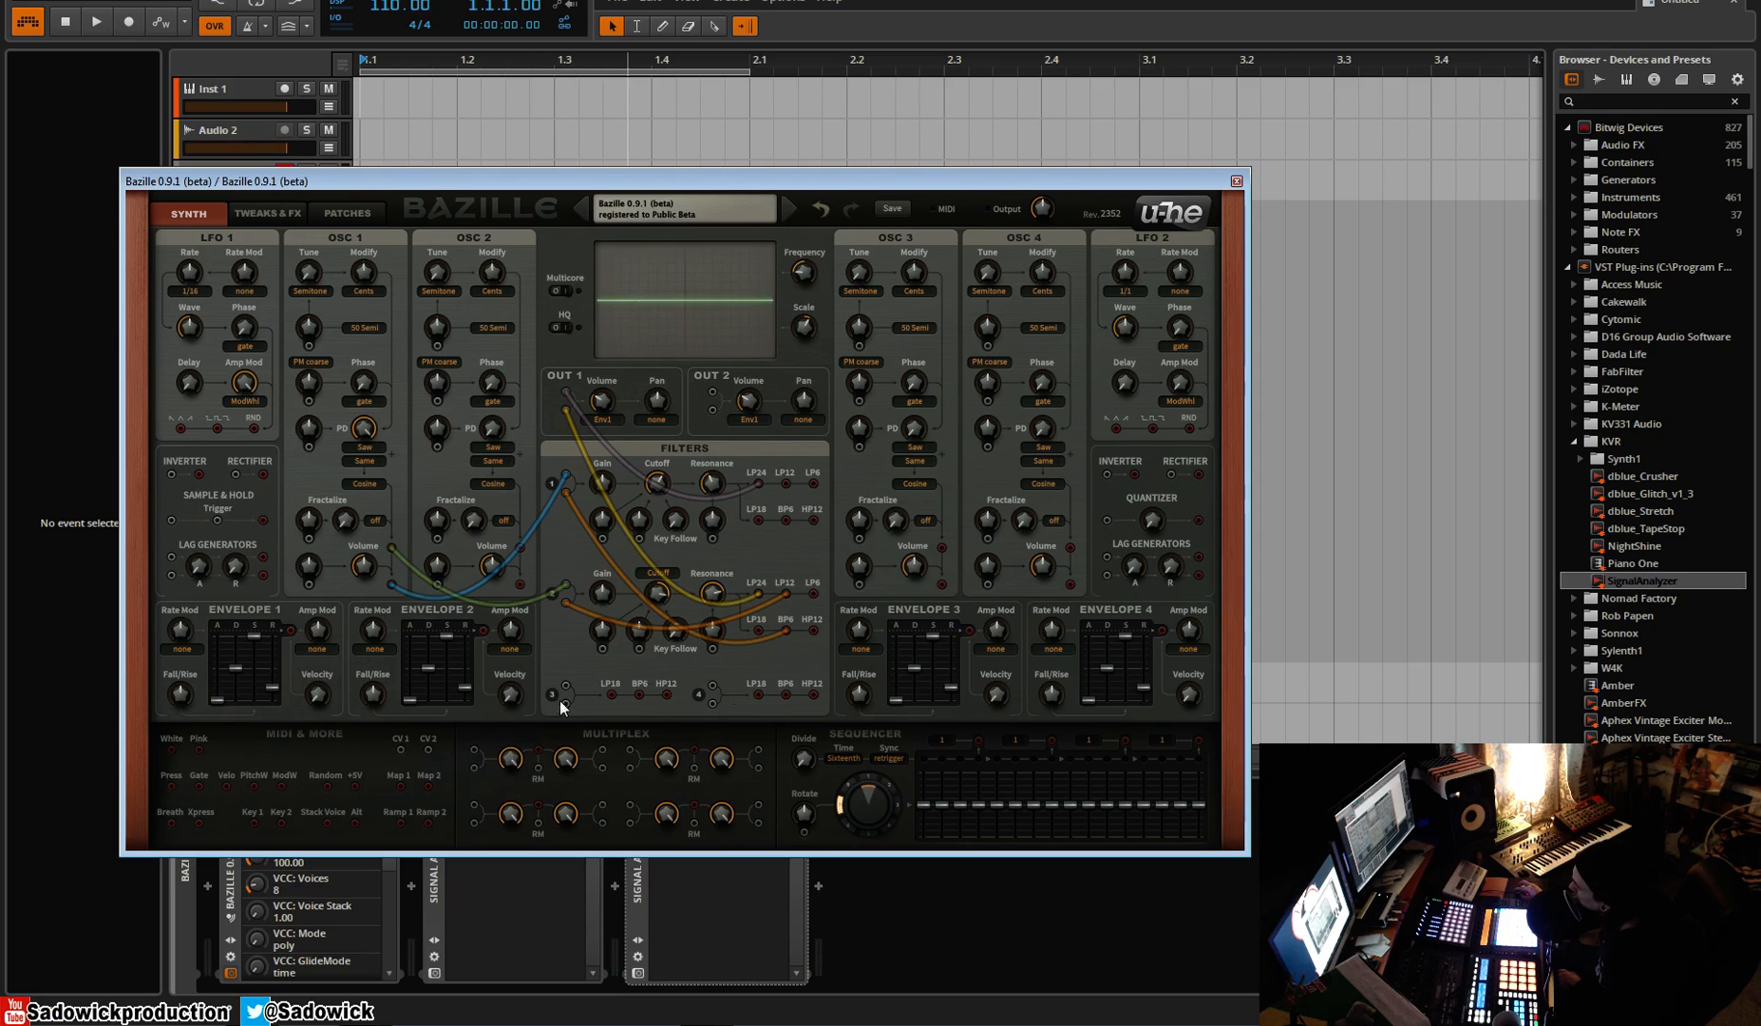
pyautogui.moveTo(573, 725)
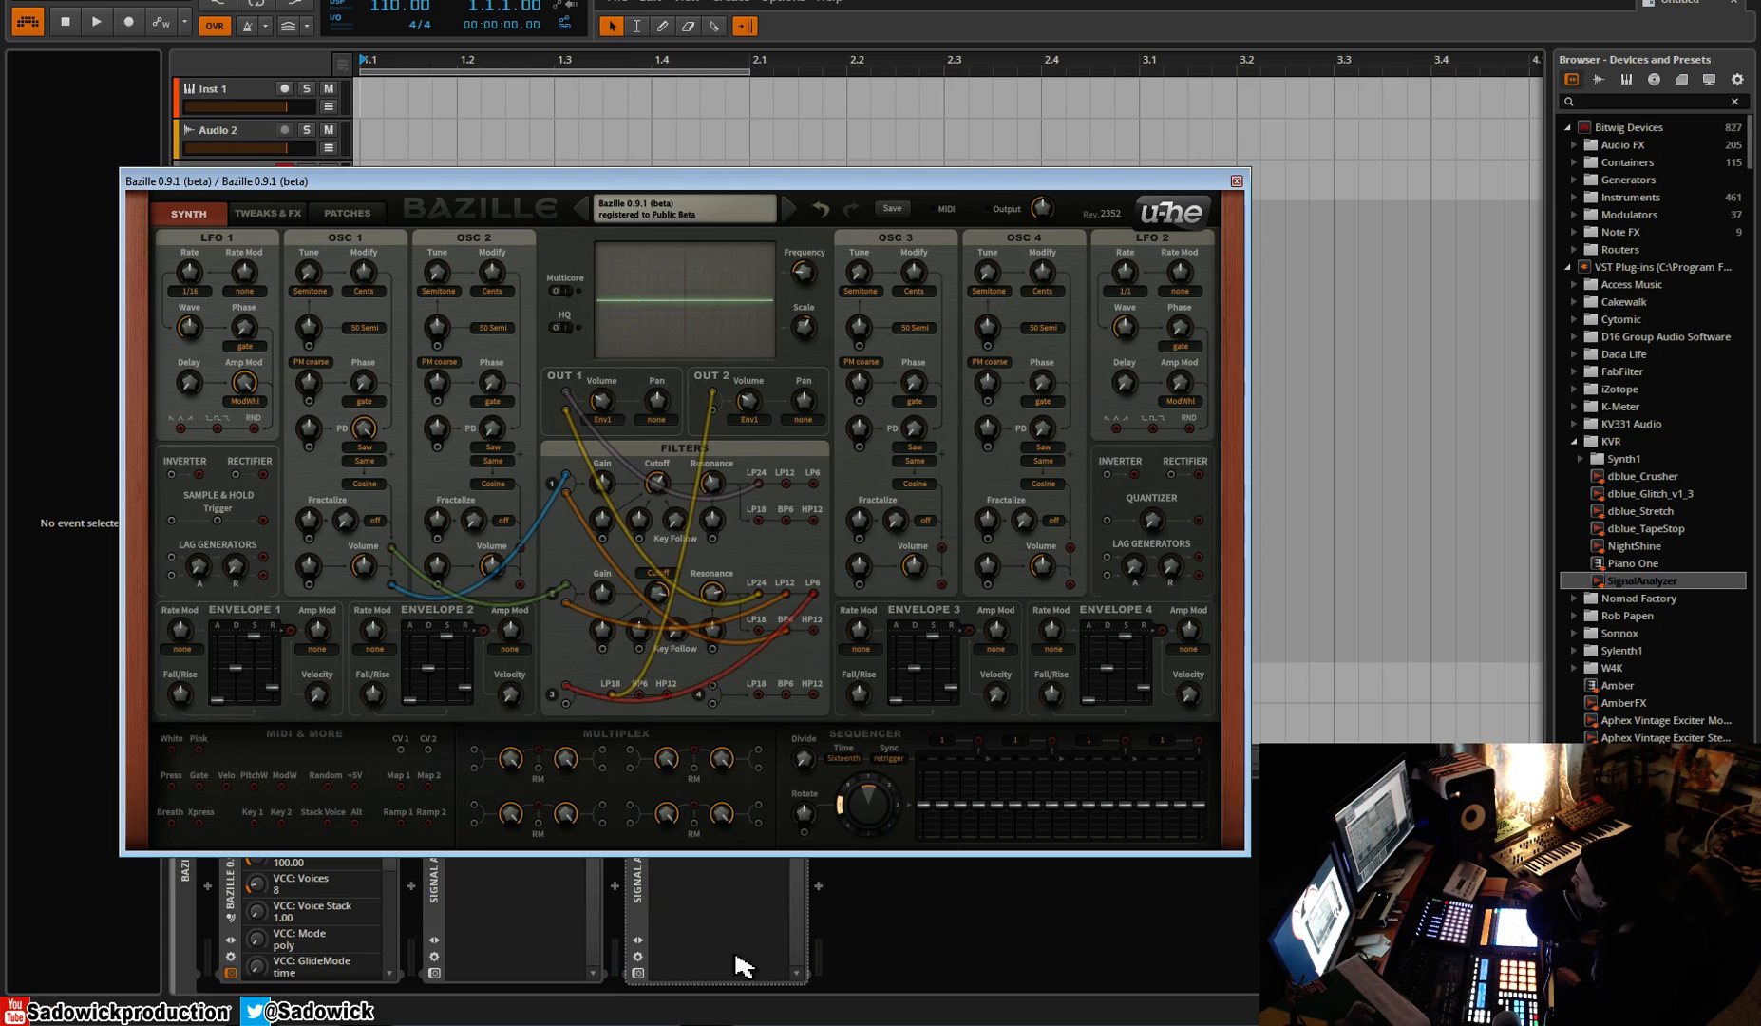
pyautogui.moveTo(814, 488)
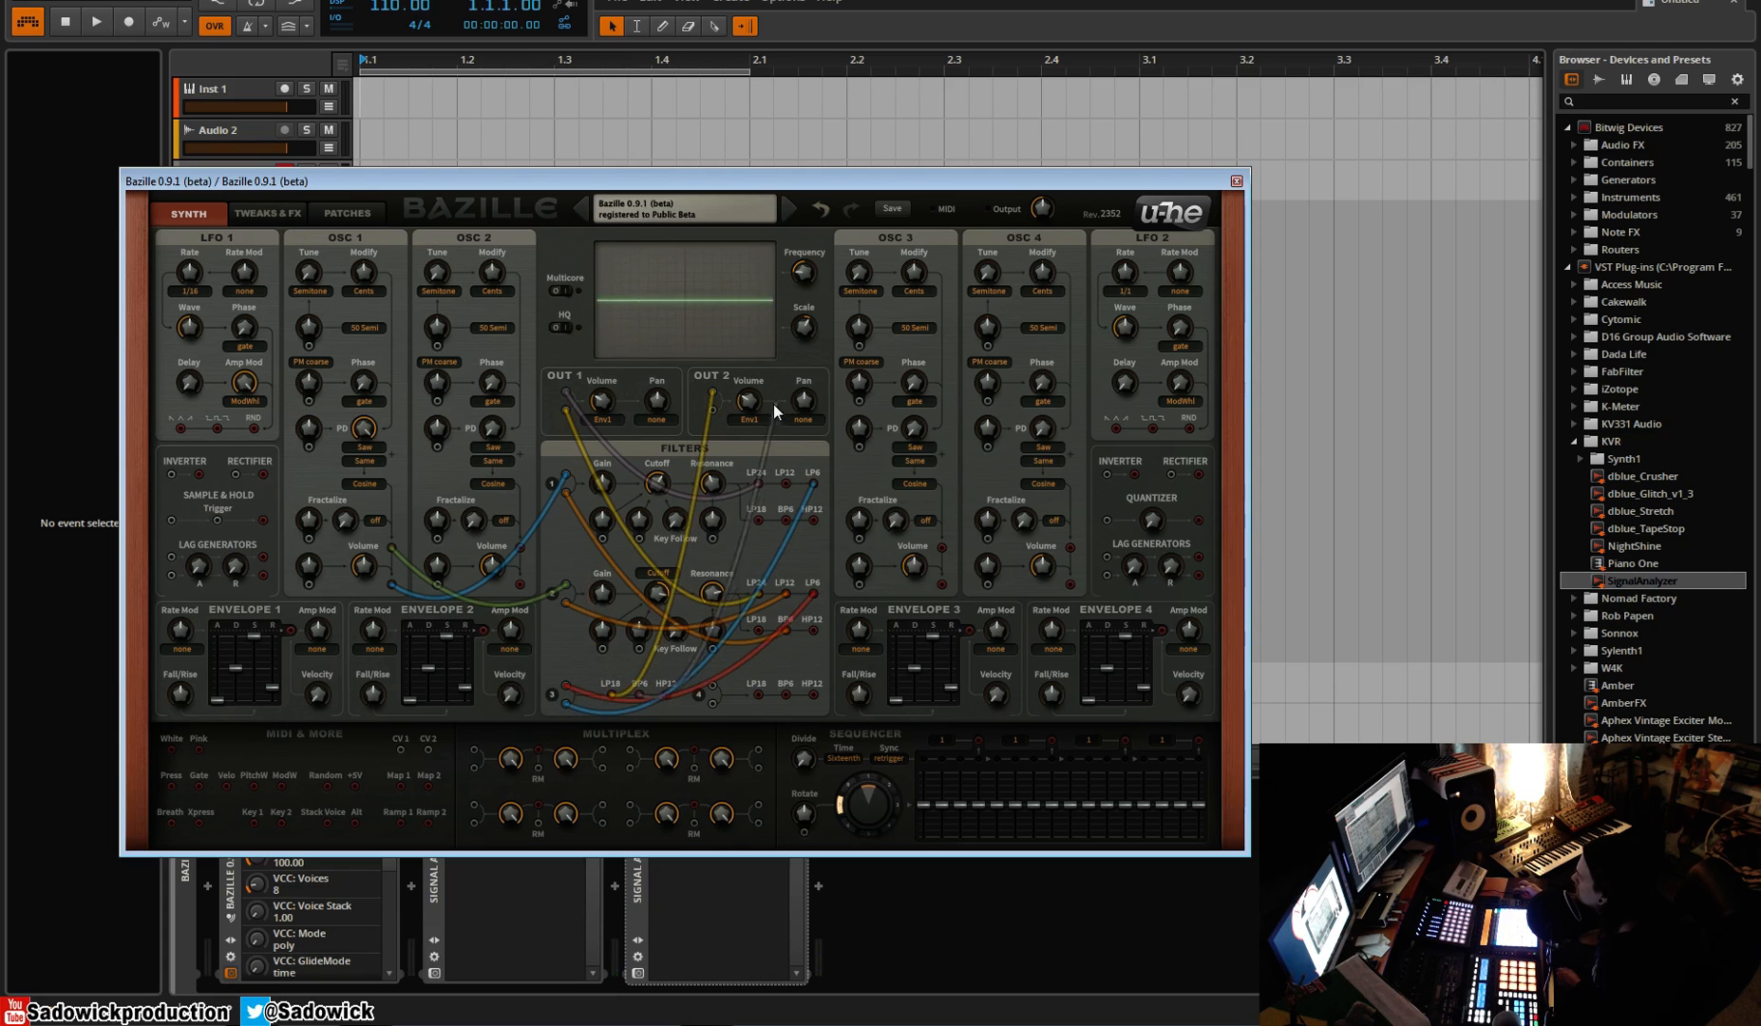
pyautogui.moveTo(694, 618)
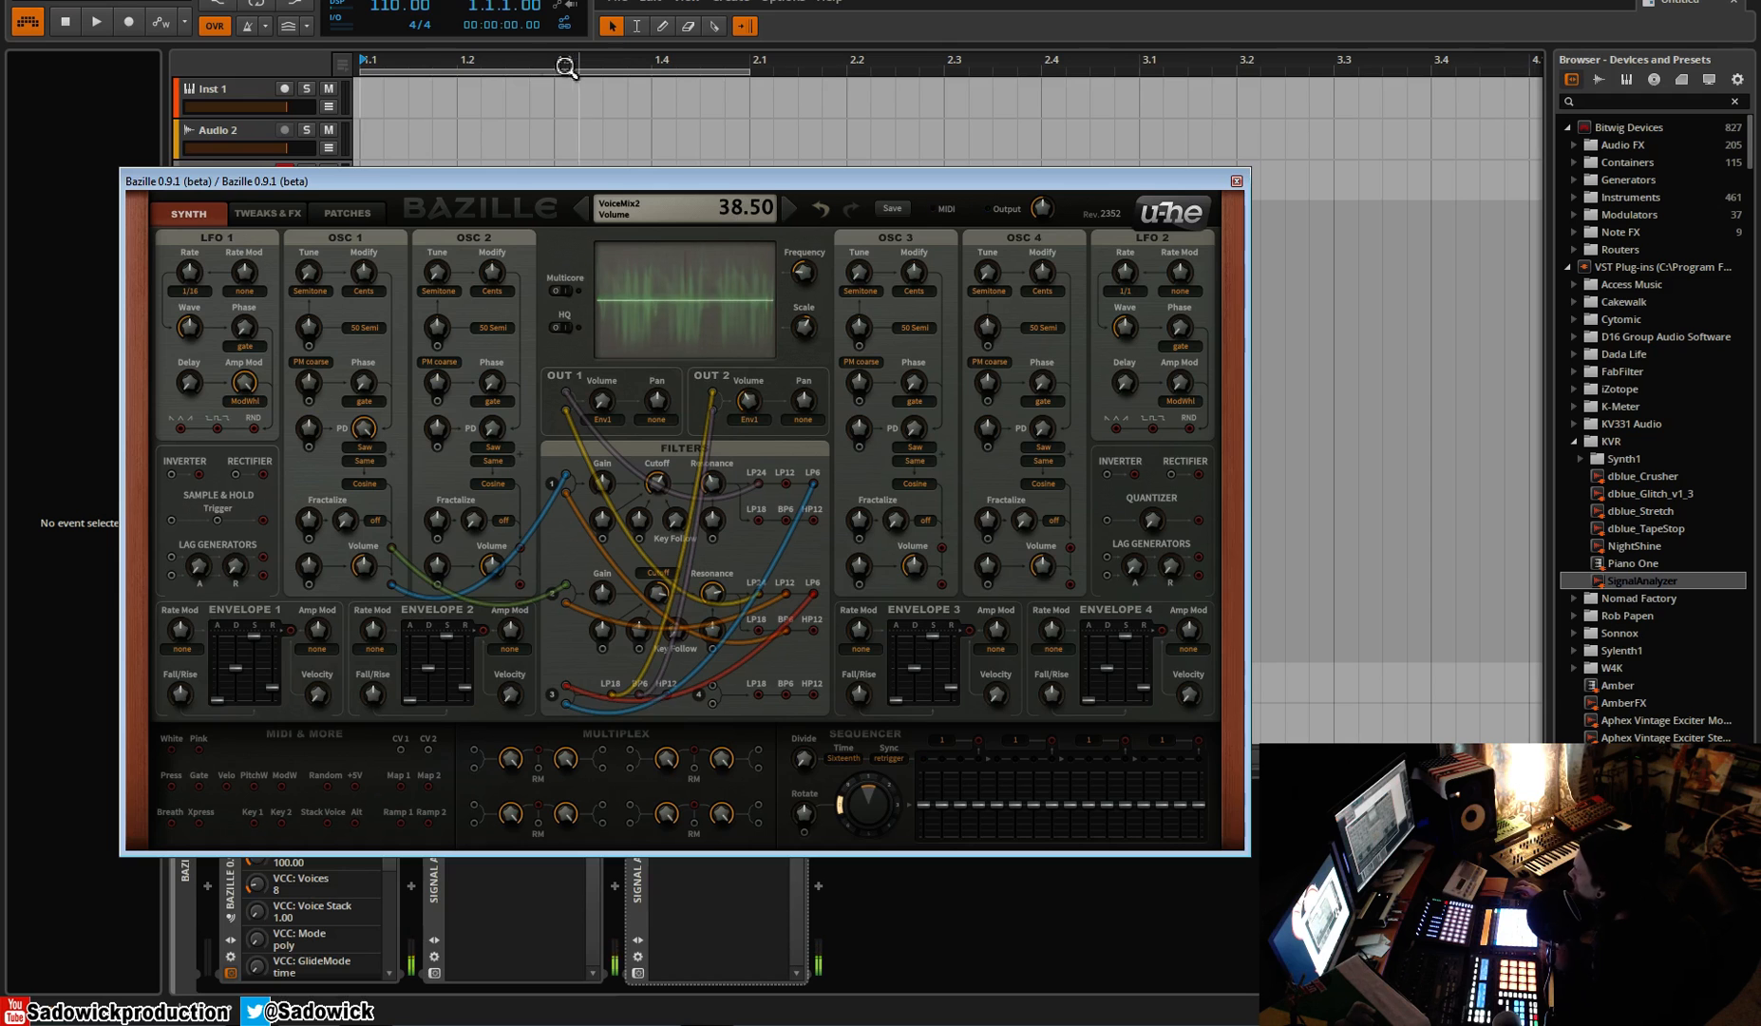
# Show the Tweaks & FX page.
pyautogui.click(267, 214)
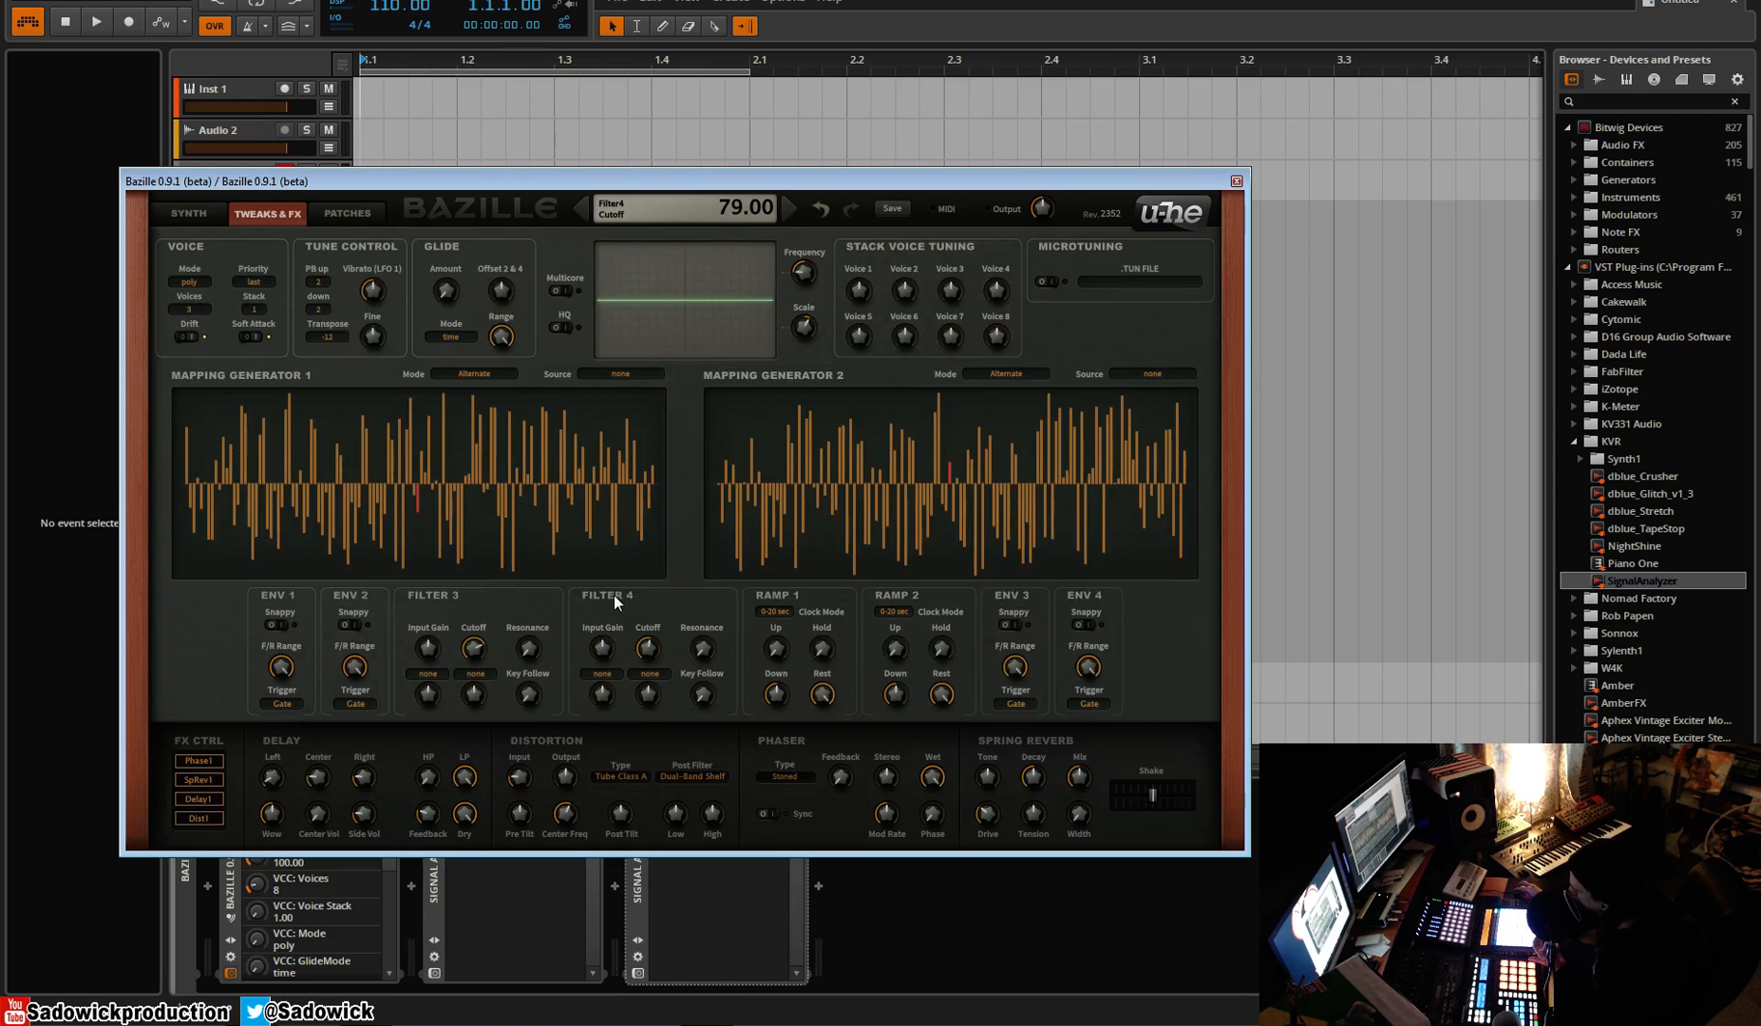
# Redraw the Mapping Generator step bars and return to the Synth page.
pyautogui.moveTo(647, 640); pyautogui.dragTo(647, 663)
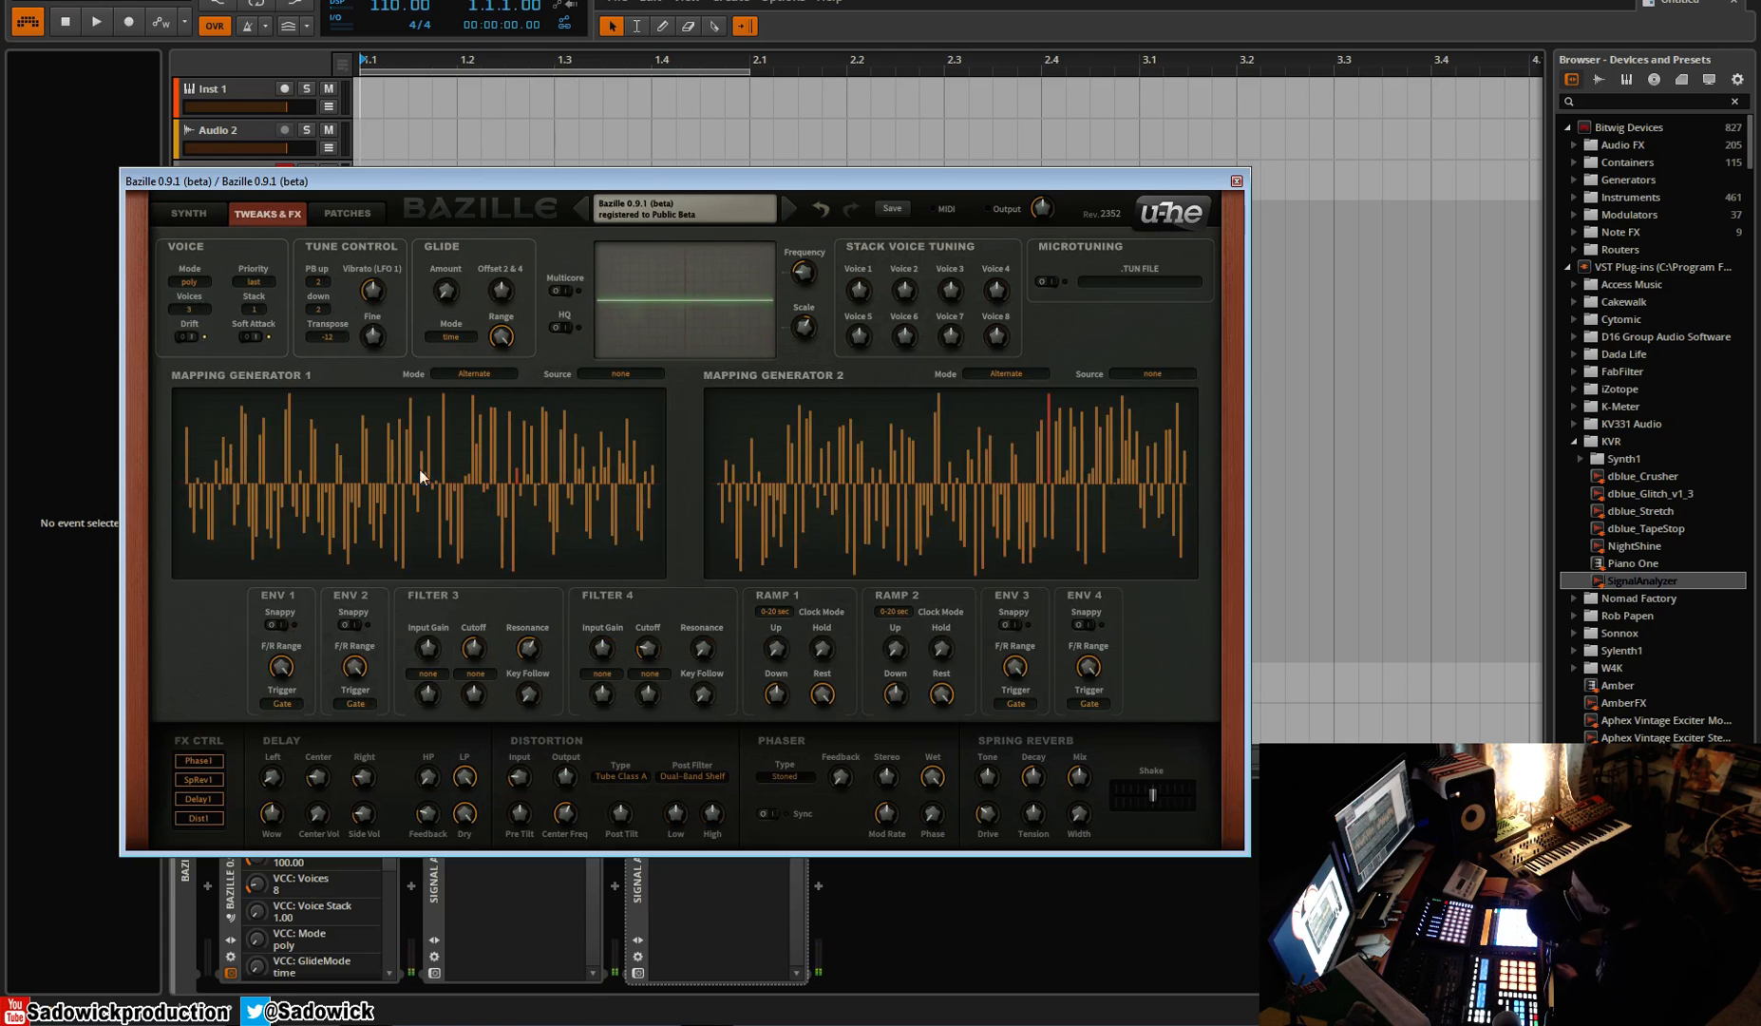
pyautogui.click(187, 213)
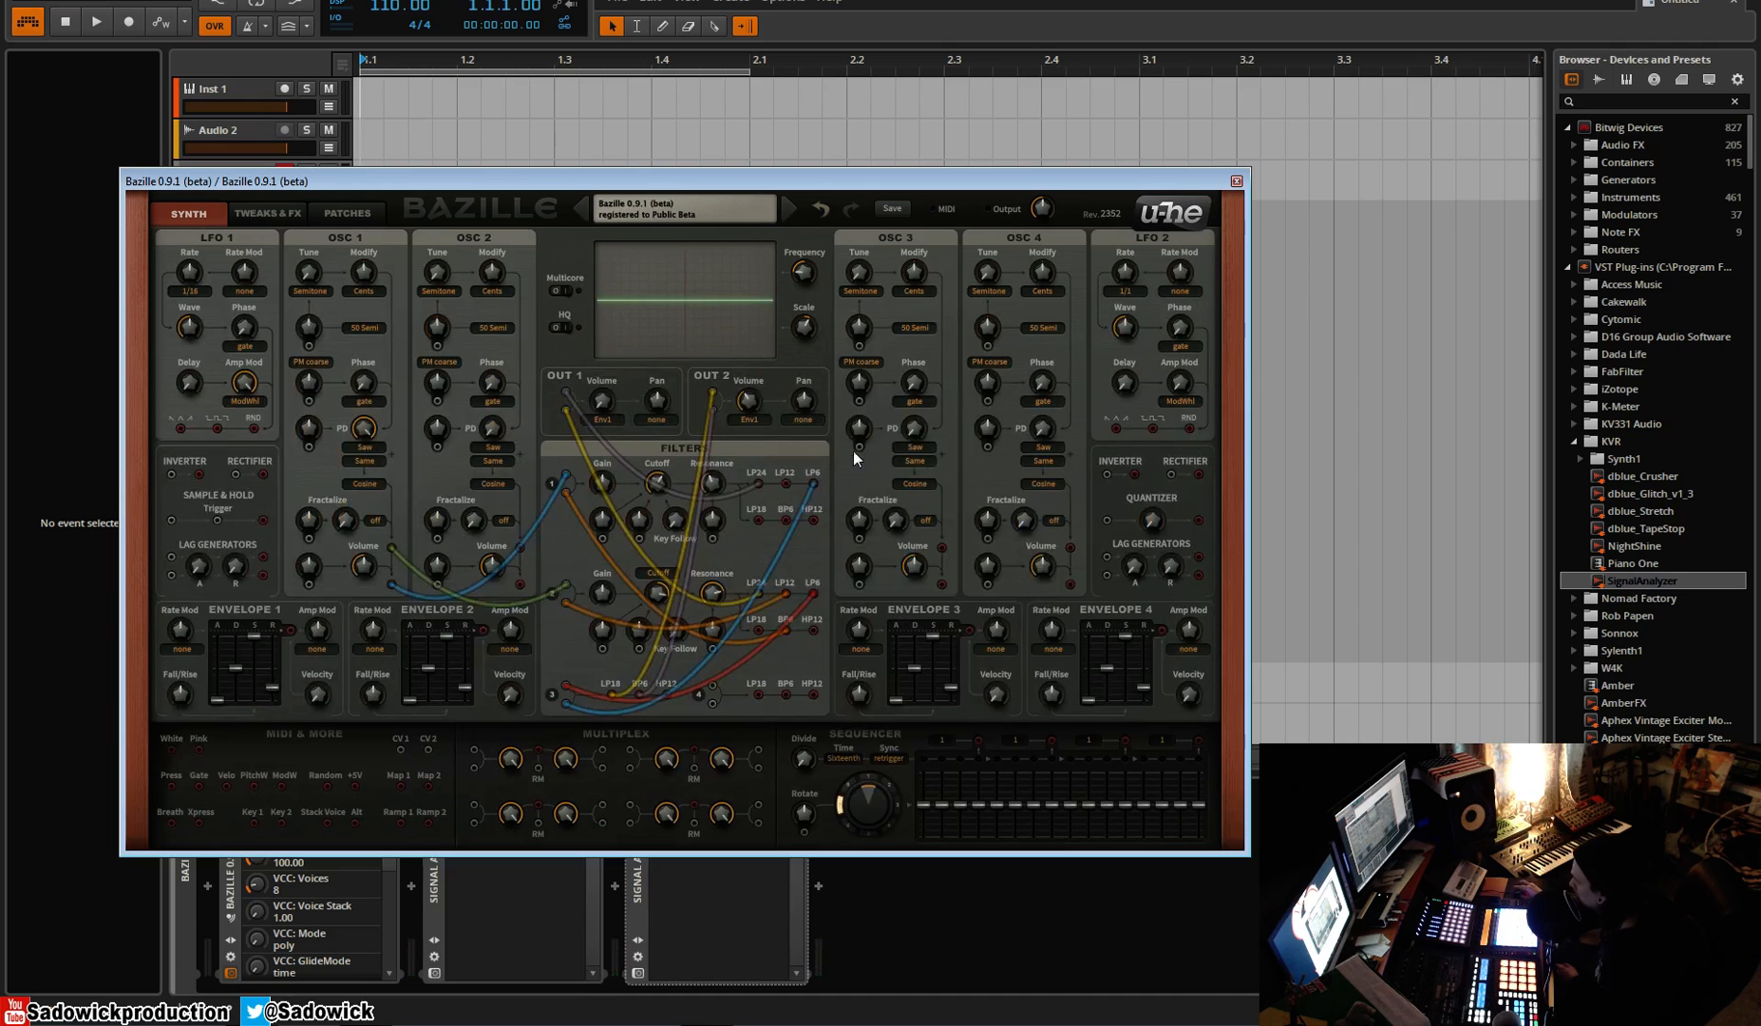
pyautogui.moveTo(550, 569)
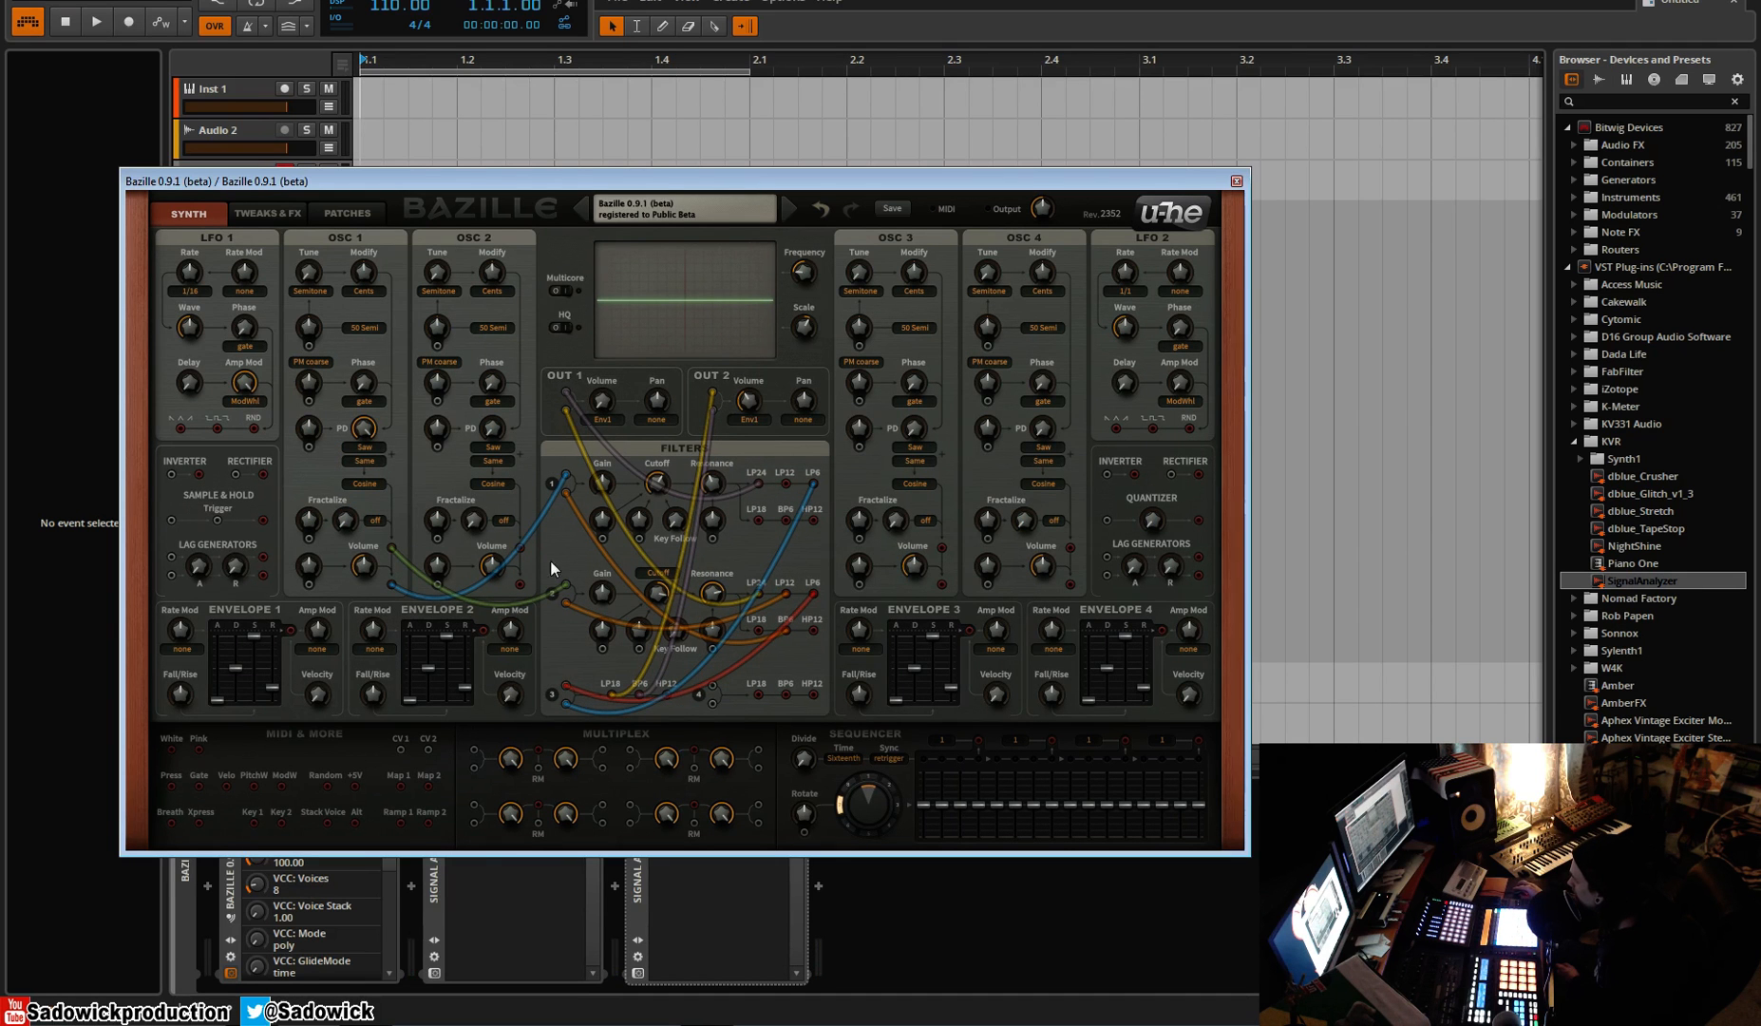
pyautogui.moveTo(673, 543)
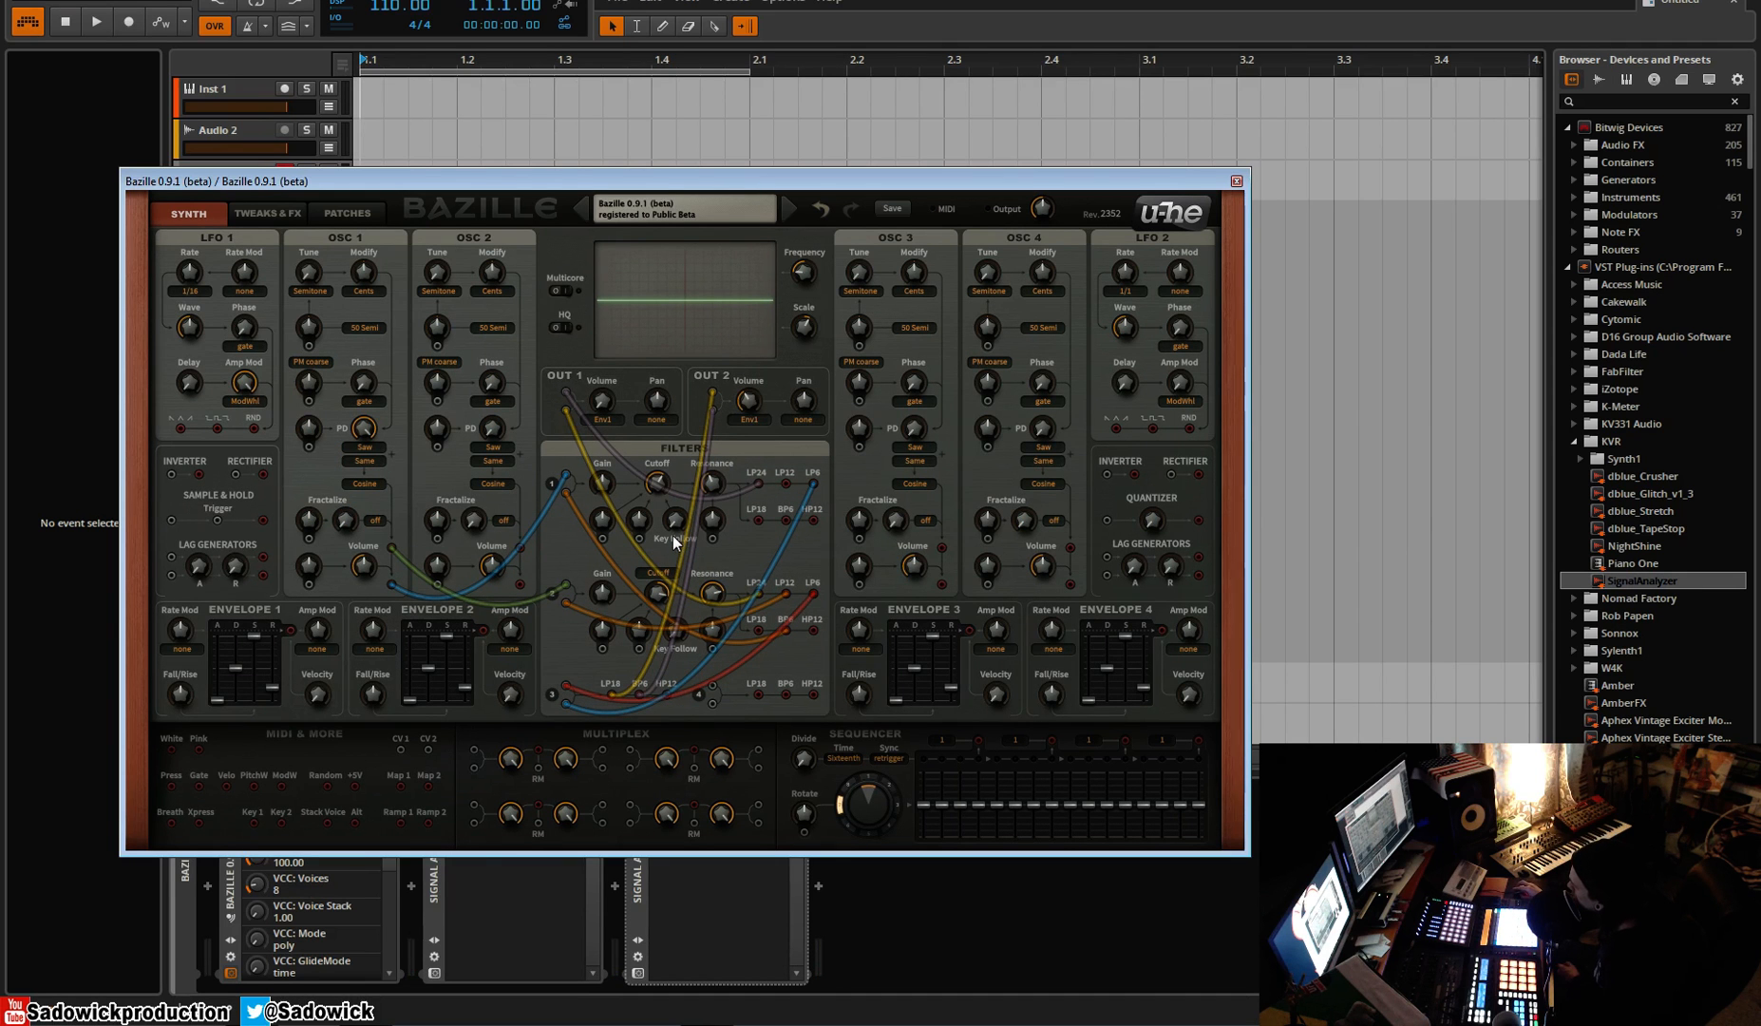
pyautogui.moveTo(586, 530)
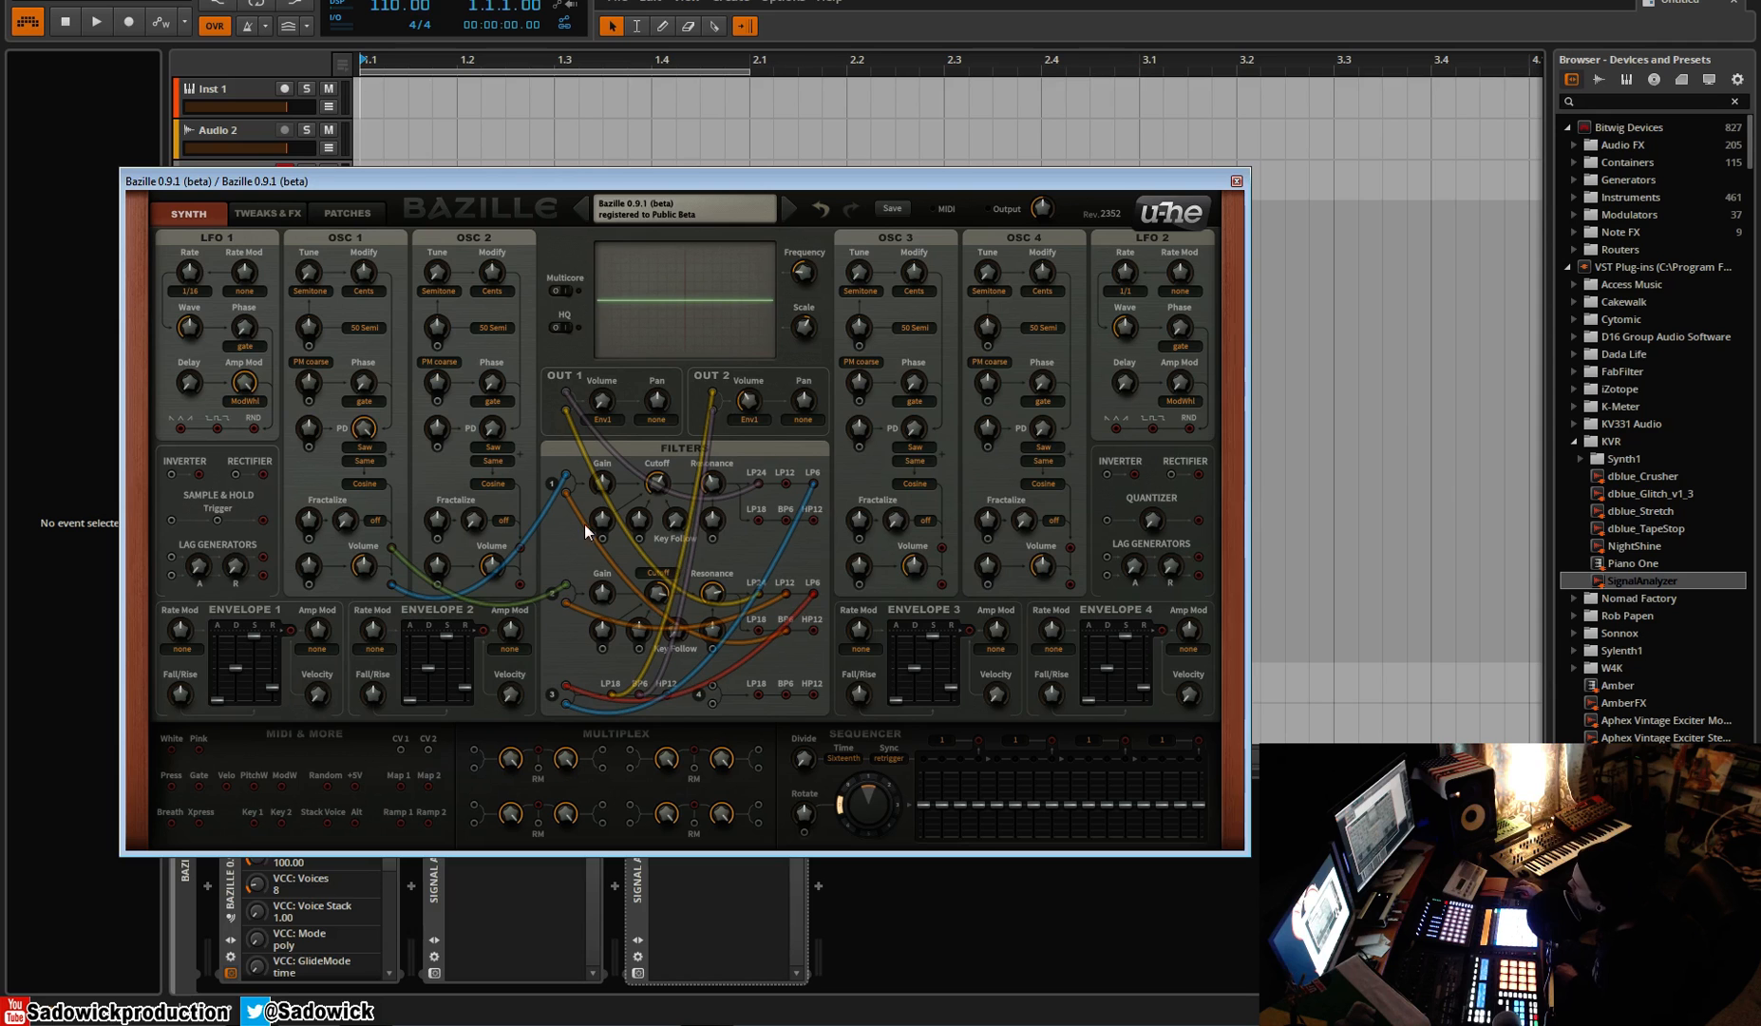
pyautogui.moveTo(710, 572)
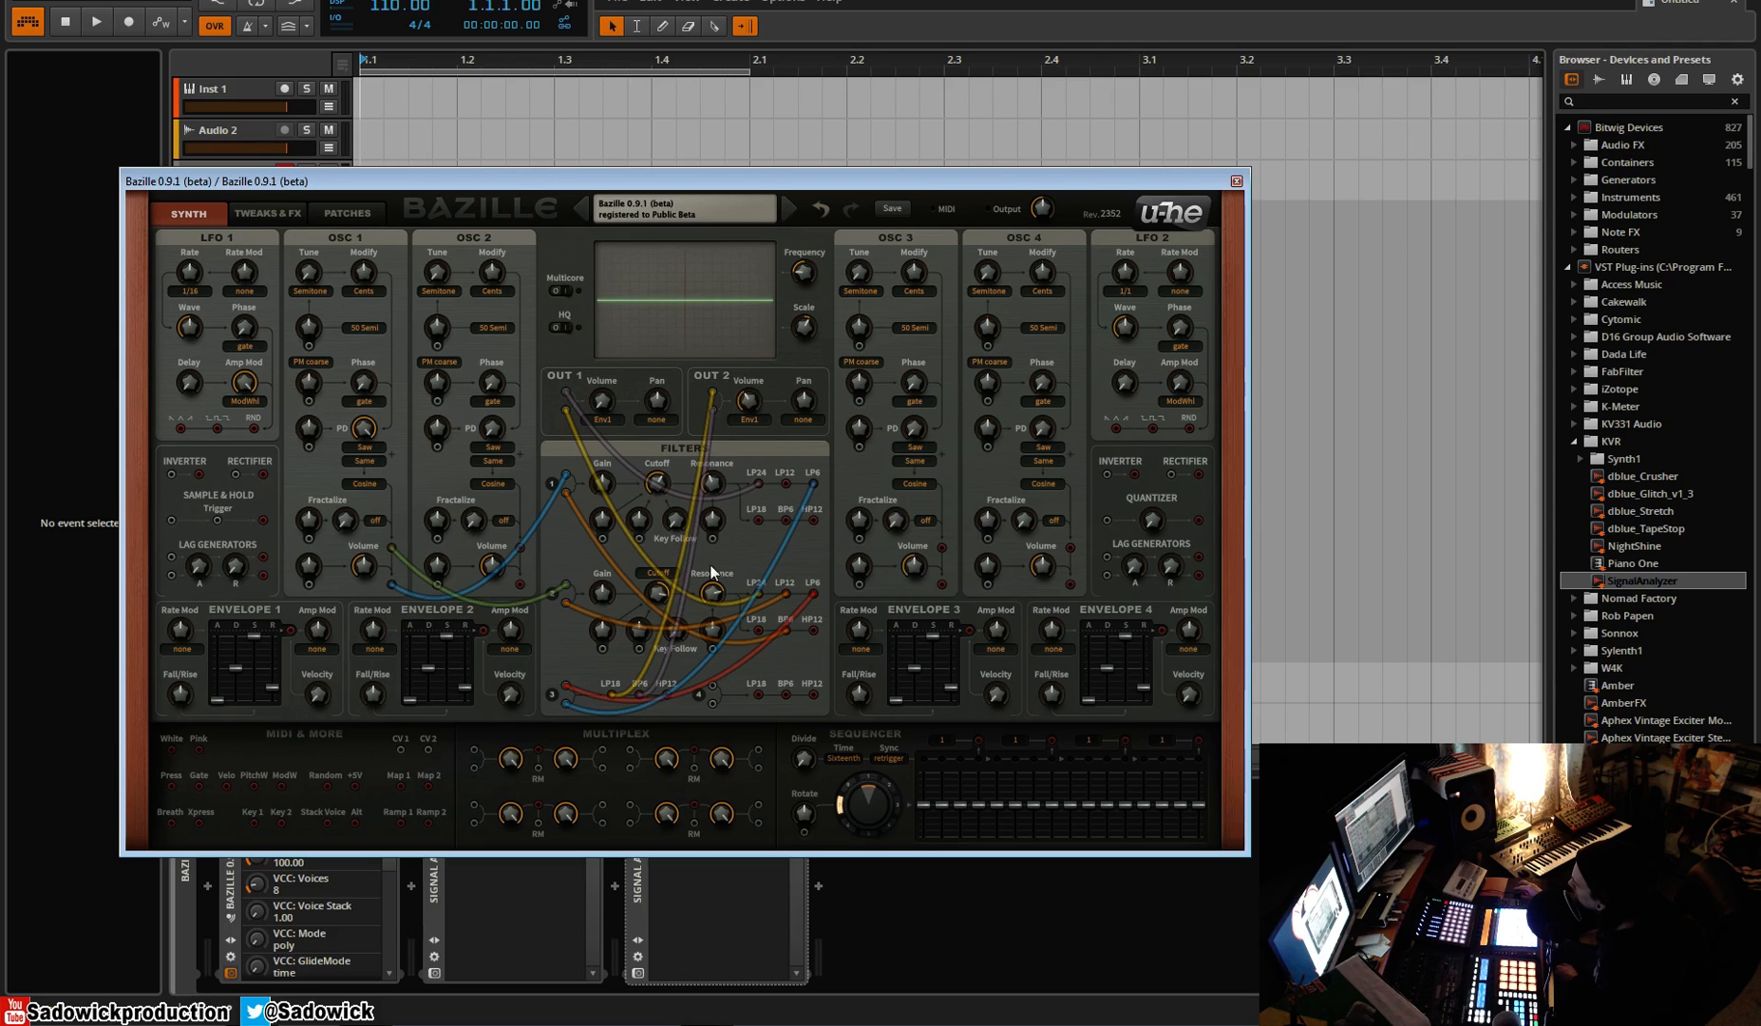
pyautogui.moveTo(480, 344)
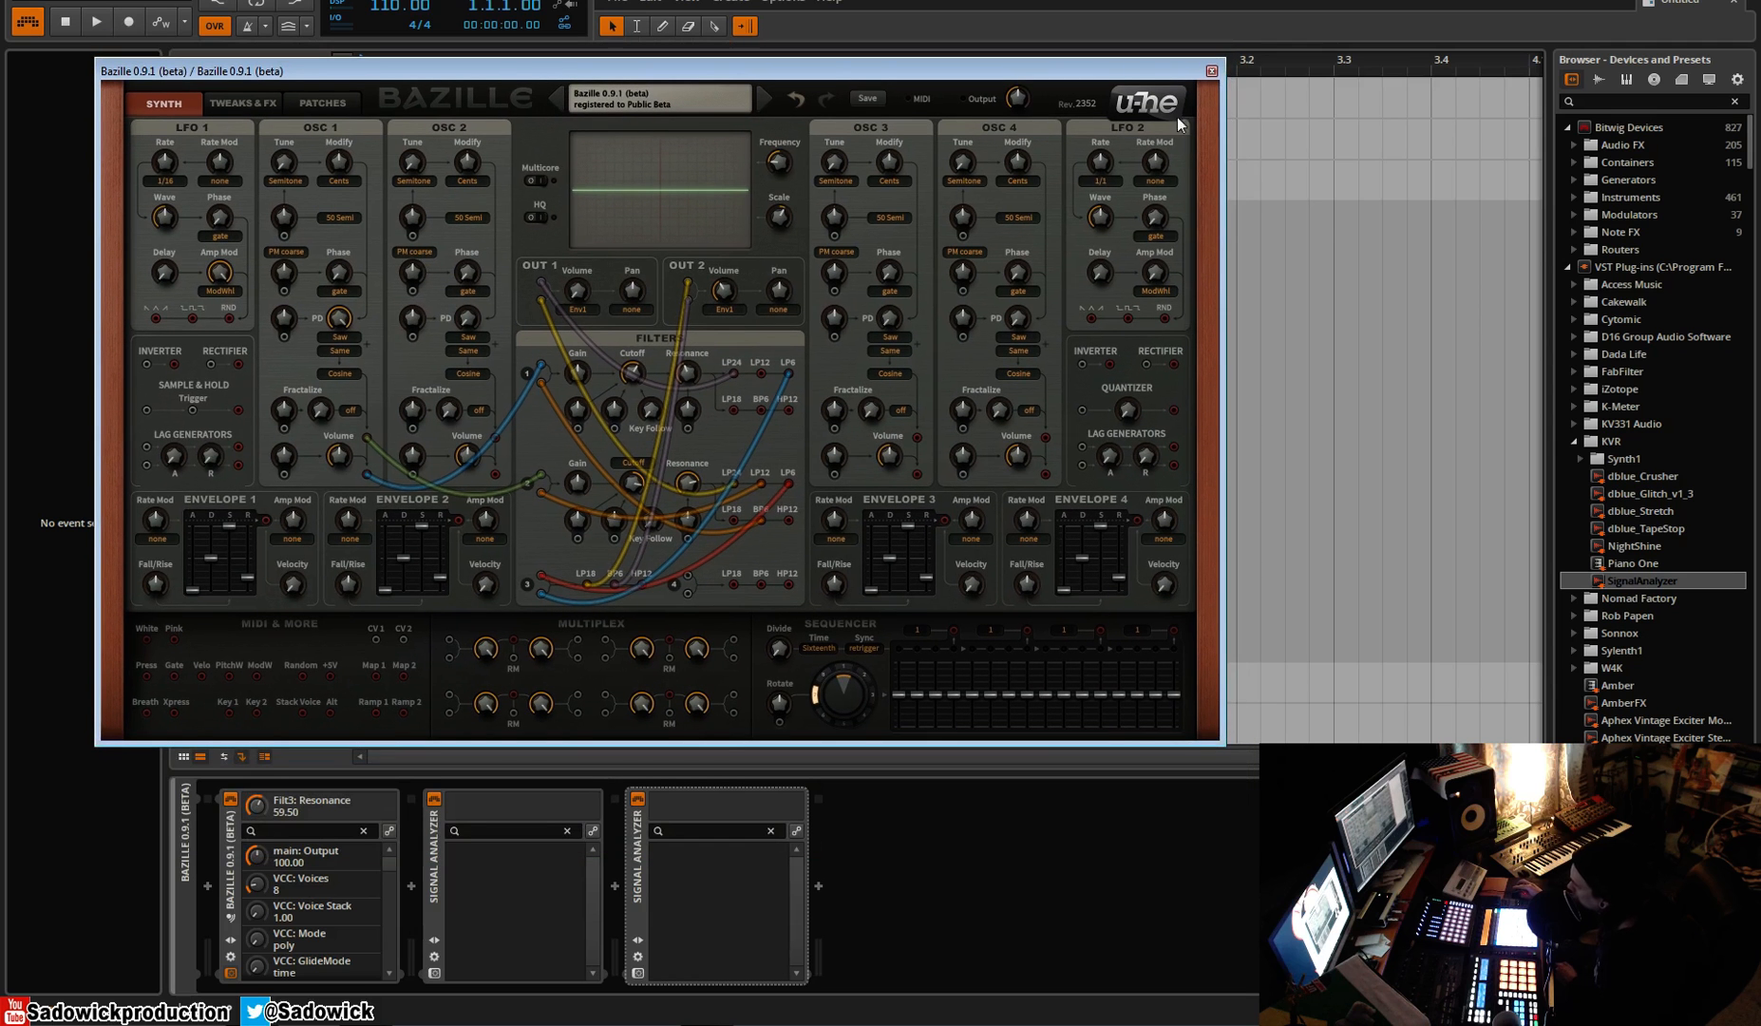
# Open the u-he logo menu of website, user guide and support links.
pyautogui.click(1145, 101)
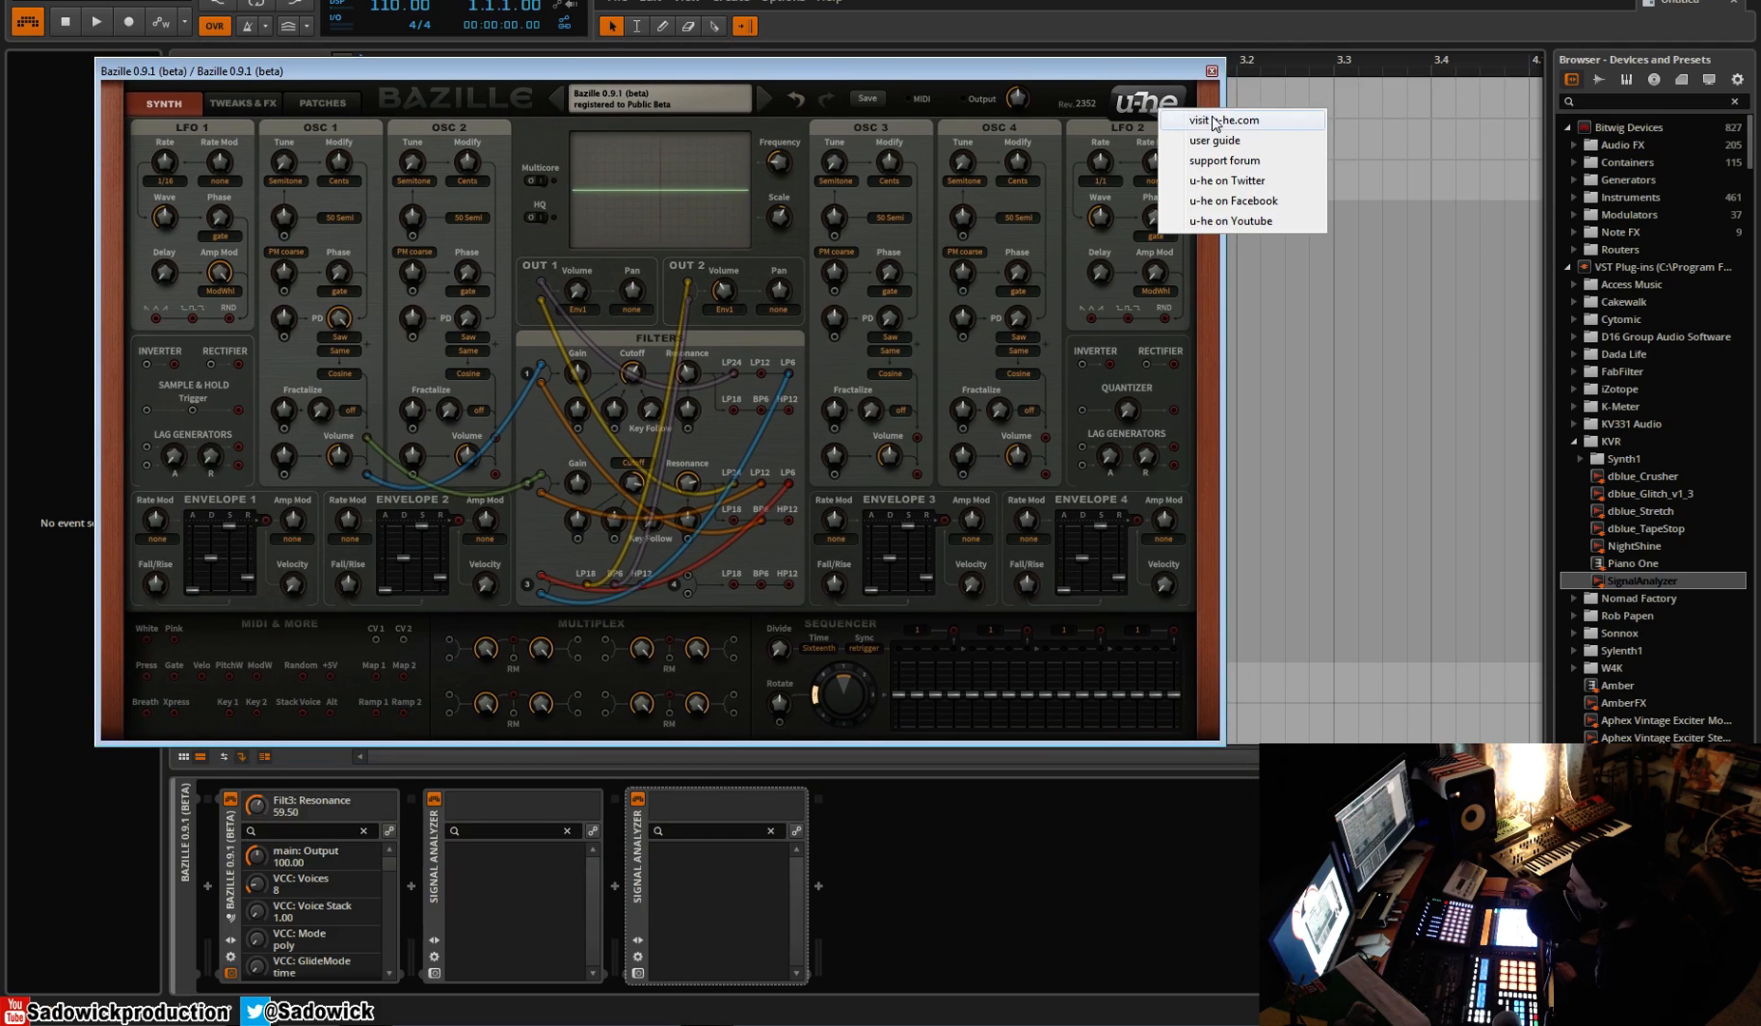
pyautogui.moveTo(1258, 127)
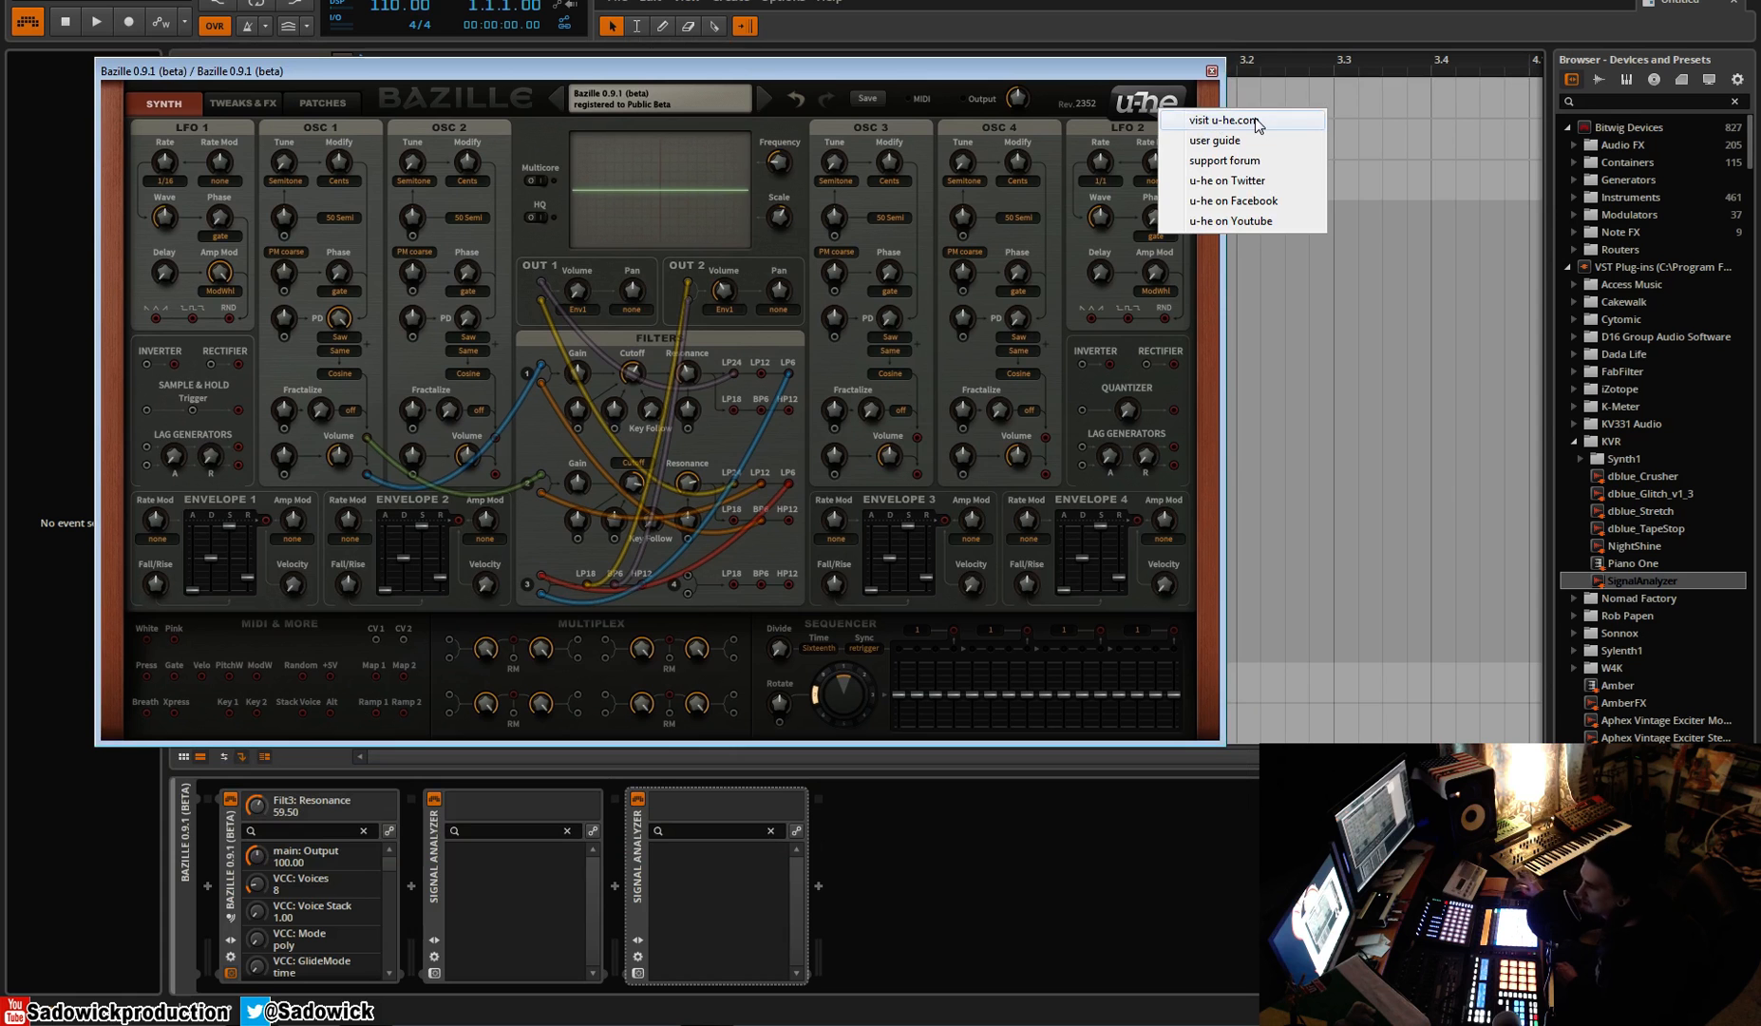